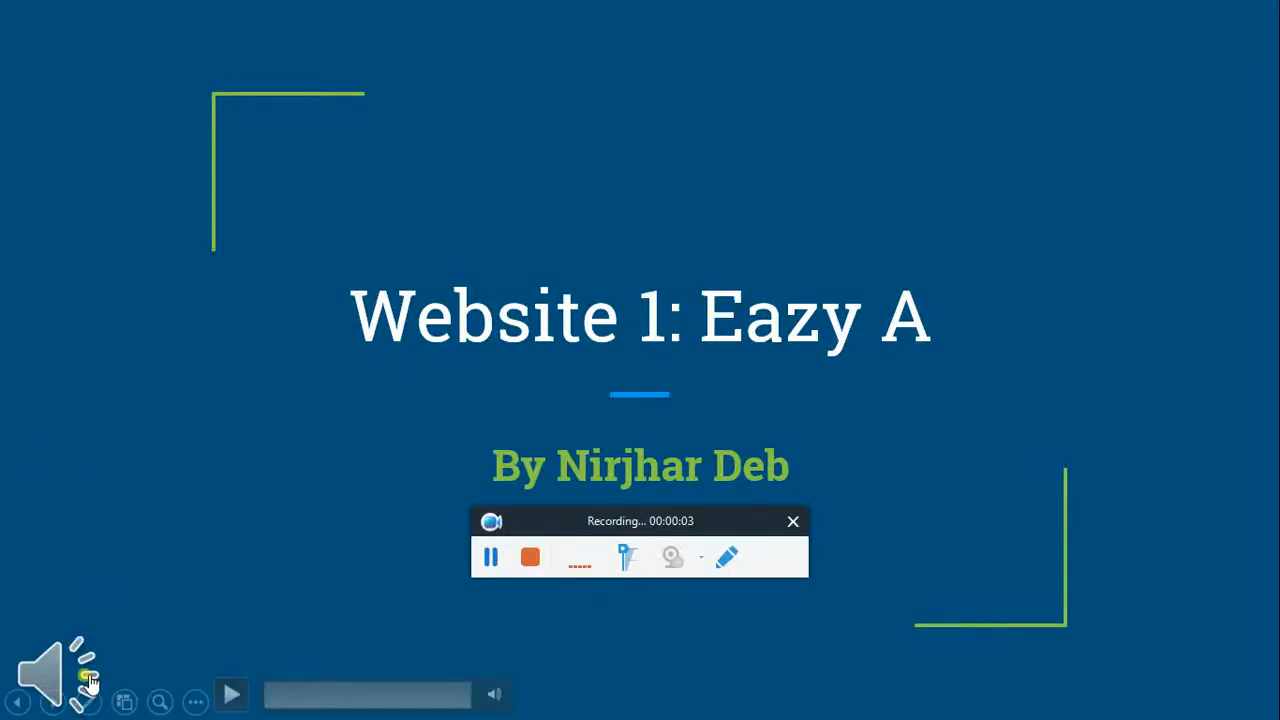
pyautogui.moveTo(165, 555)
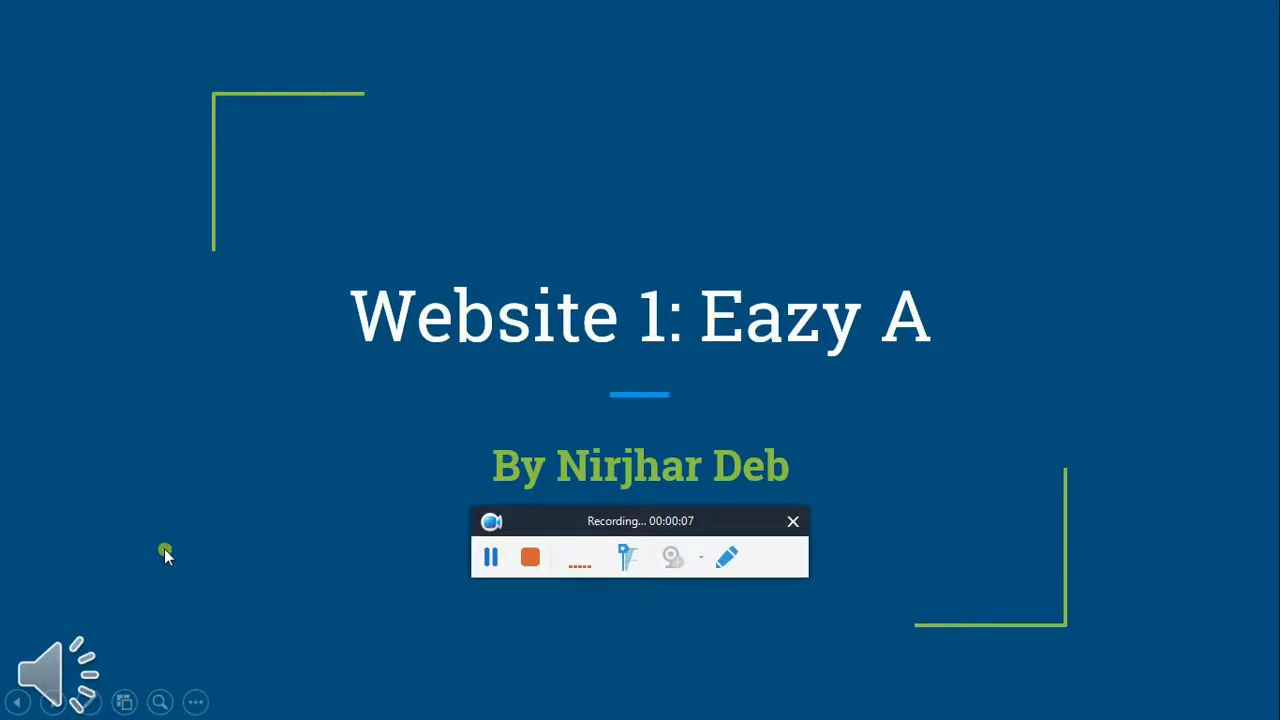
pyautogui.moveTo(132, 560)
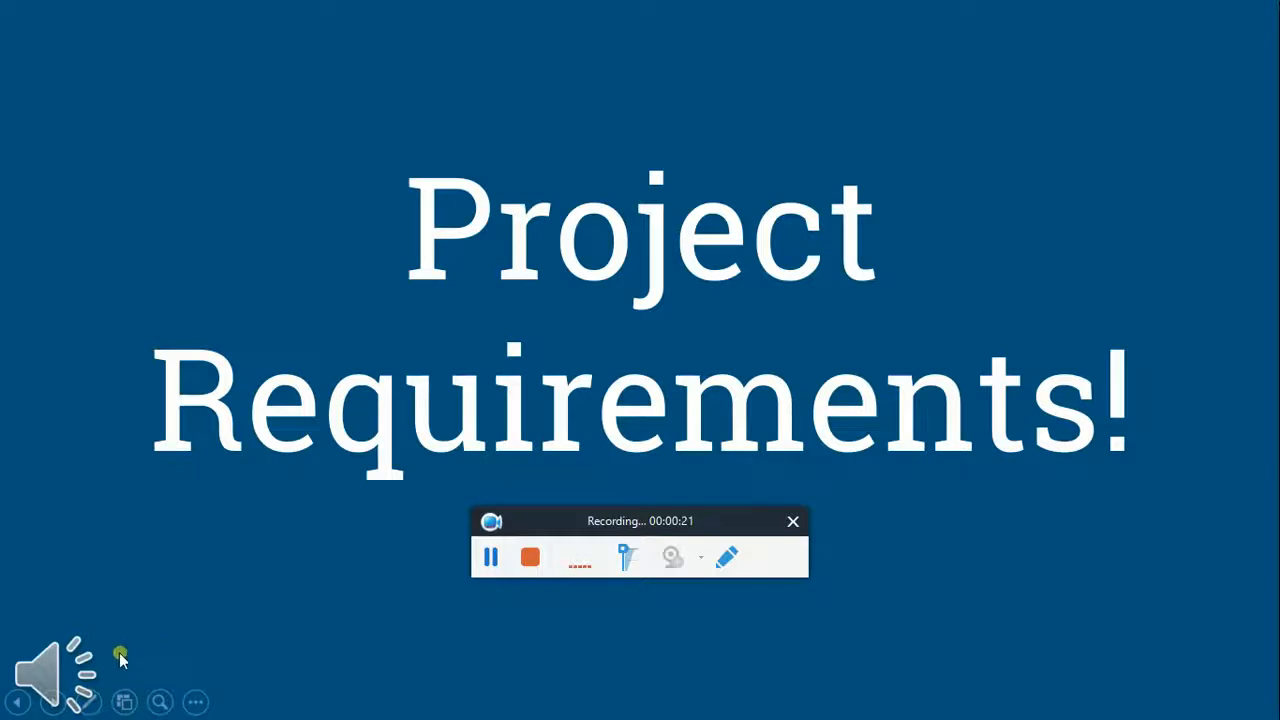
pyautogui.moveTo(48, 610)
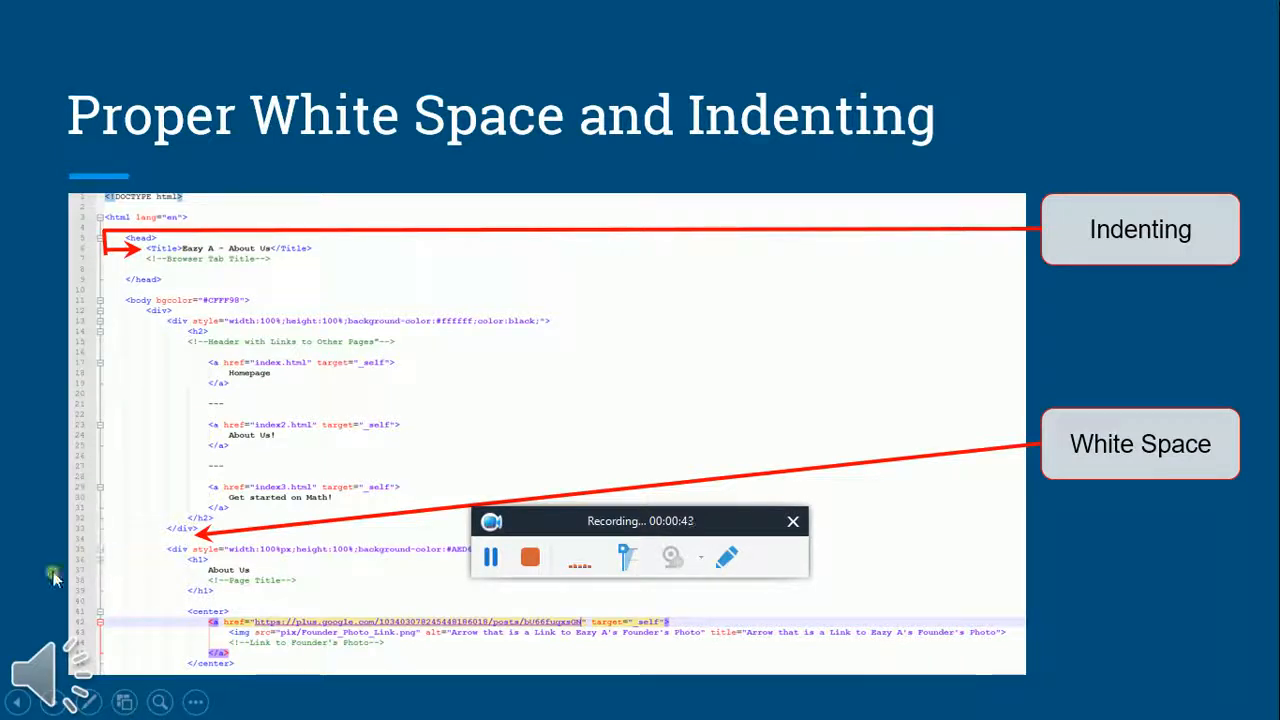
pyautogui.moveTo(62, 610)
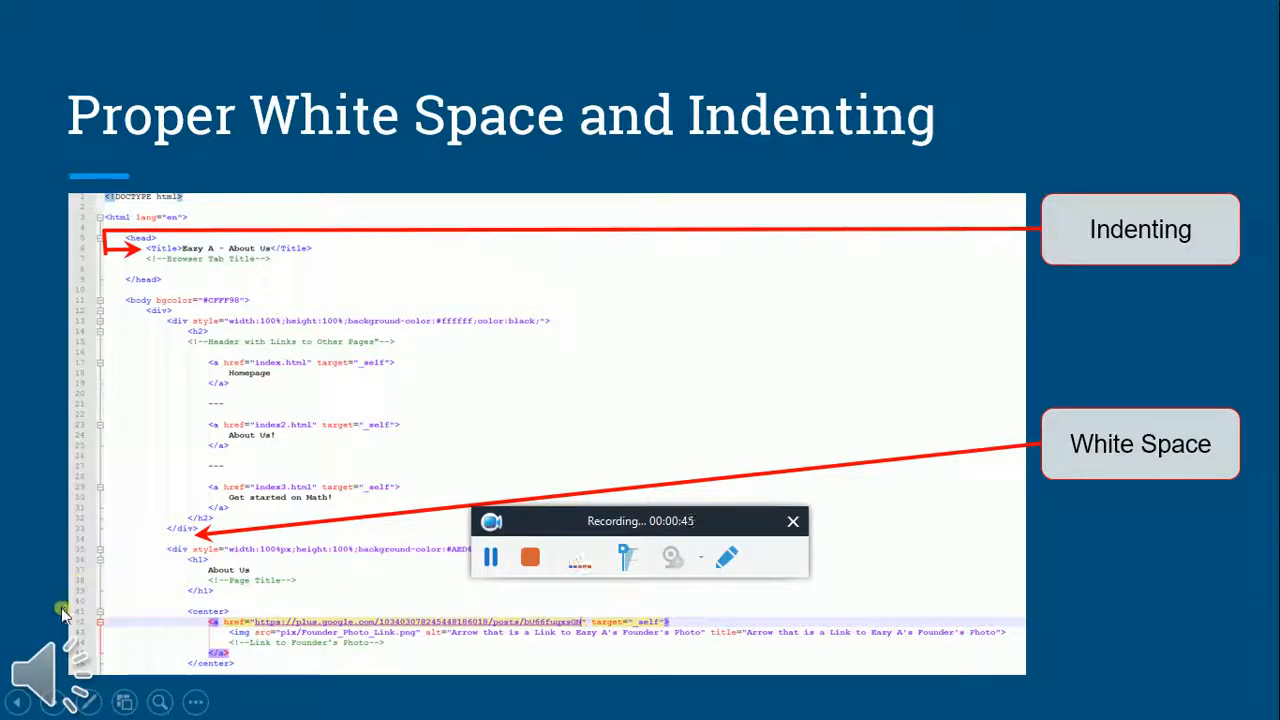
pyautogui.moveTo(28, 588)
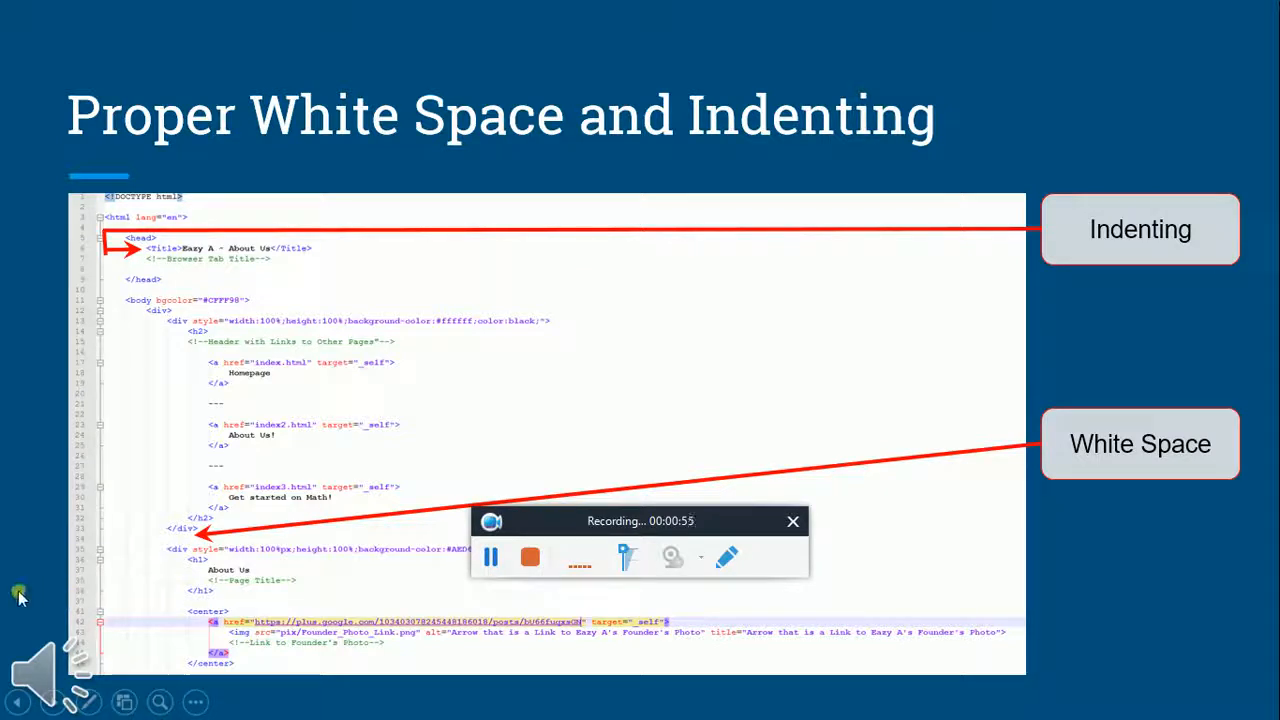
pyautogui.moveTo(75, 603)
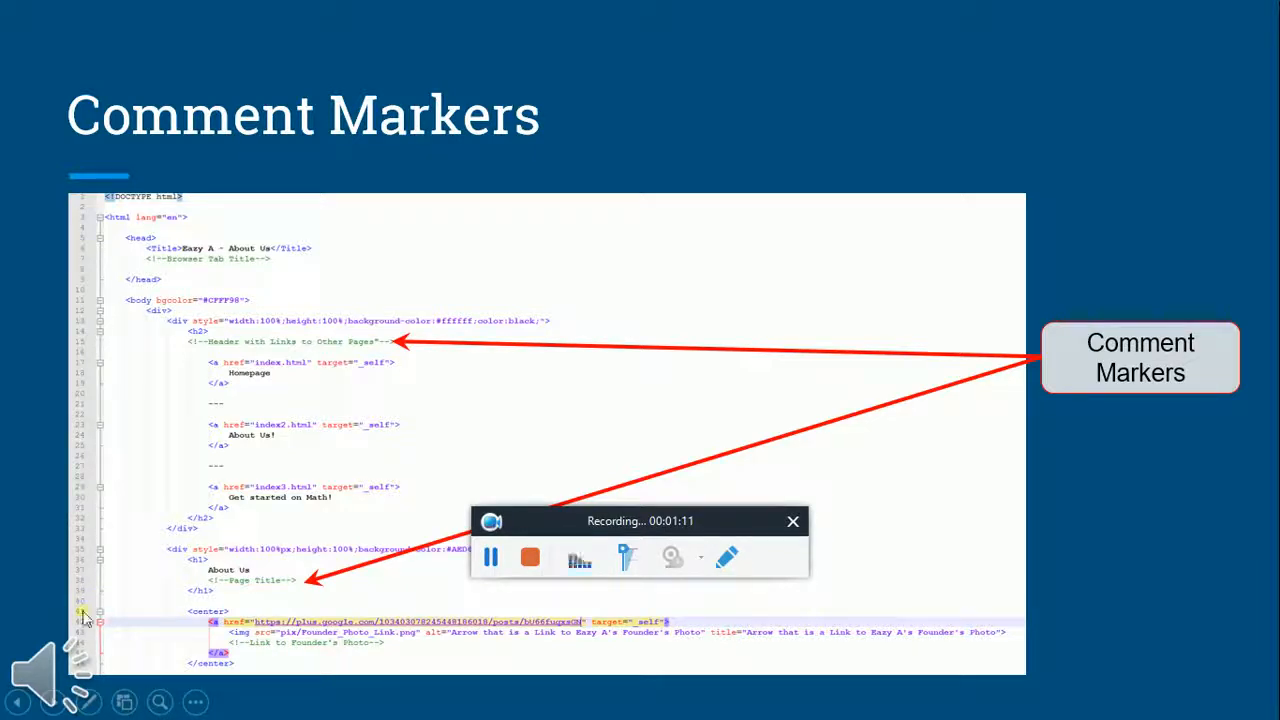
pyautogui.moveTo(138, 625)
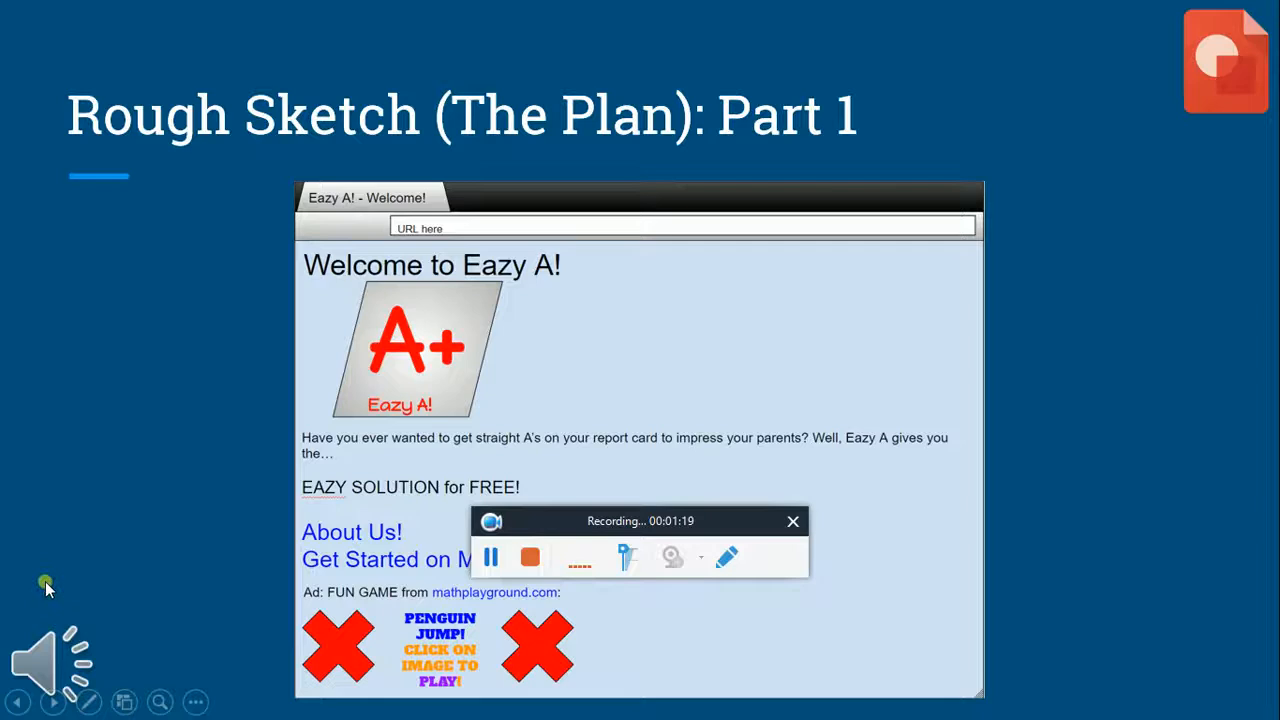
pyautogui.moveTo(43, 593)
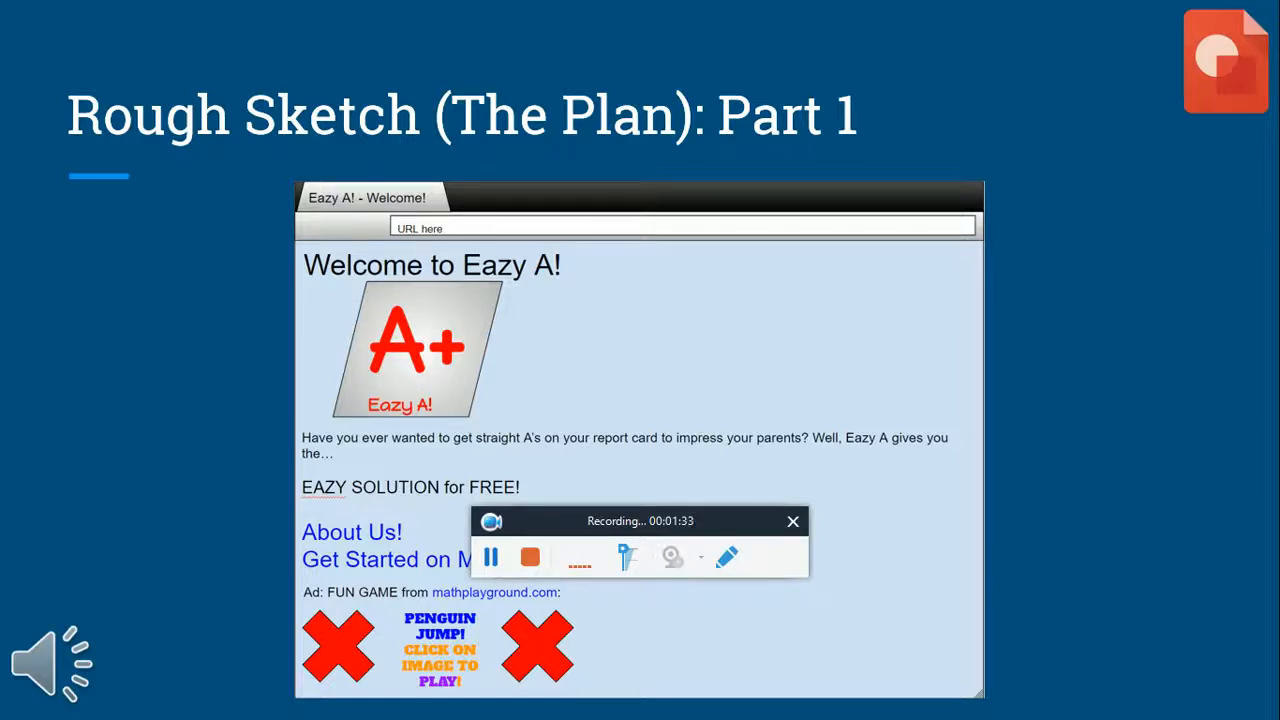
pyautogui.moveTo(145, 560)
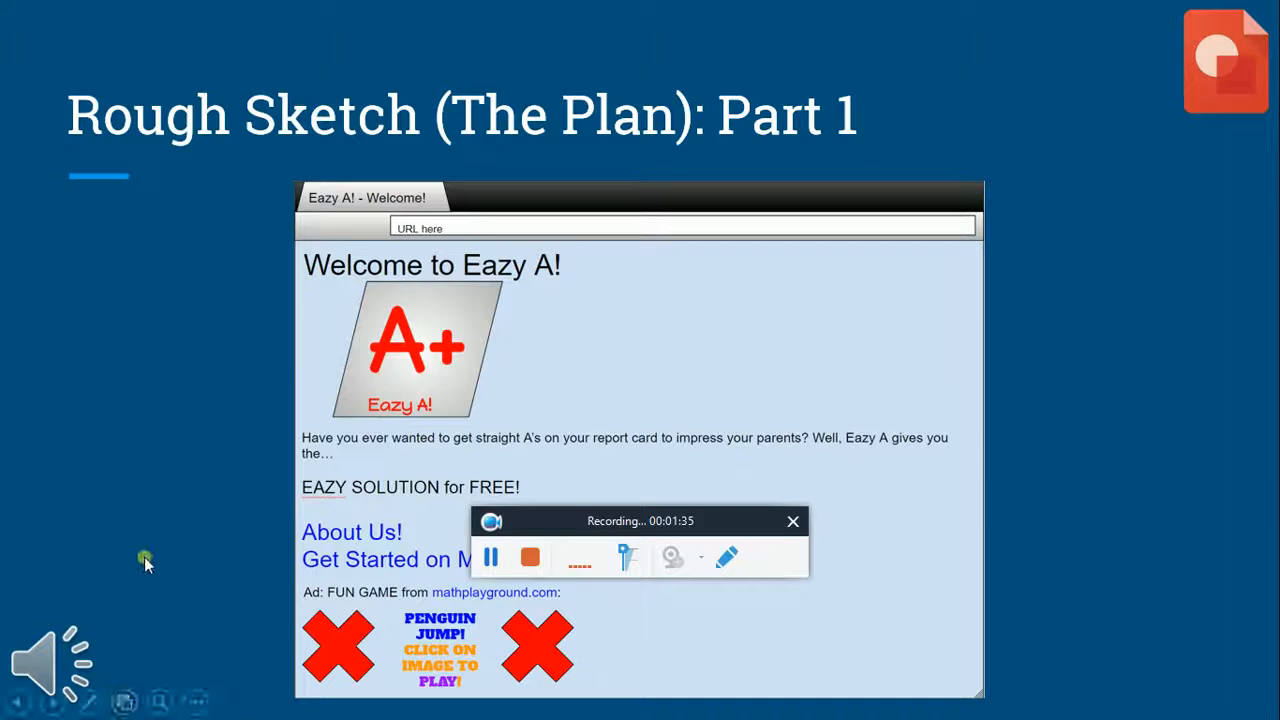
pyautogui.moveTo(38, 603)
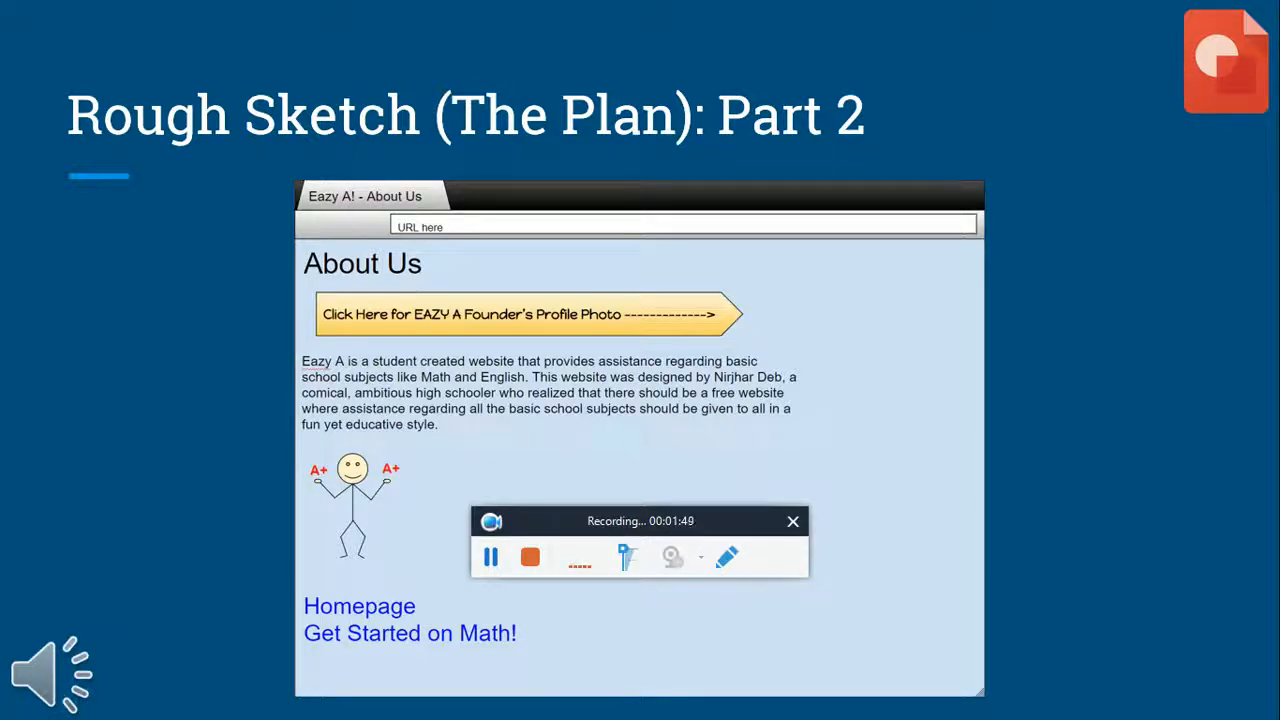
# Advance the slide show from Rough Sketch Part 2 to Part 3
pyautogui.press('Right')
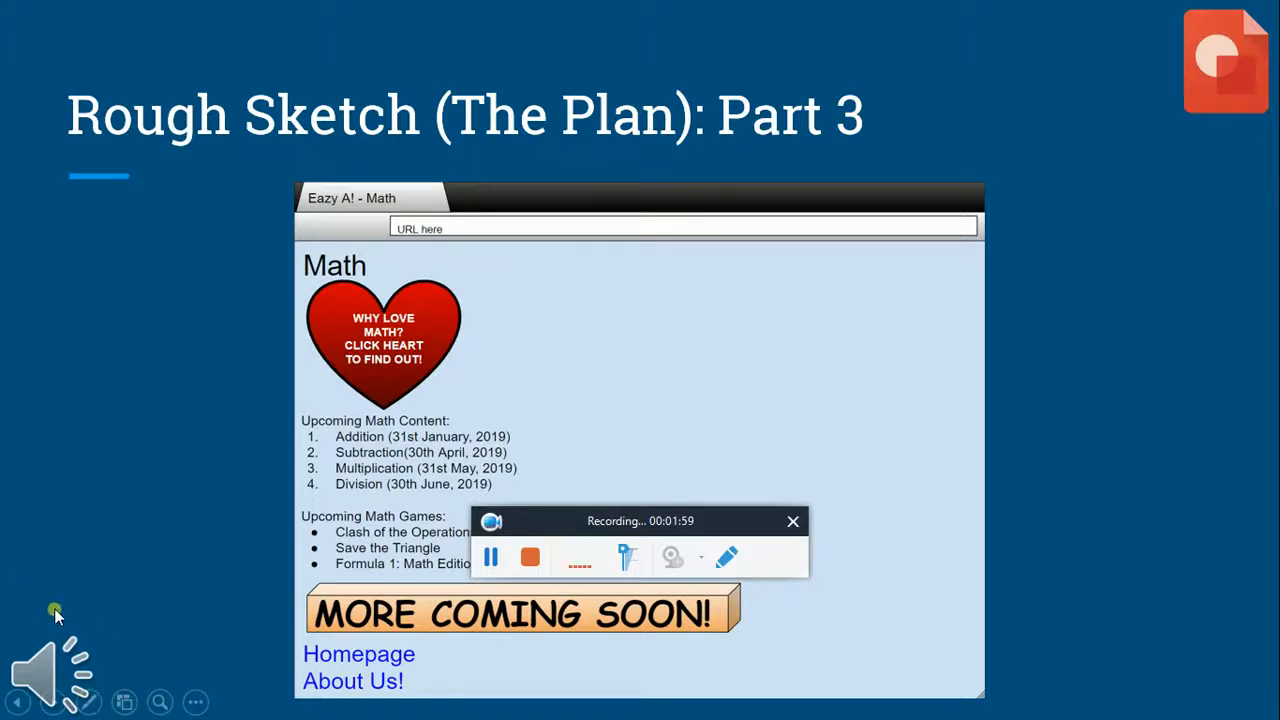
pyautogui.moveTo(56, 598)
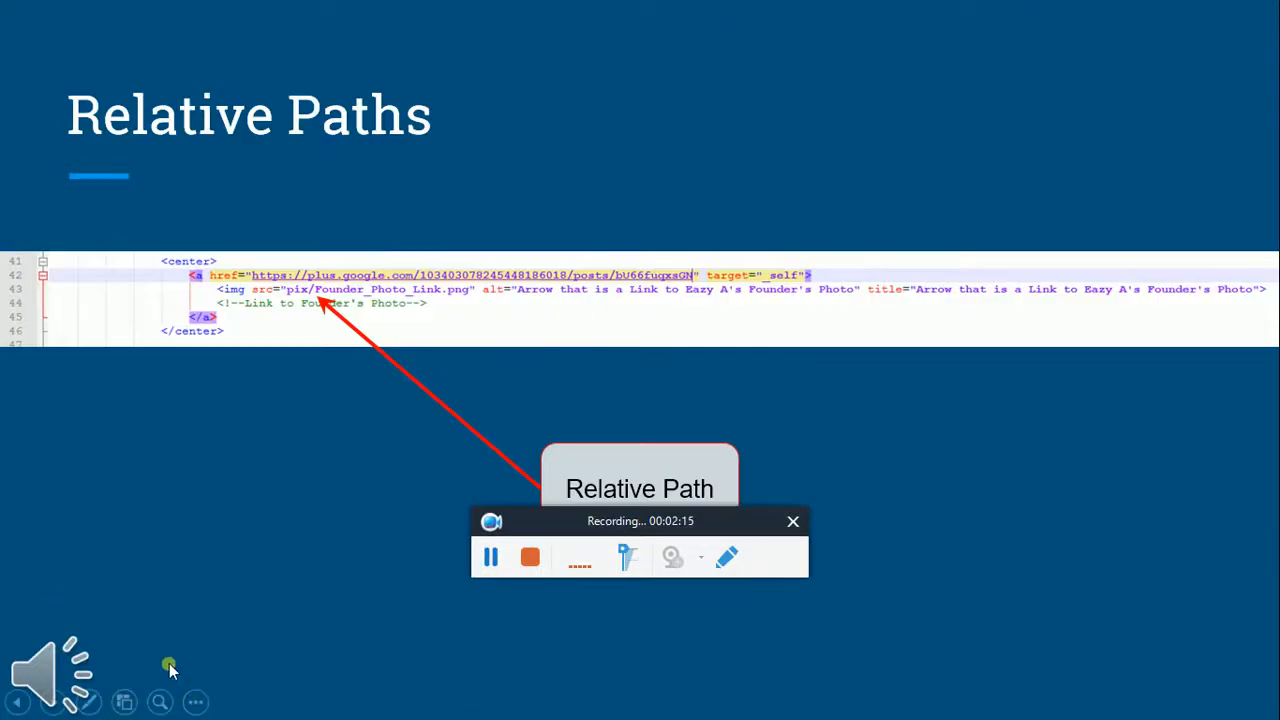
pyautogui.moveTo(62, 582)
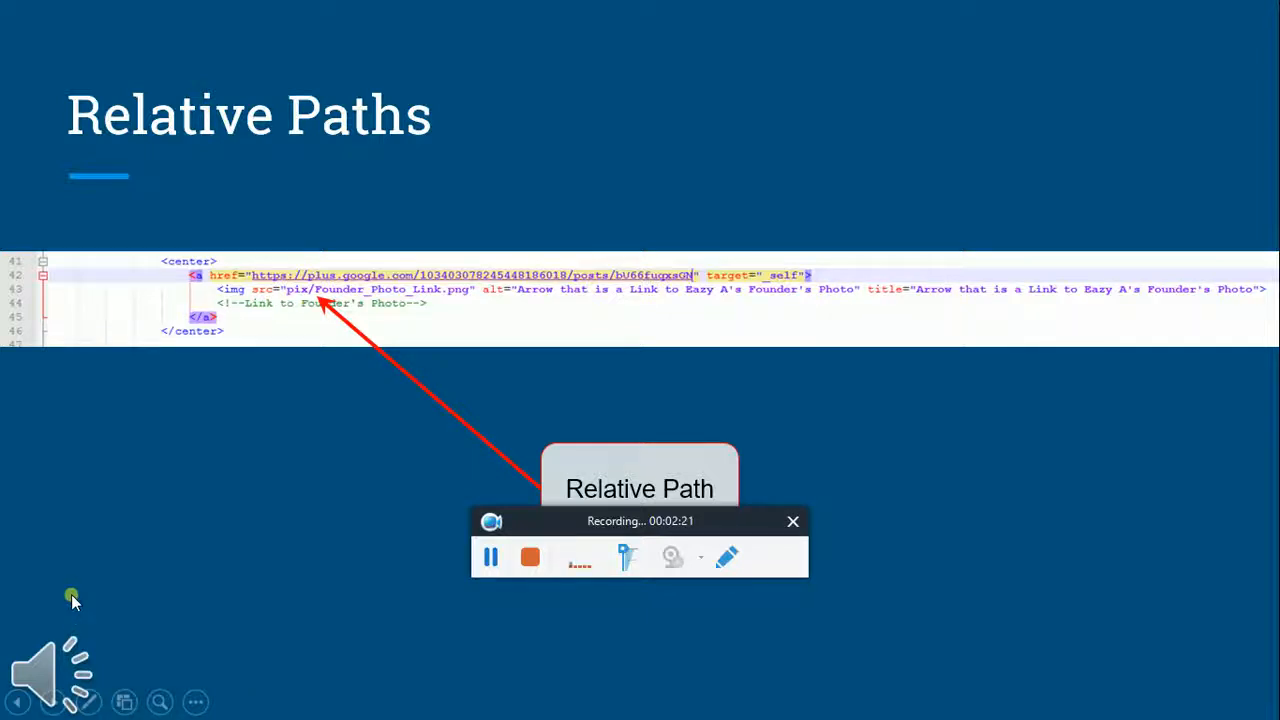
pyautogui.moveTo(57, 588)
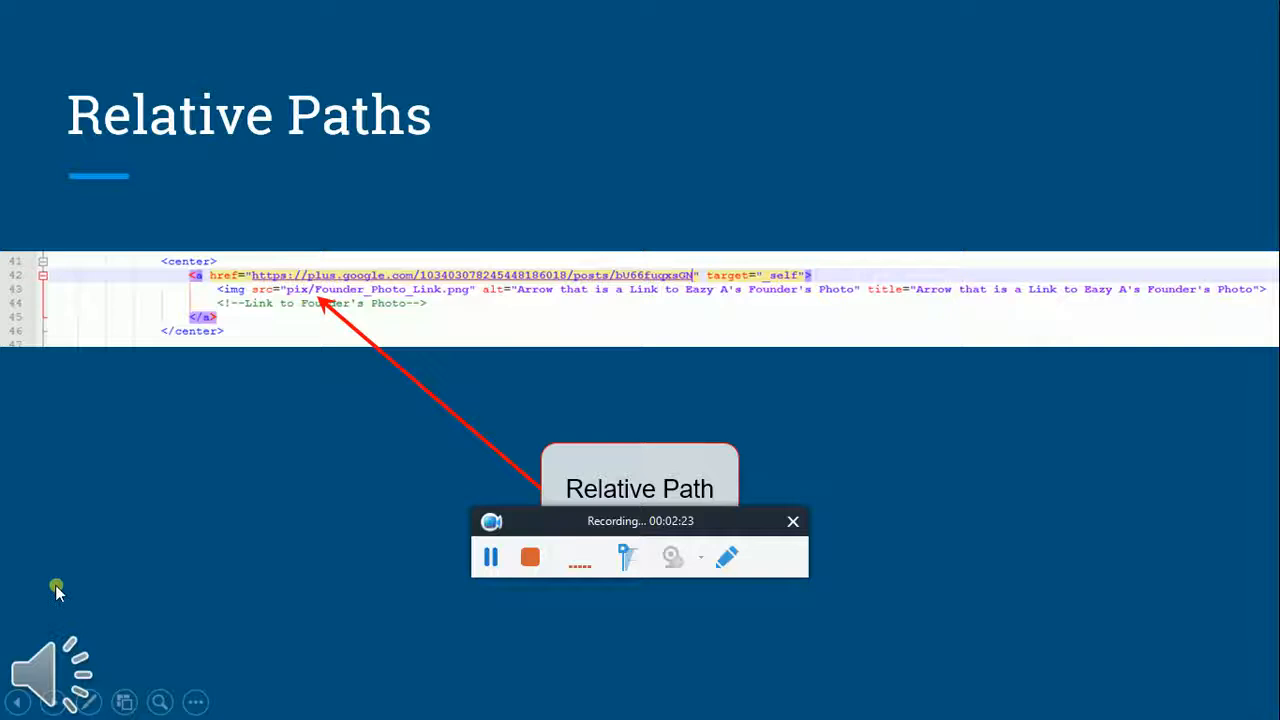
pyautogui.moveTo(140, 588)
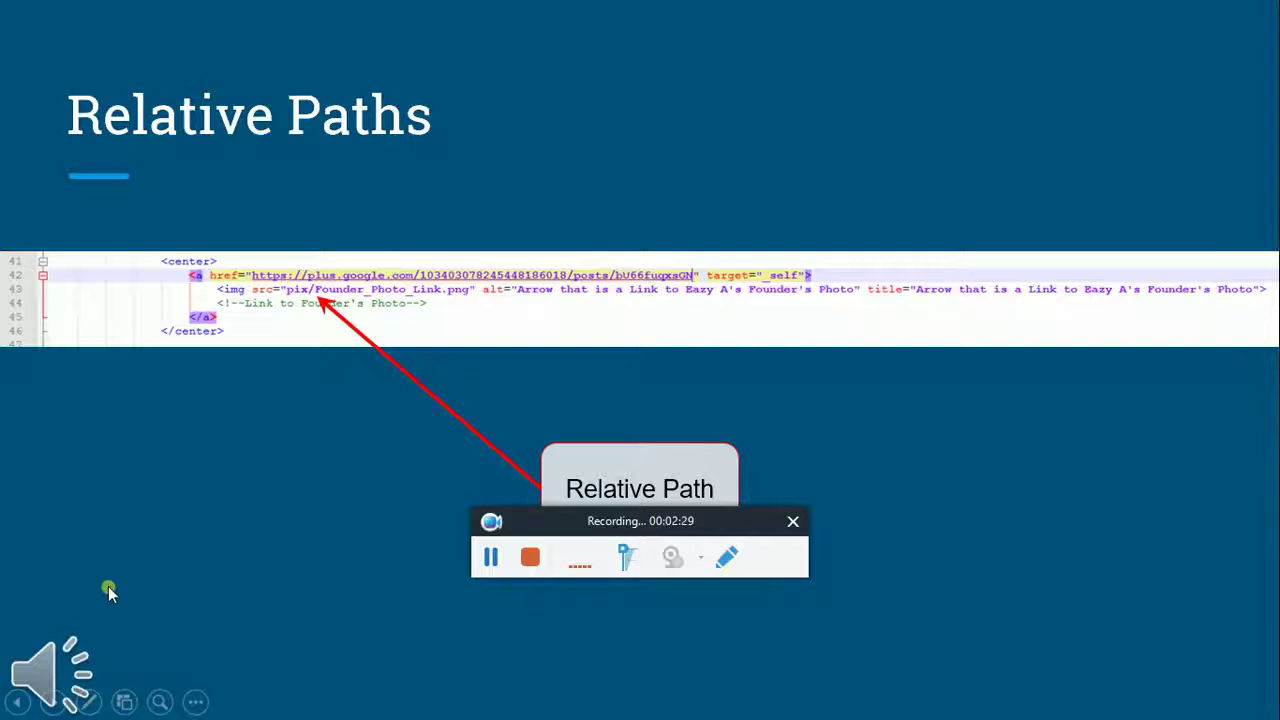
pyautogui.moveTo(113, 573)
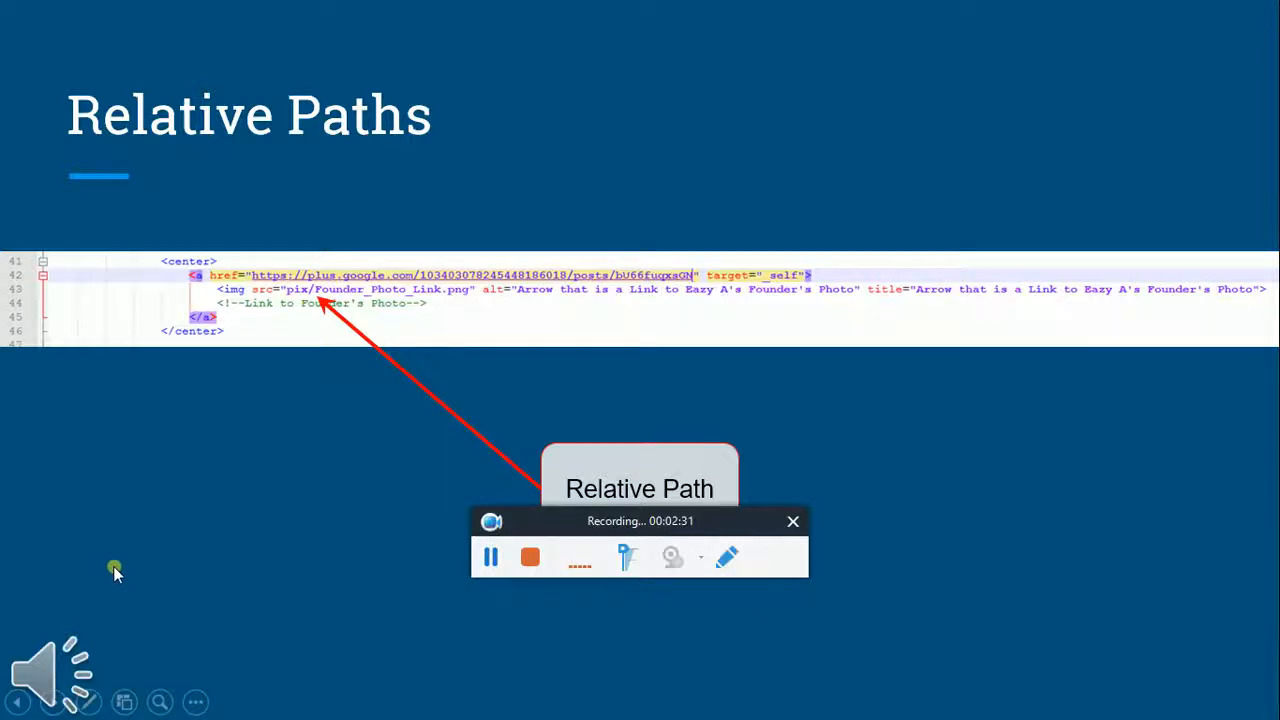
pyautogui.moveTo(168, 610)
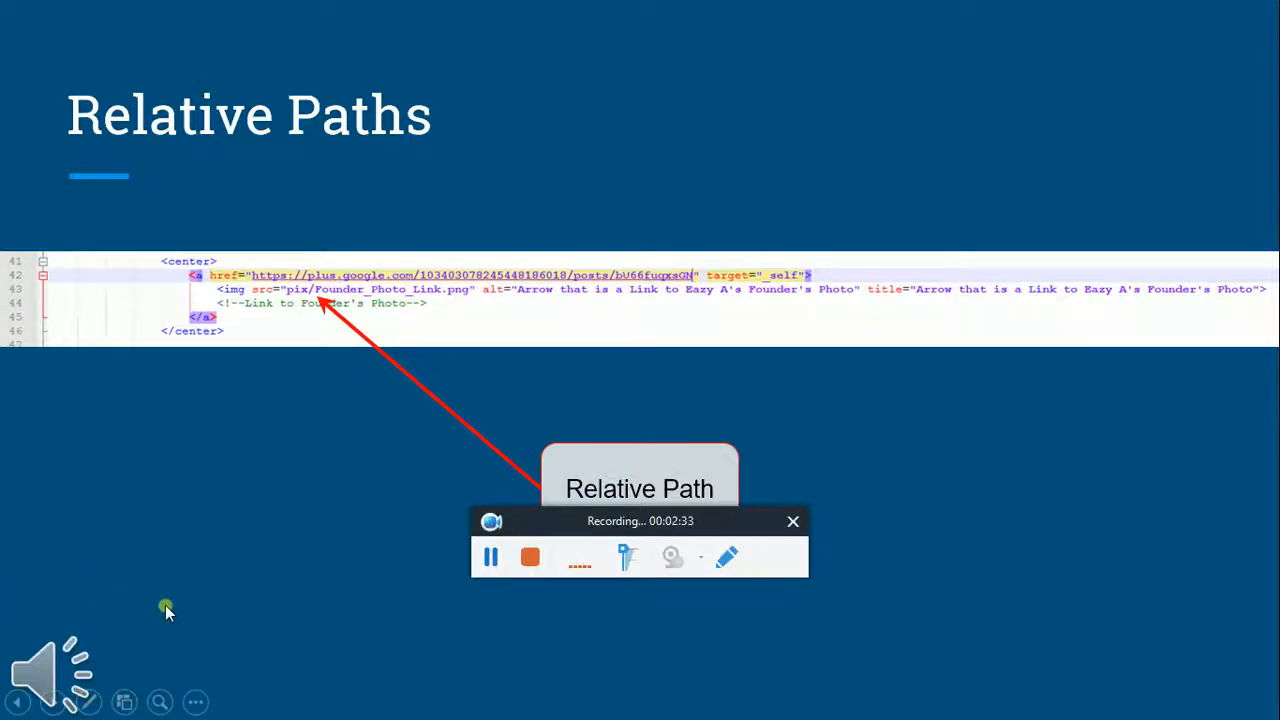
pyautogui.moveTo(75, 595)
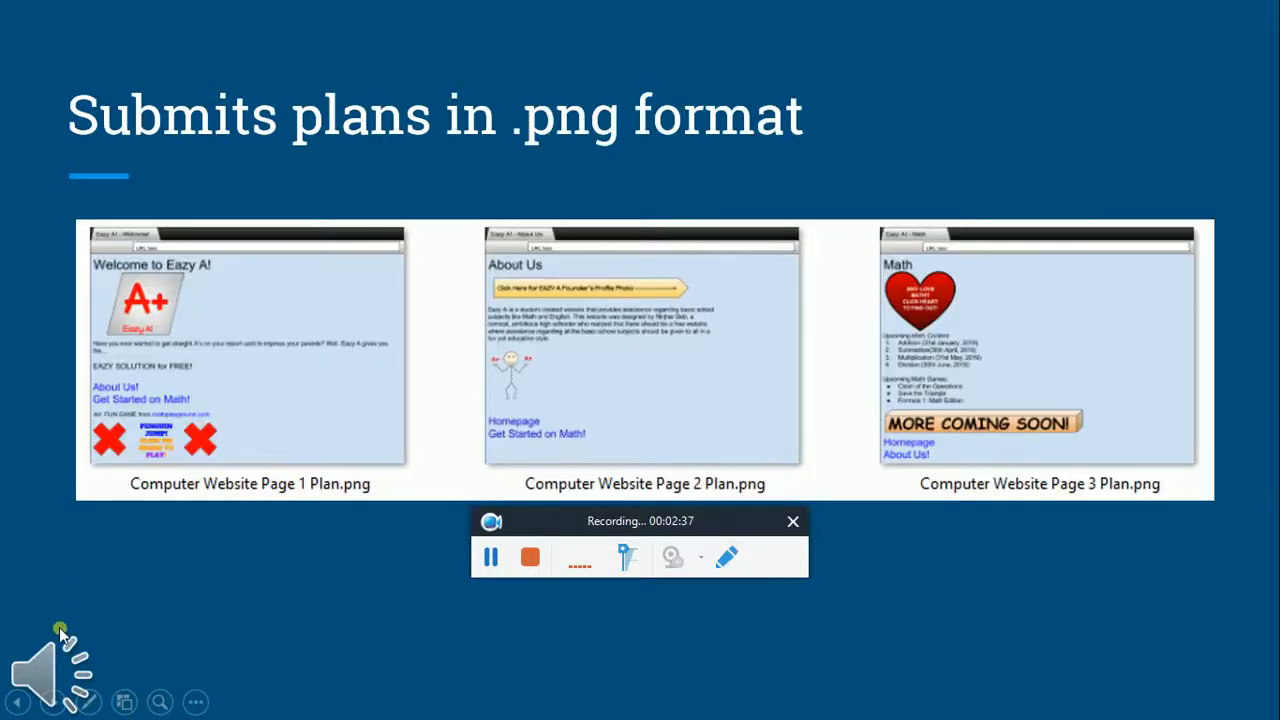
pyautogui.moveTo(50, 582)
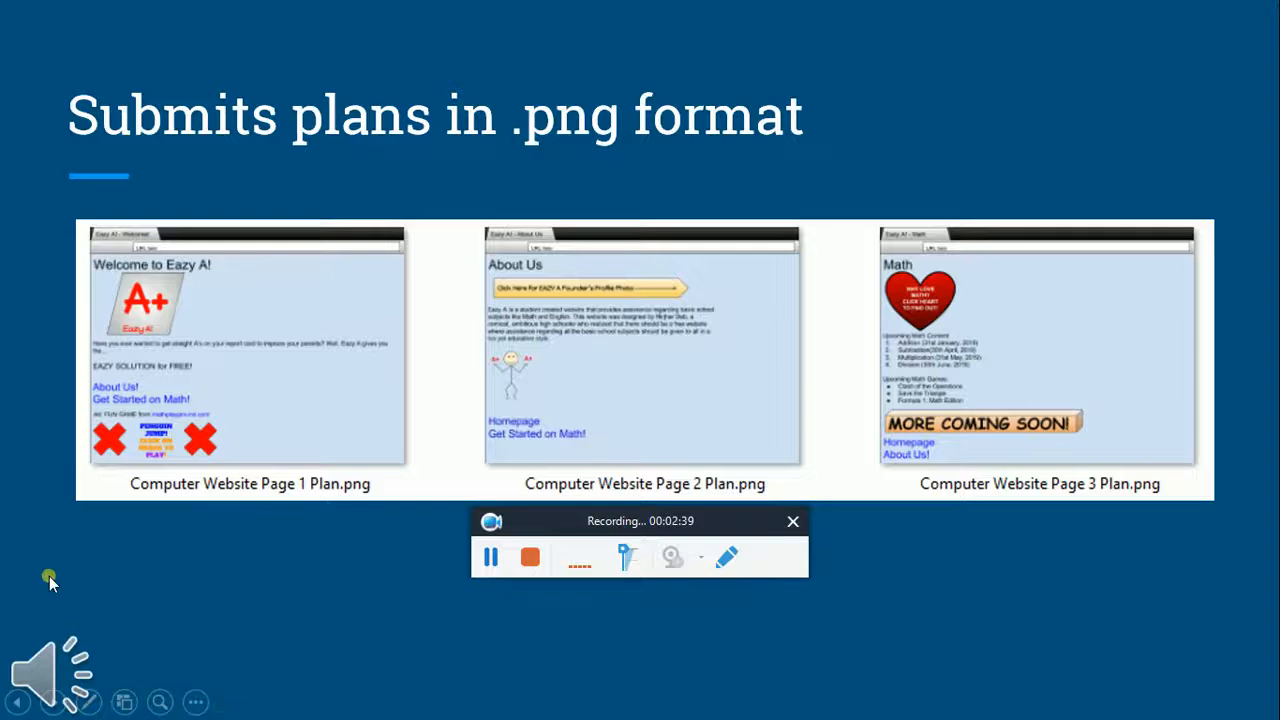
pyautogui.moveTo(100, 578)
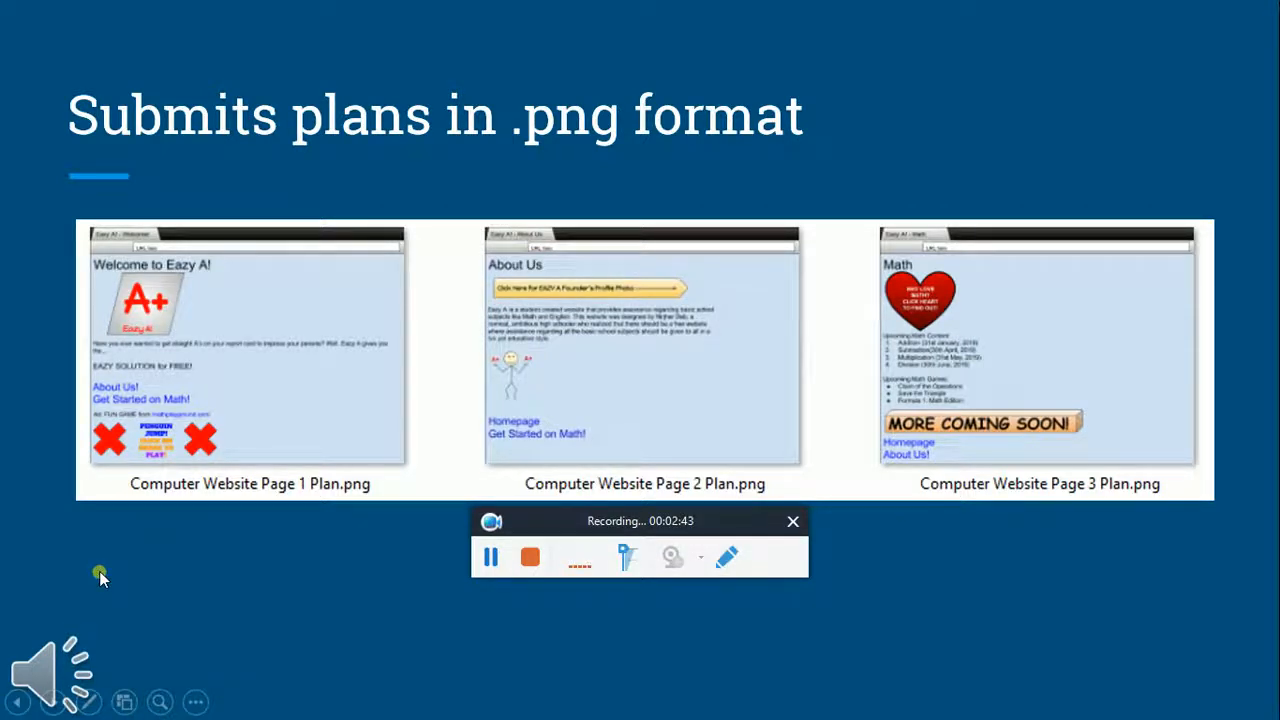
pyautogui.moveTo(87, 612)
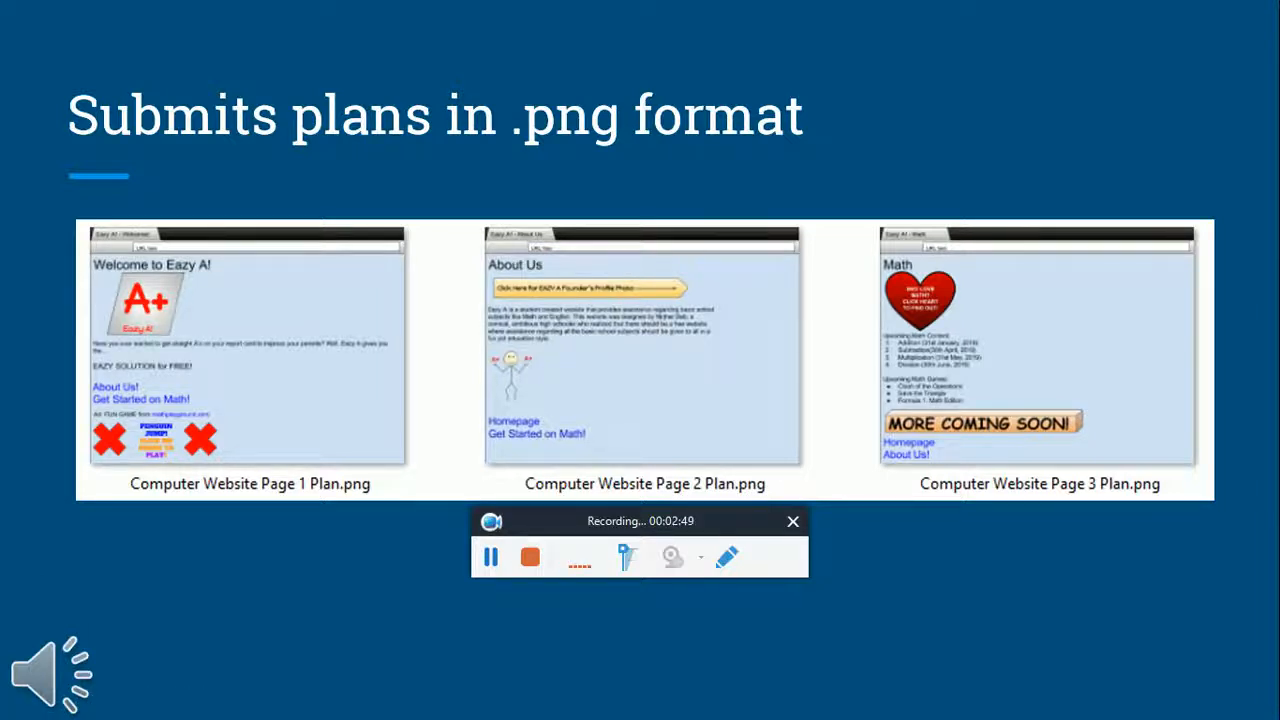
pyautogui.moveTo(117, 609)
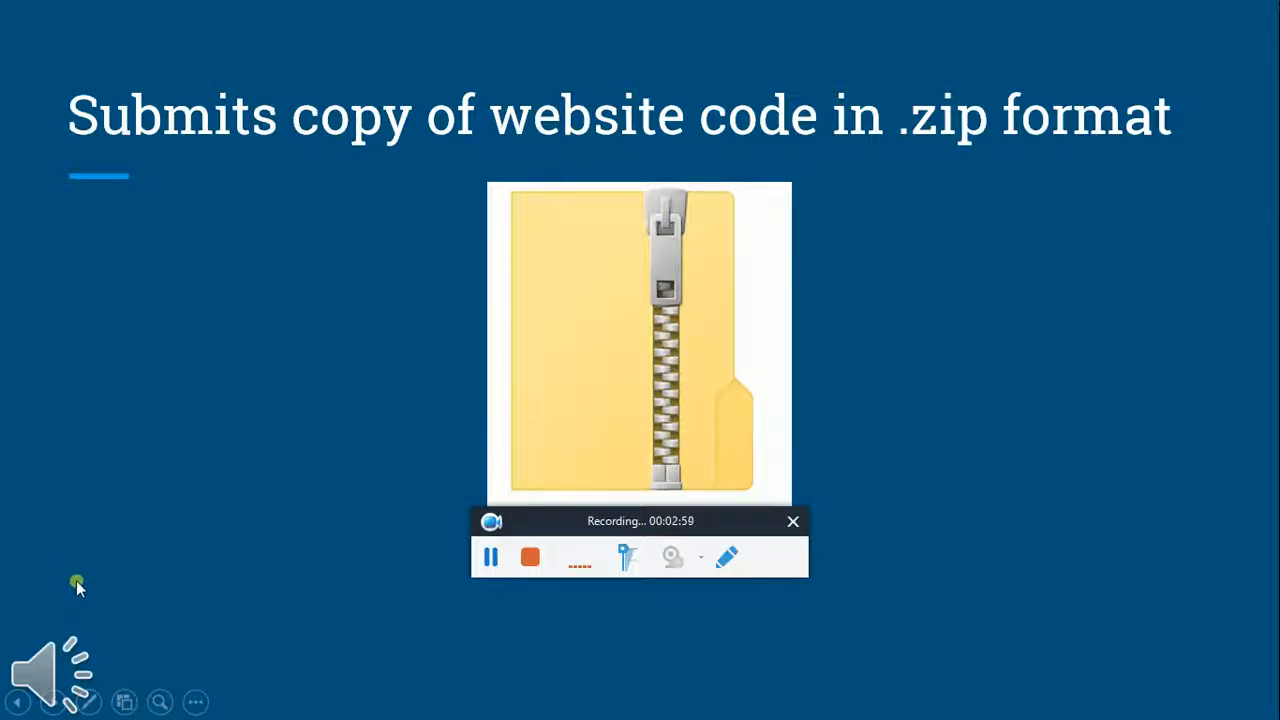
pyautogui.moveTo(70, 612)
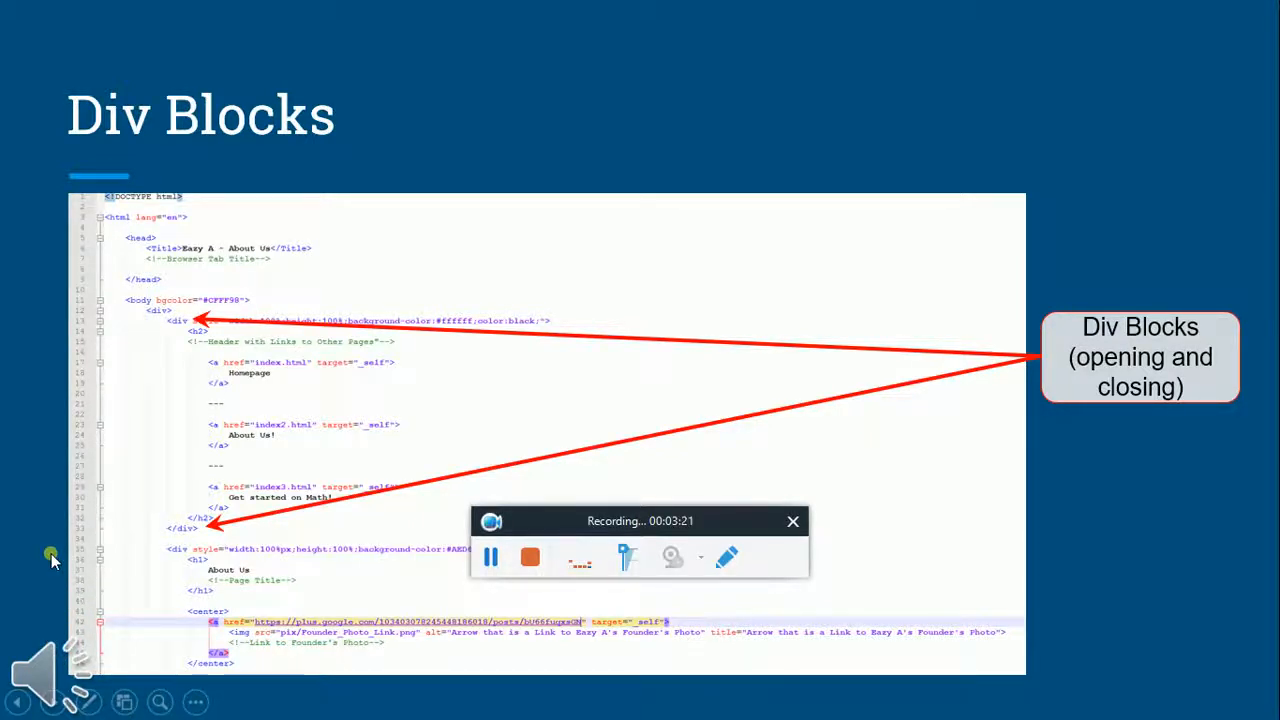
pyautogui.moveTo(100, 607)
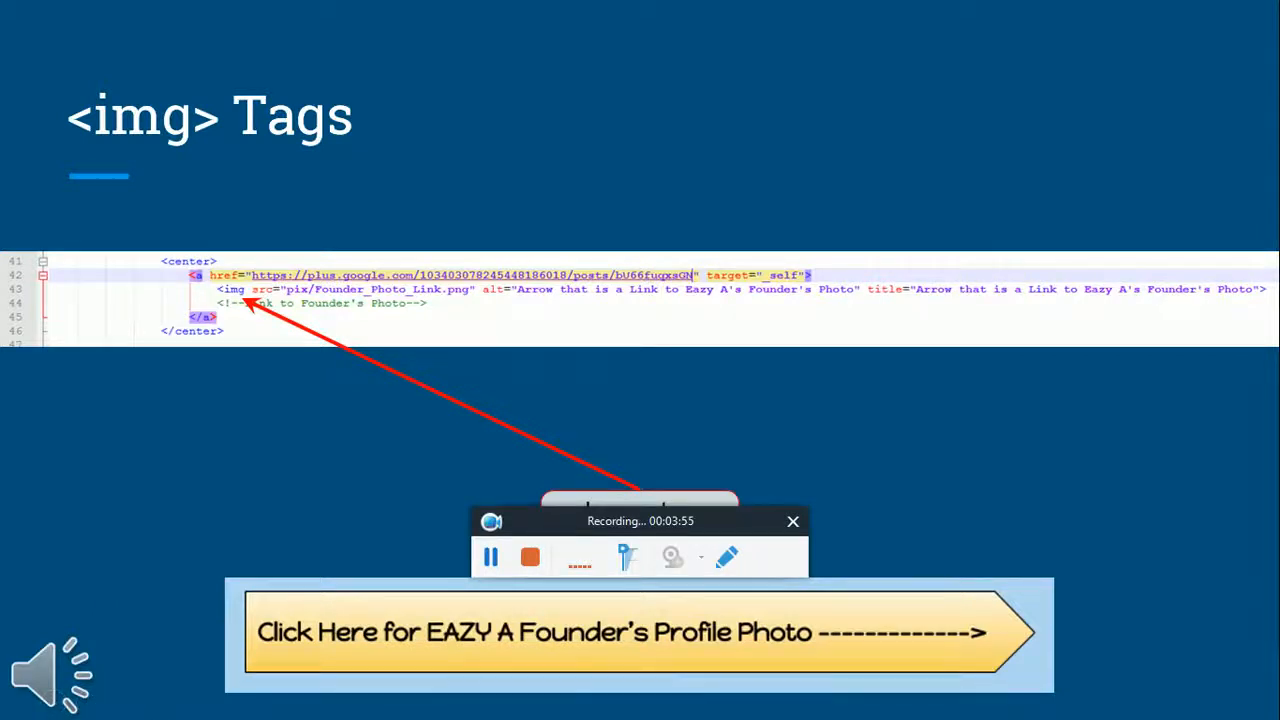
pyautogui.moveTo(92, 575)
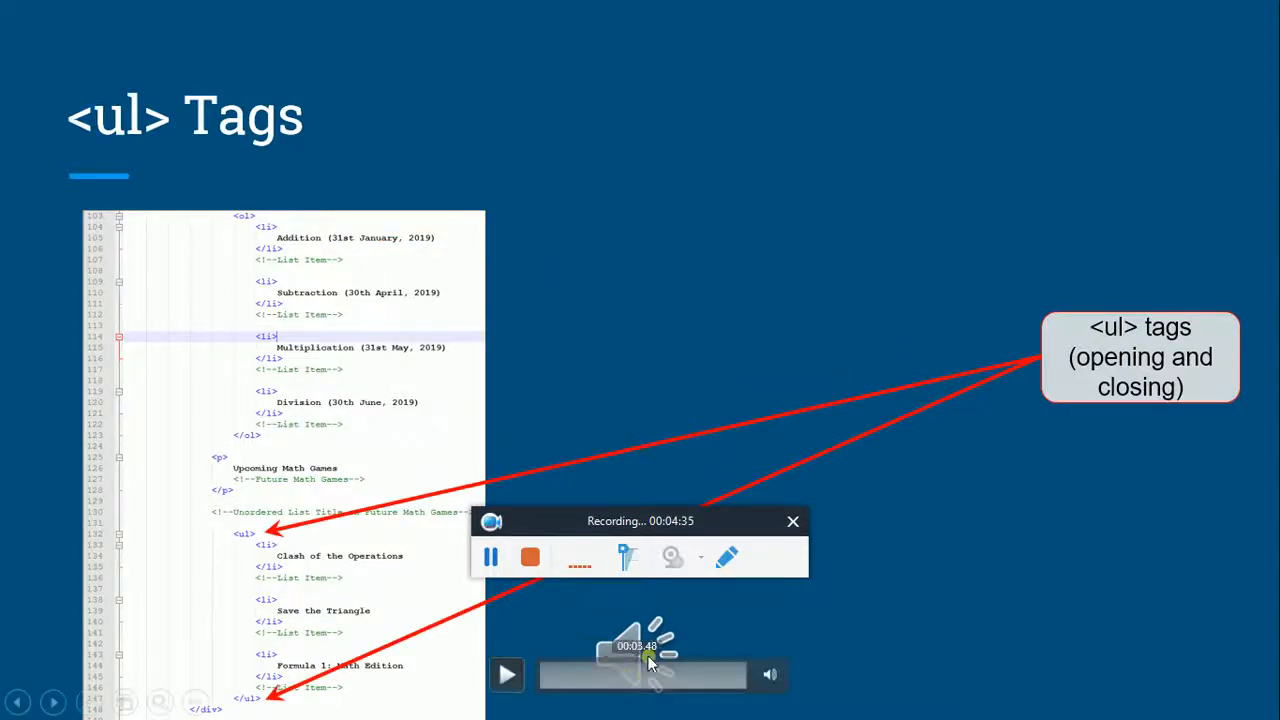
# Click the slide to advance past the <ul> Tags slide toward Alt Text and Title attributes
pyautogui.click(507, 674)
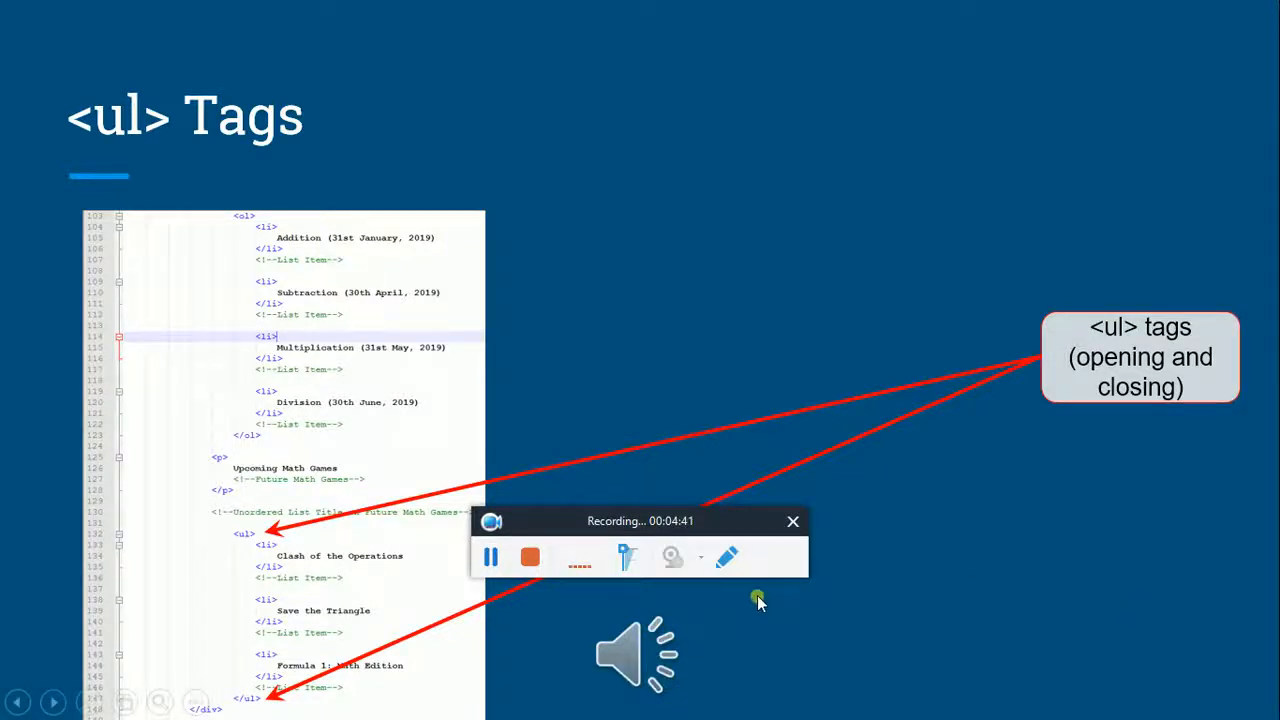
pyautogui.moveTo(580, 605)
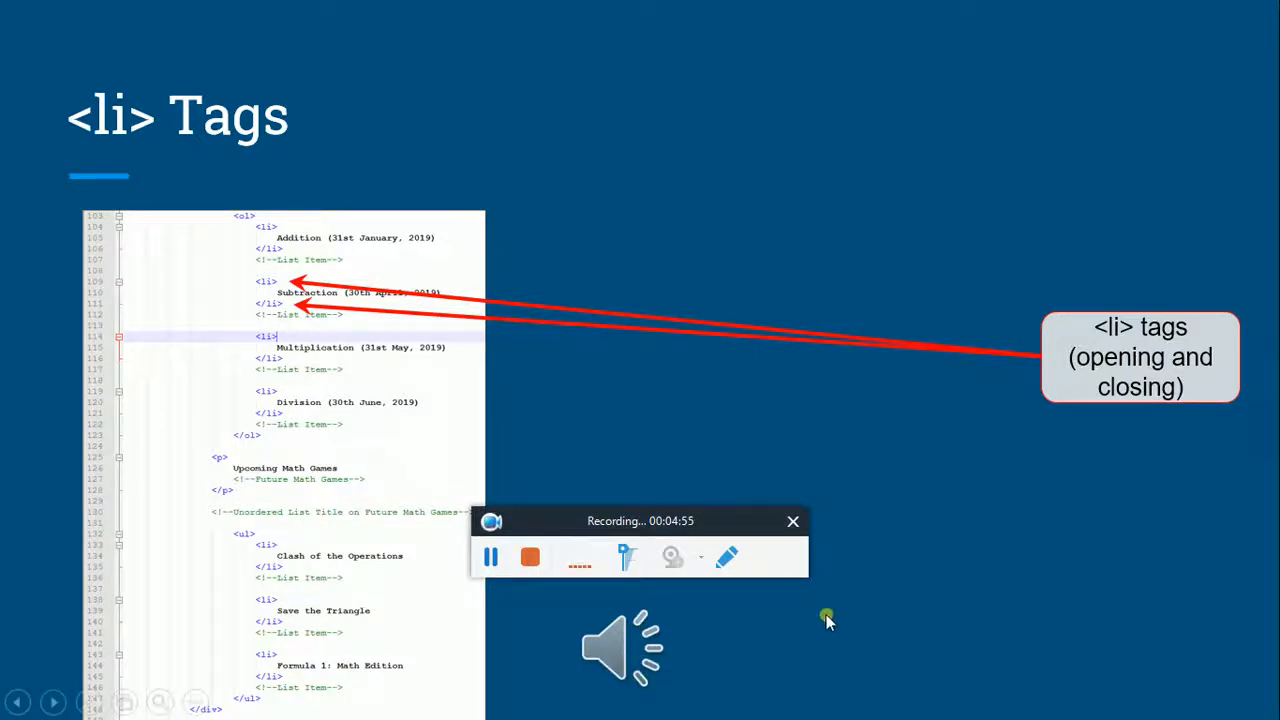
pyautogui.moveTo(728, 632)
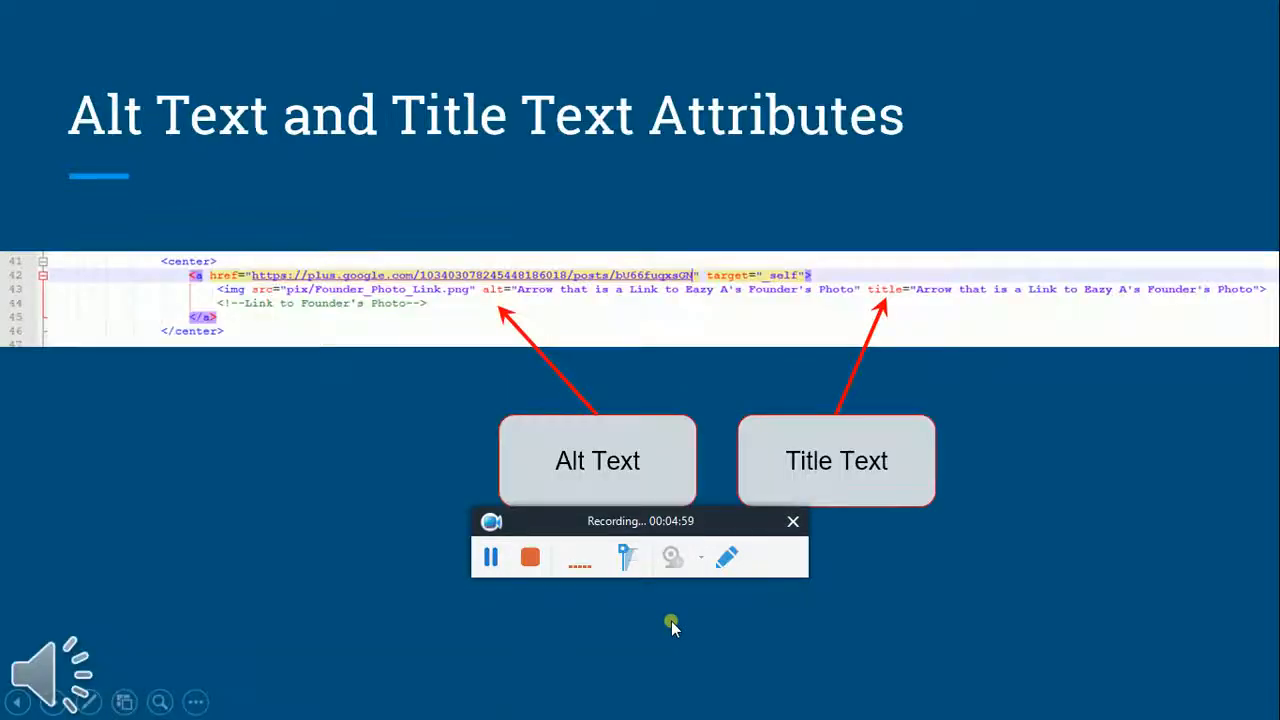
pyautogui.moveTo(123, 610)
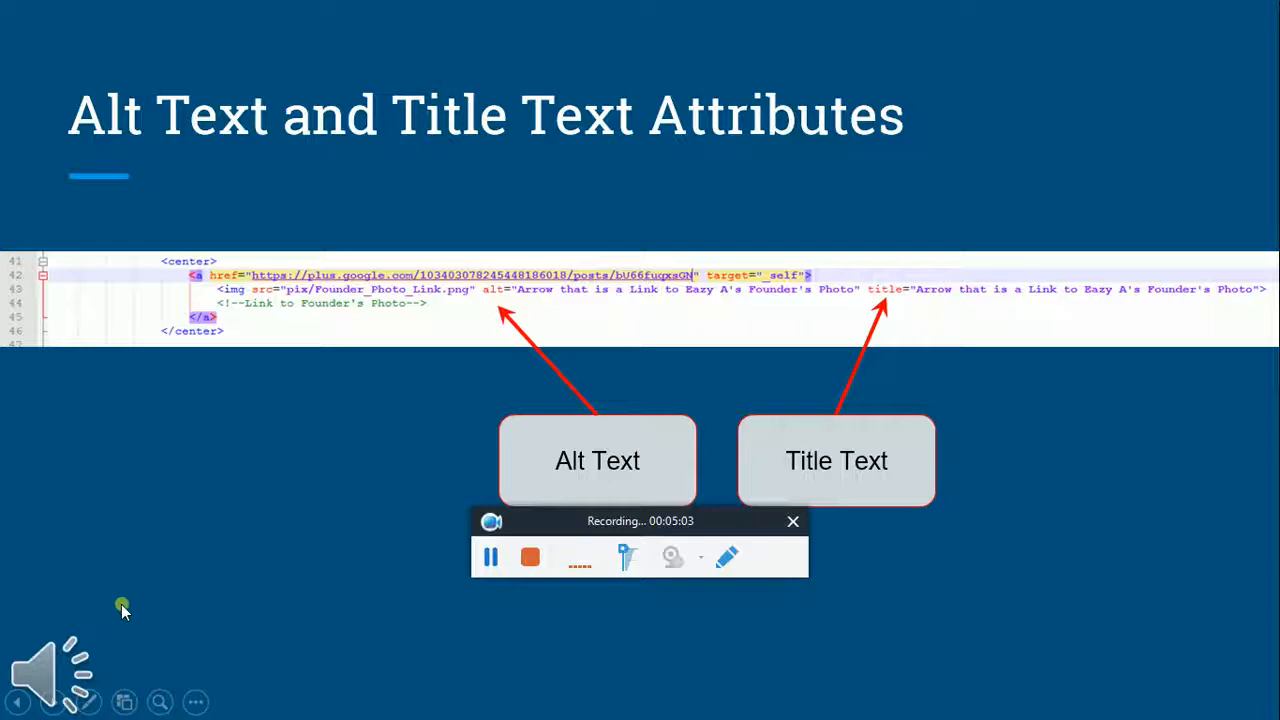
pyautogui.moveTo(136, 585)
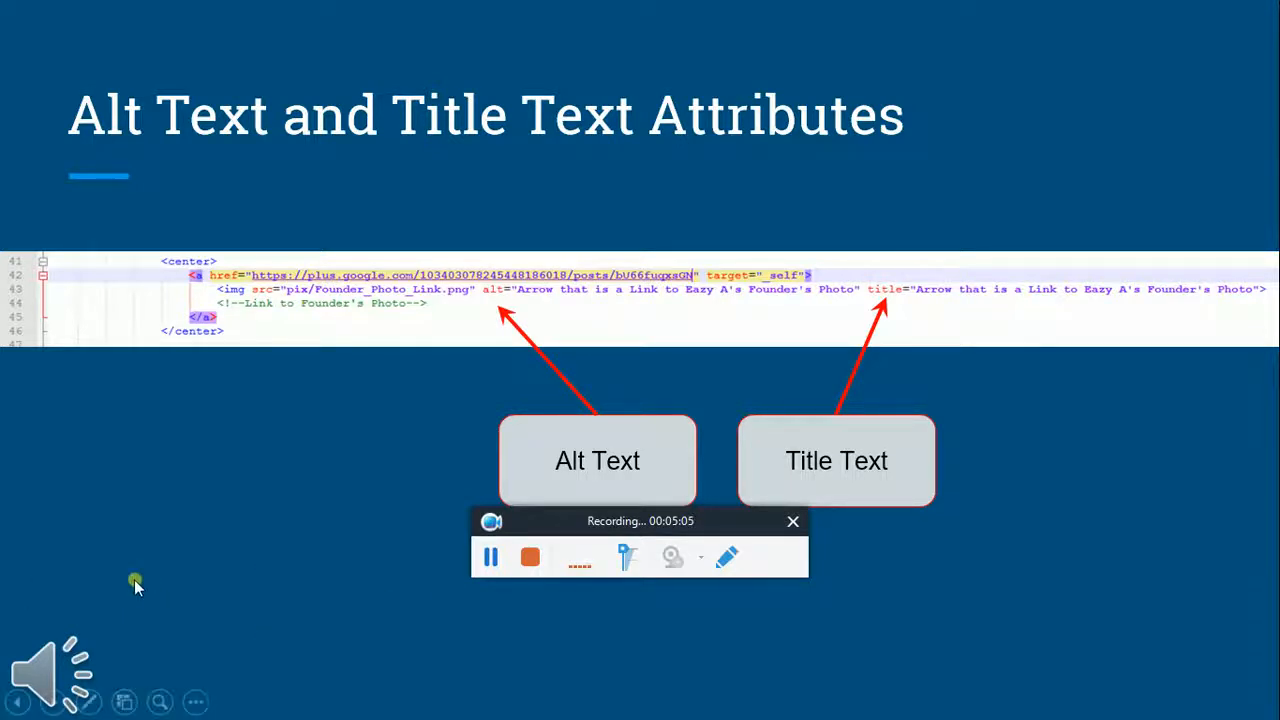
pyautogui.moveTo(28, 608)
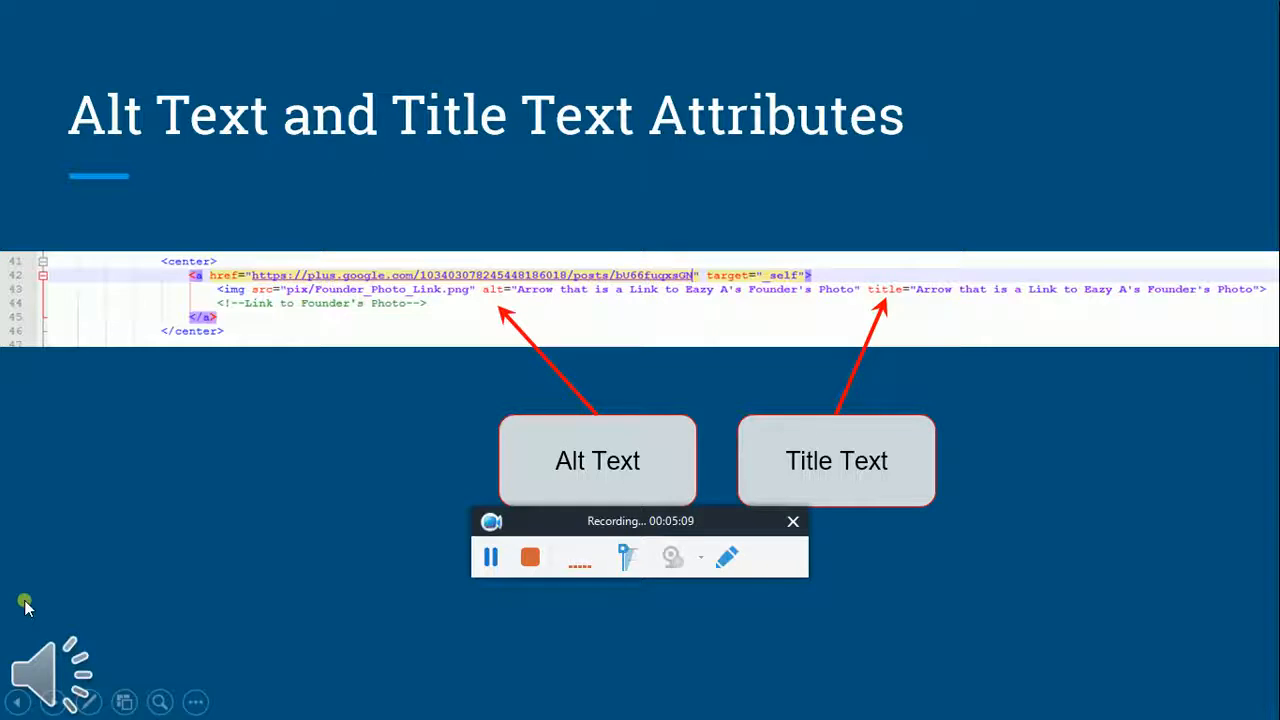
pyautogui.moveTo(135, 595)
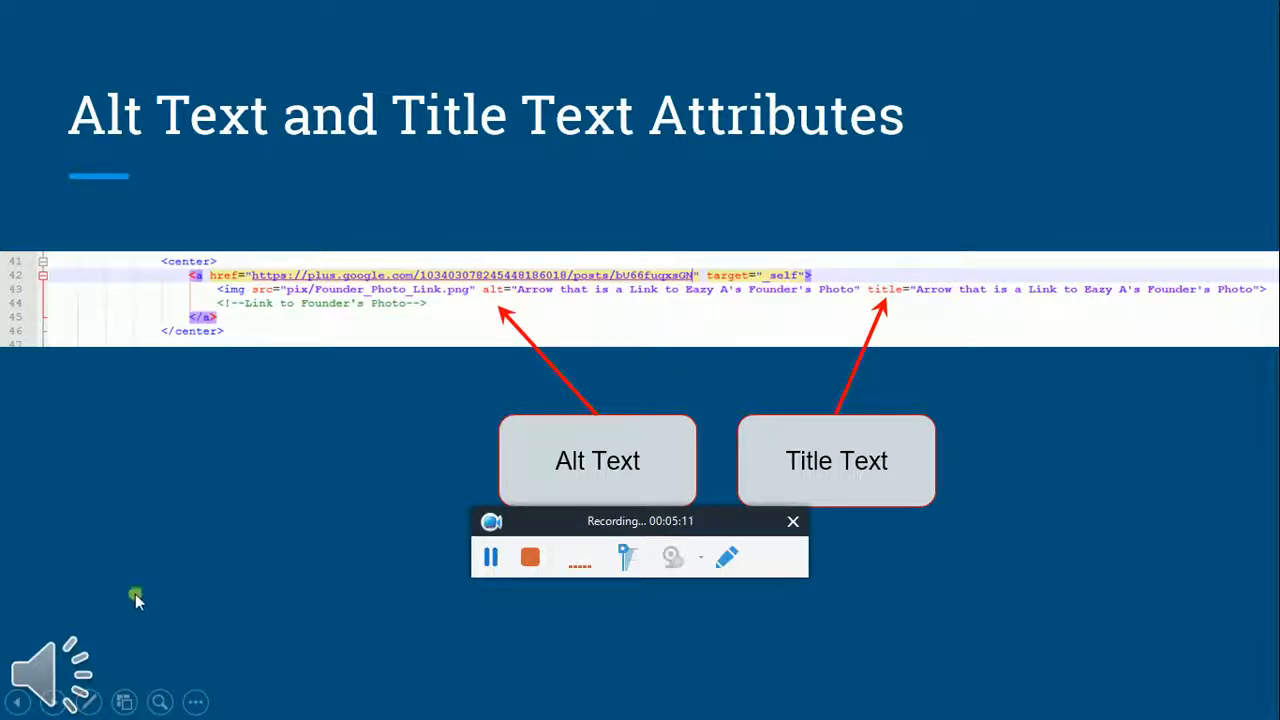
pyautogui.moveTo(109, 567)
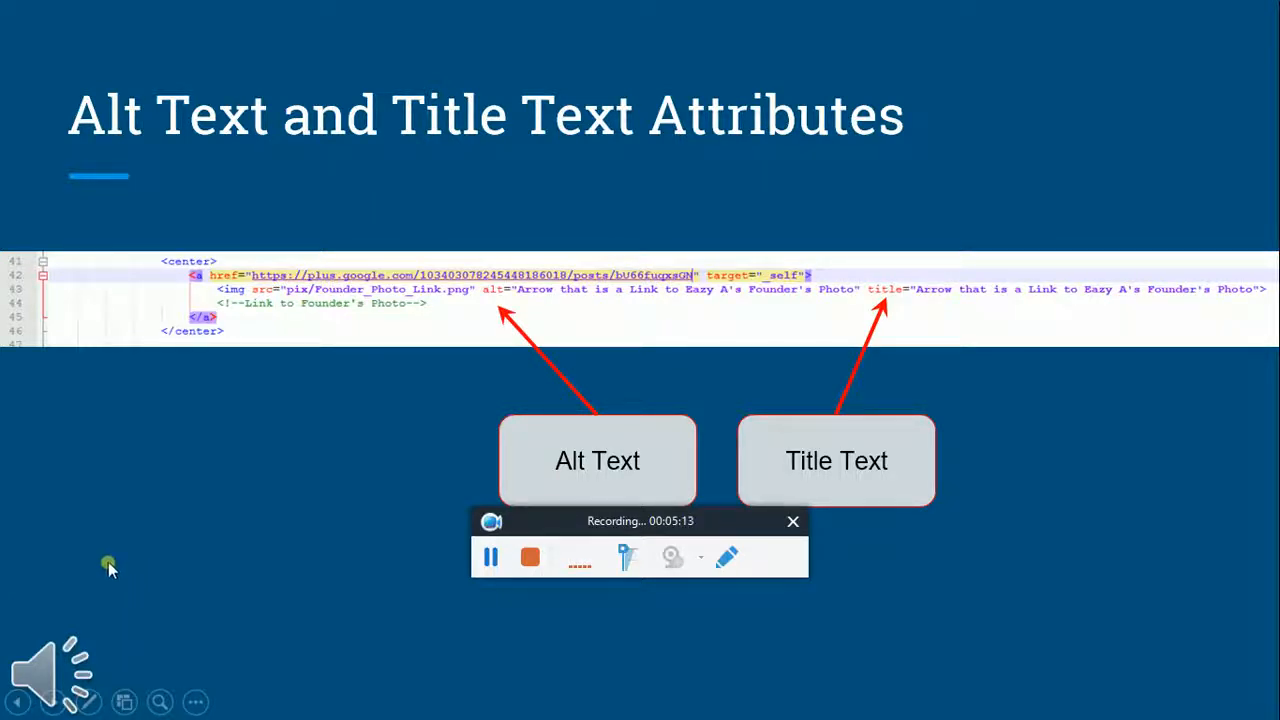
pyautogui.moveTo(35, 595)
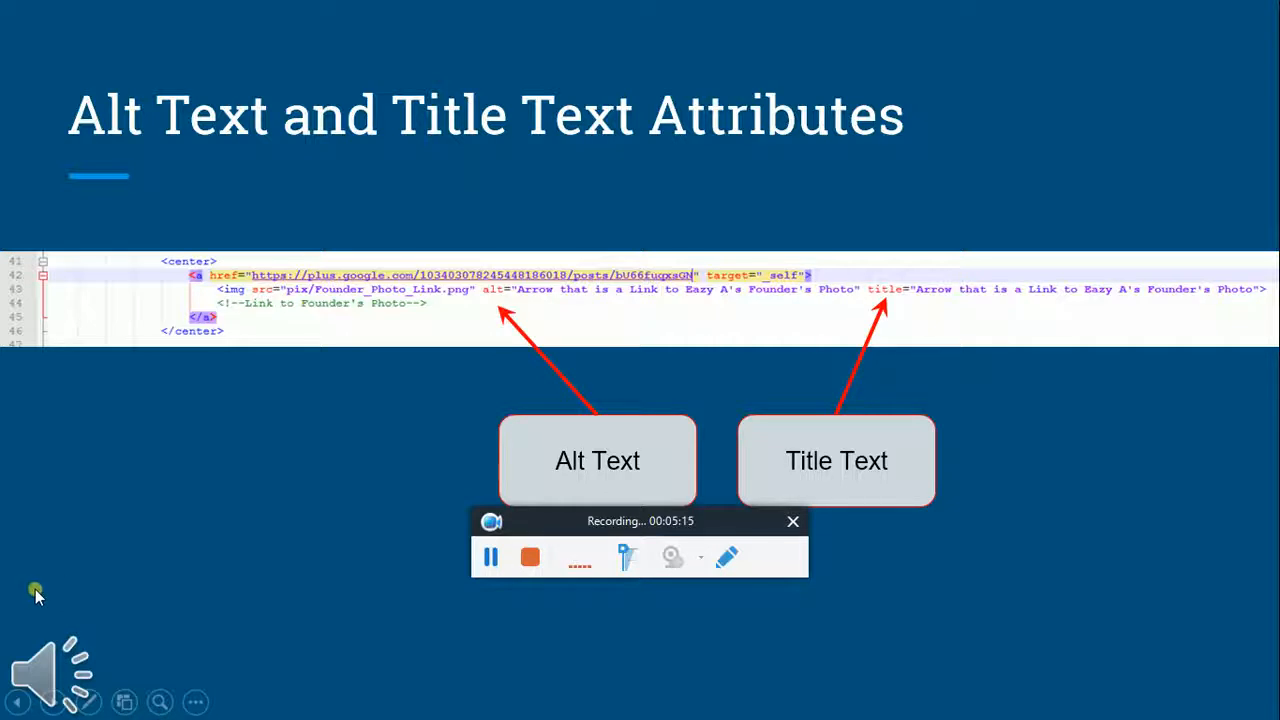
pyautogui.moveTo(22, 597)
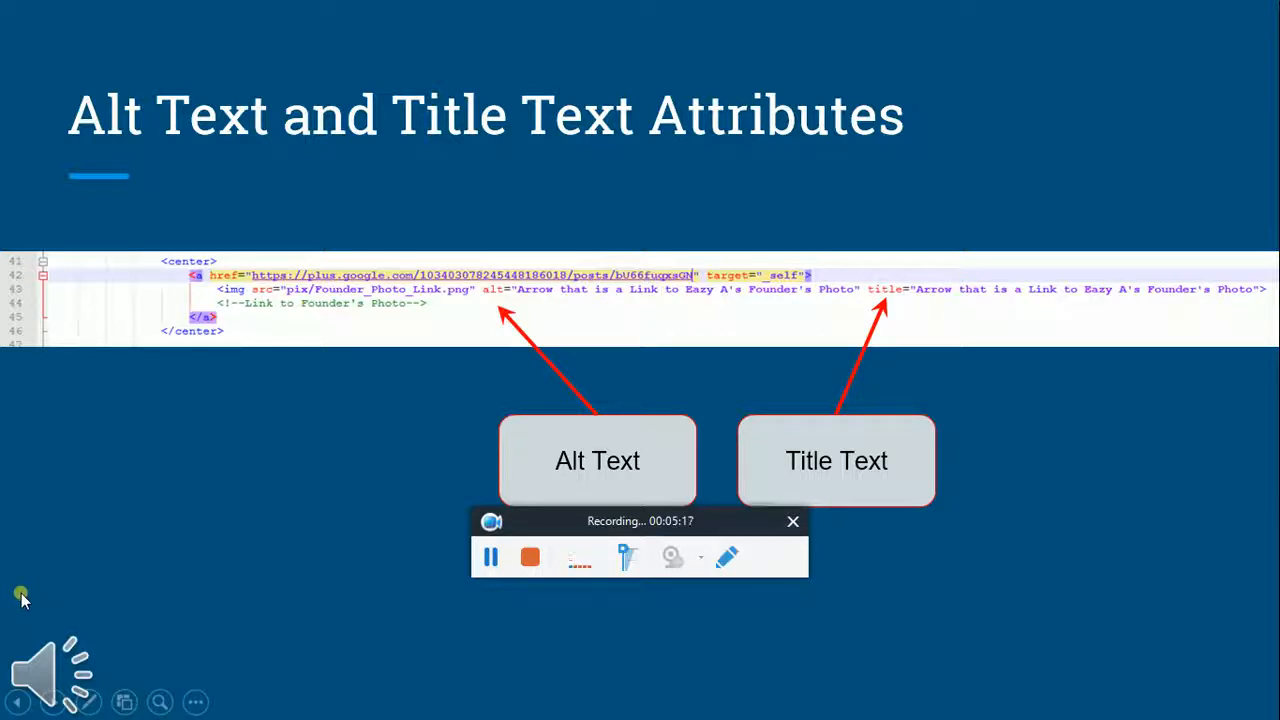
pyautogui.moveTo(104, 585)
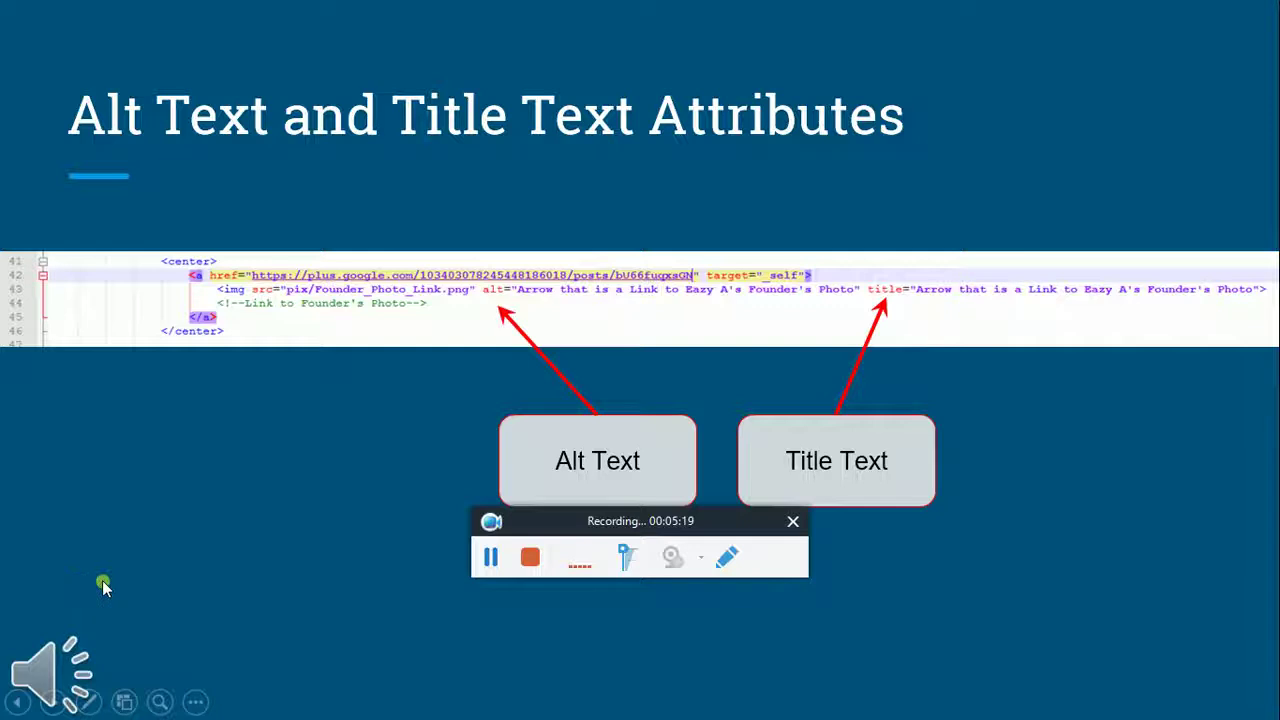
pyautogui.moveTo(50, 590)
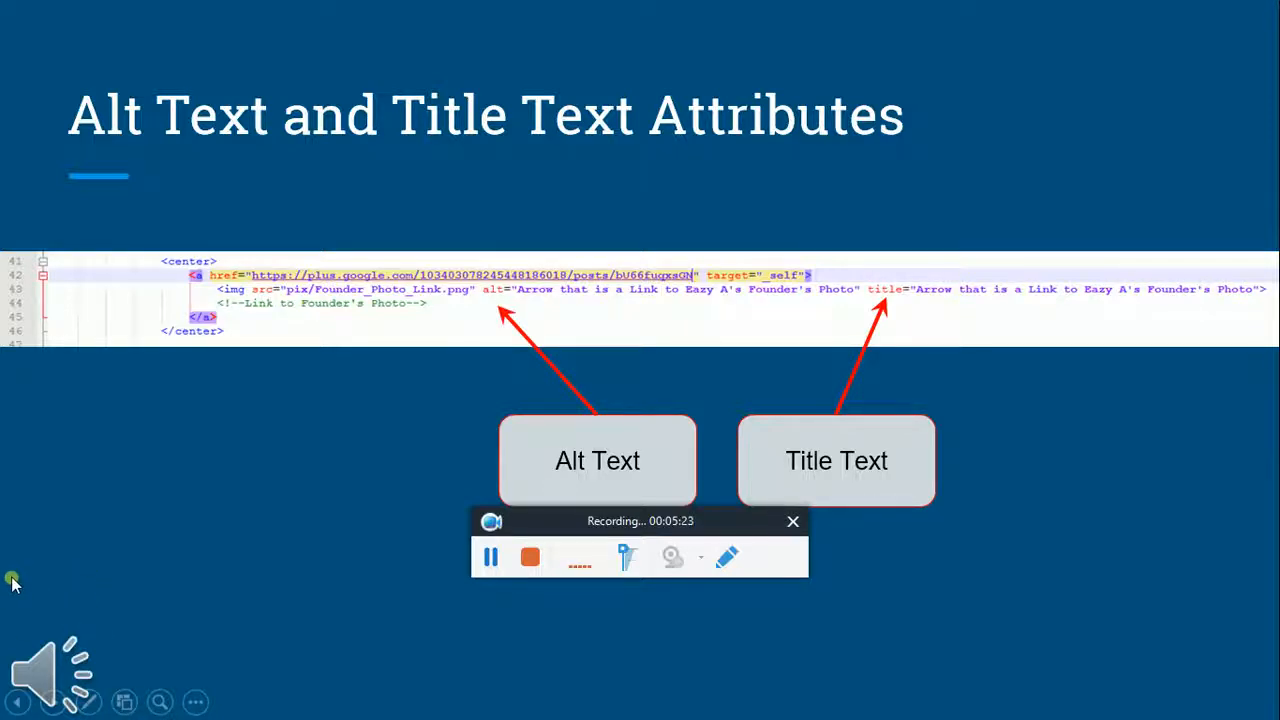
pyautogui.moveTo(103, 582)
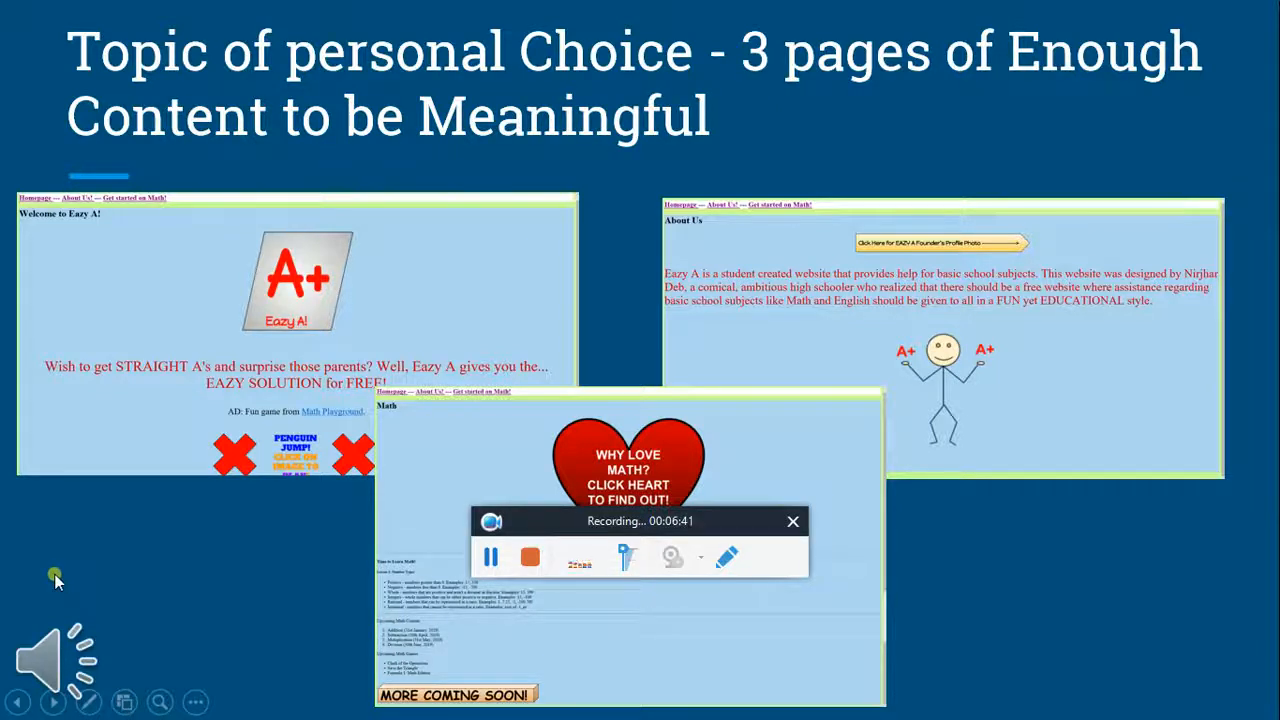
pyautogui.moveTo(72, 578)
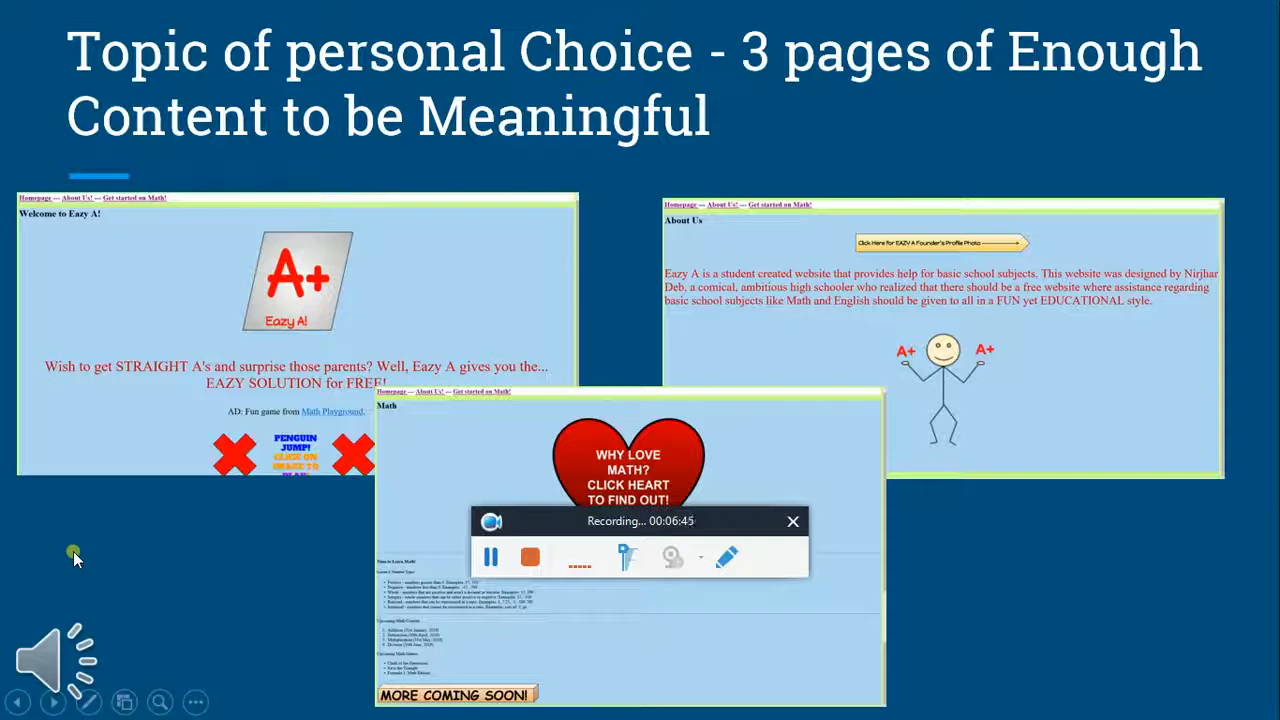
pyautogui.moveTo(50, 600)
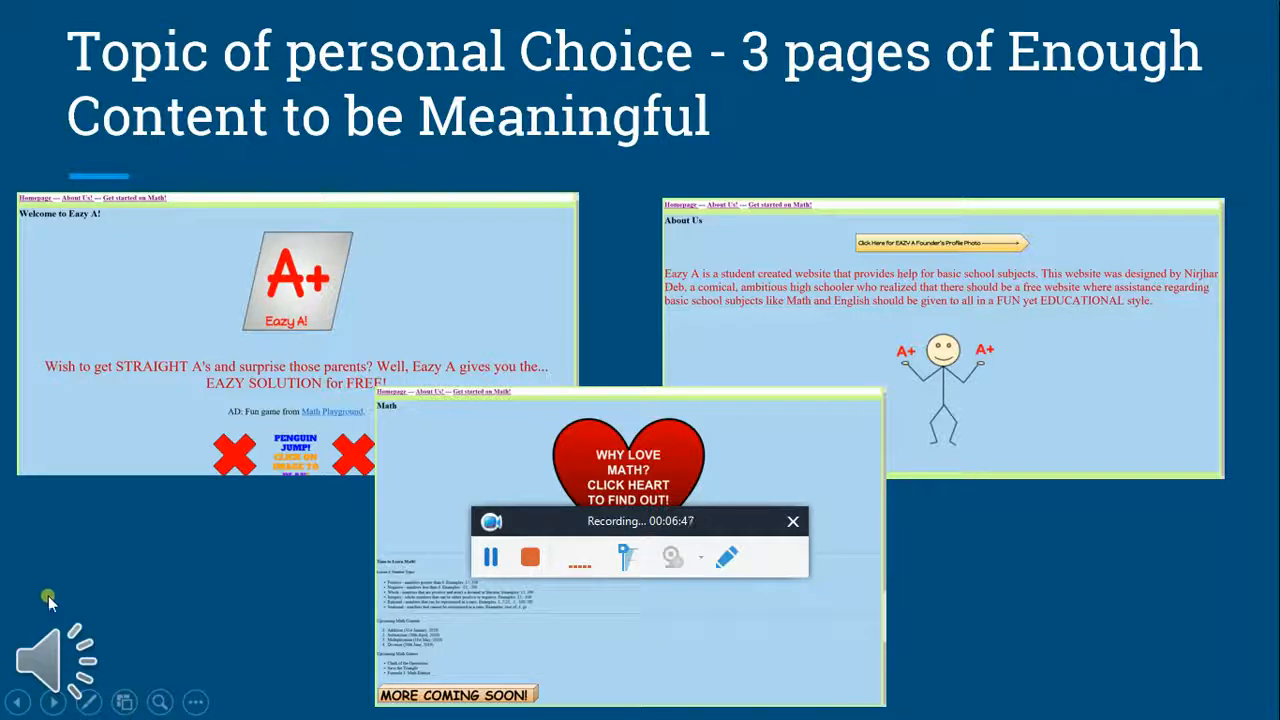
pyautogui.moveTo(95, 595)
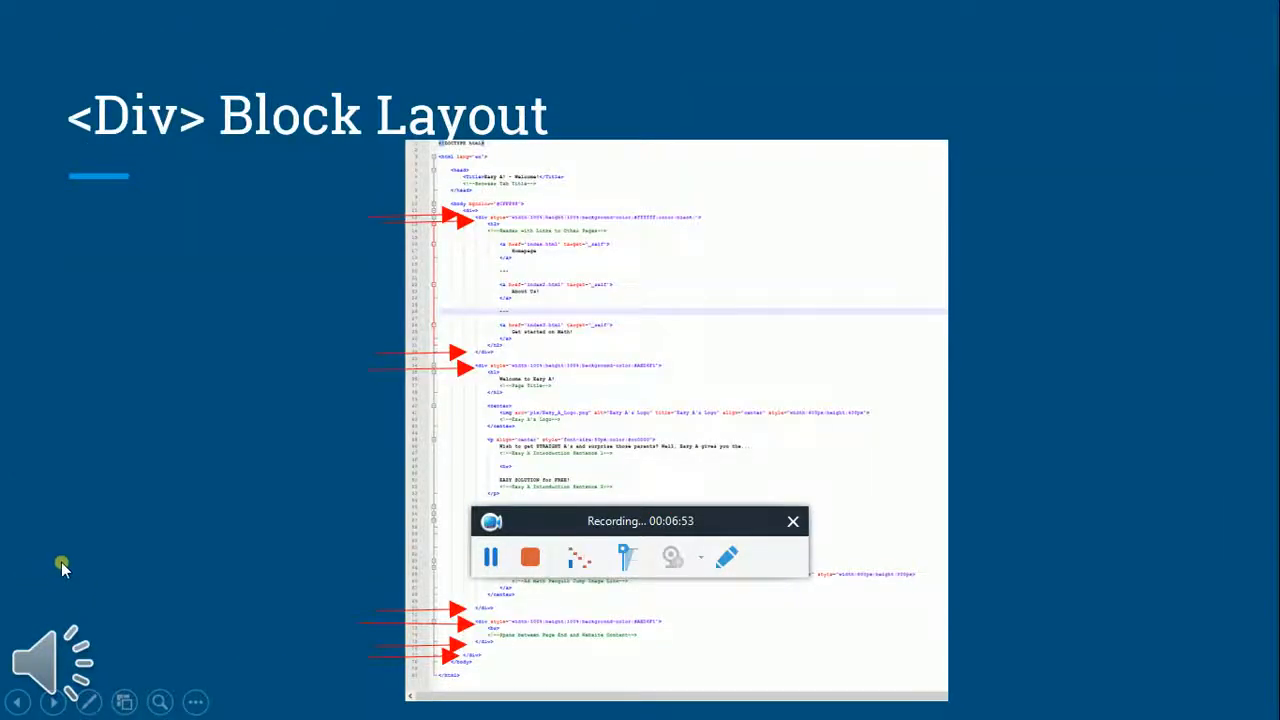
pyautogui.moveTo(143, 588)
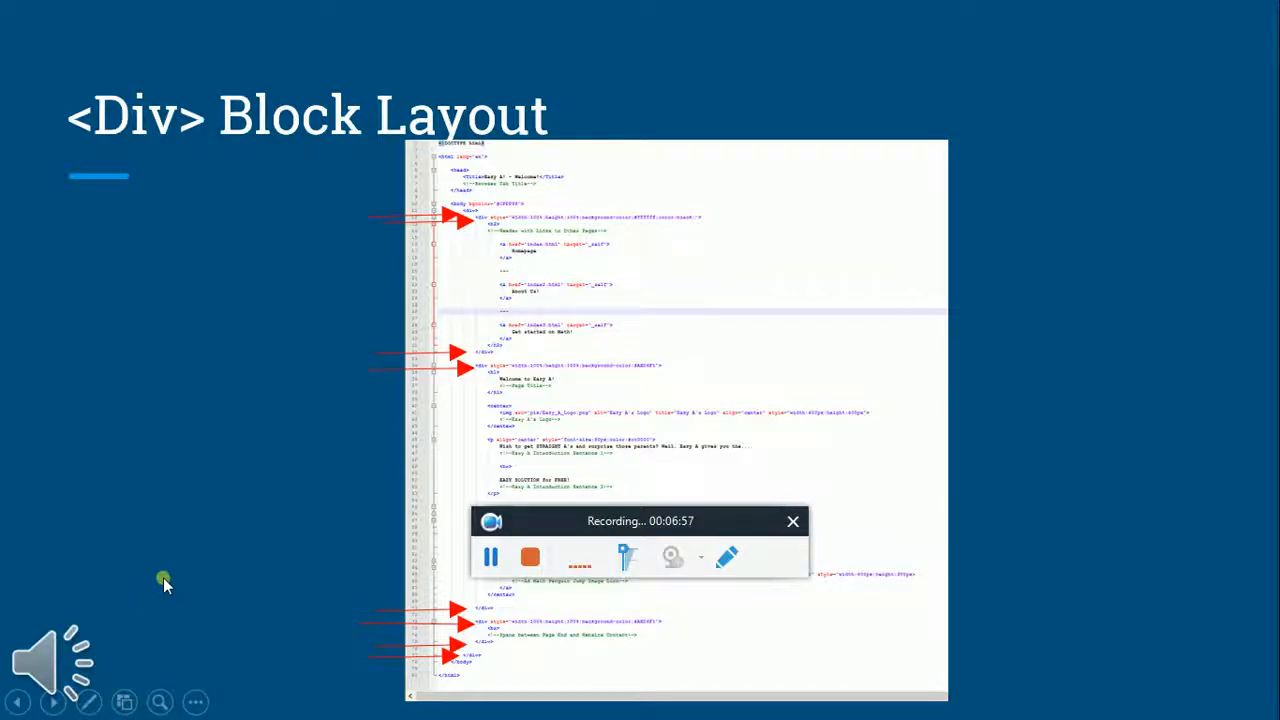
pyautogui.moveTo(175, 583)
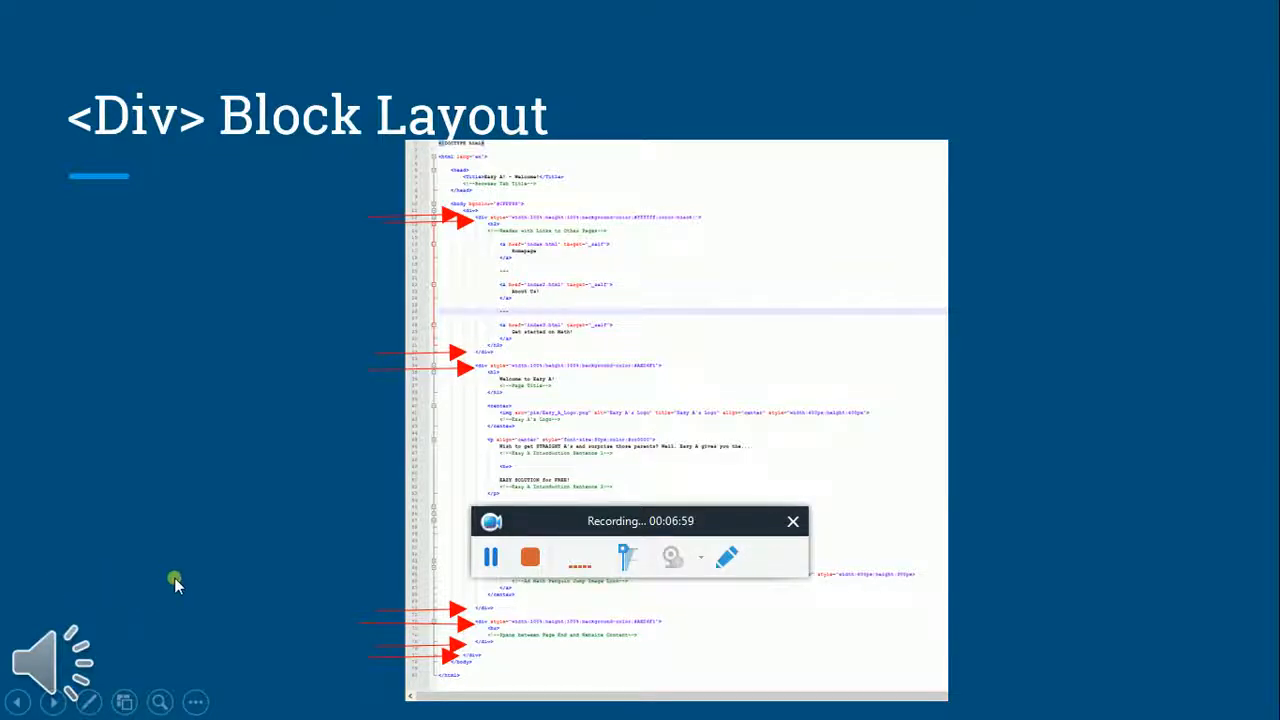
pyautogui.moveTo(145, 568)
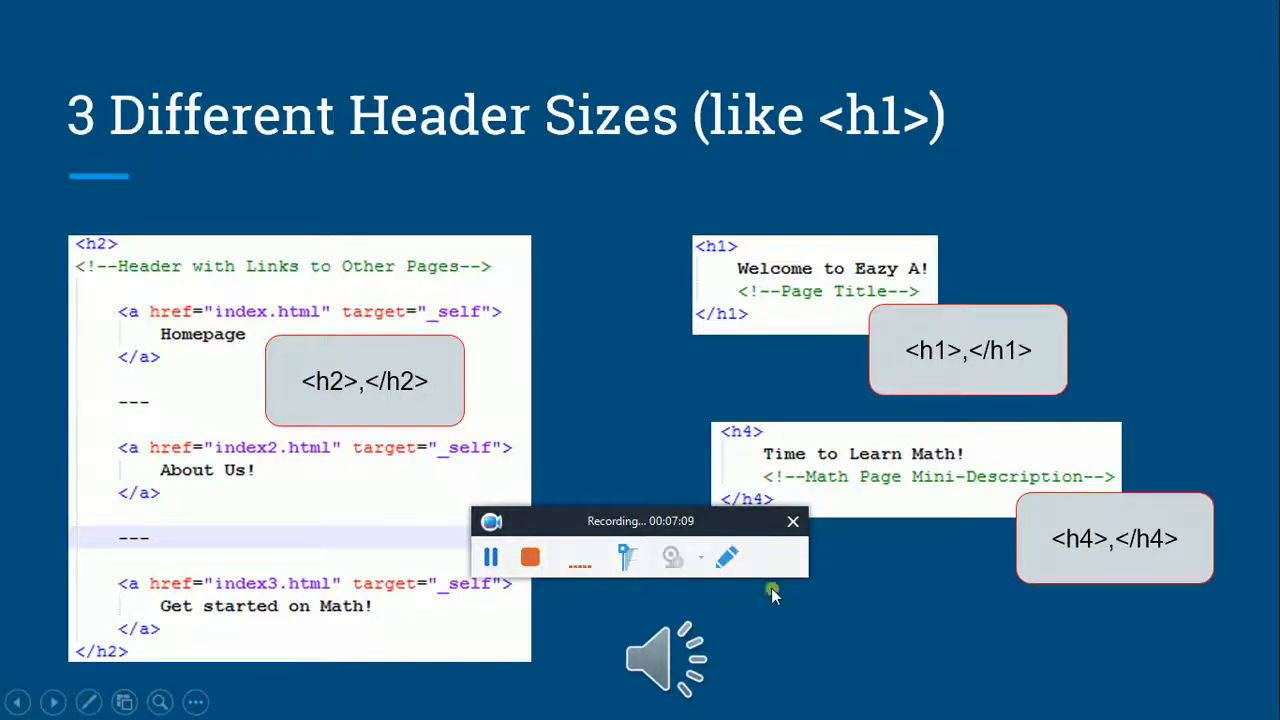
pyautogui.moveTo(750, 605)
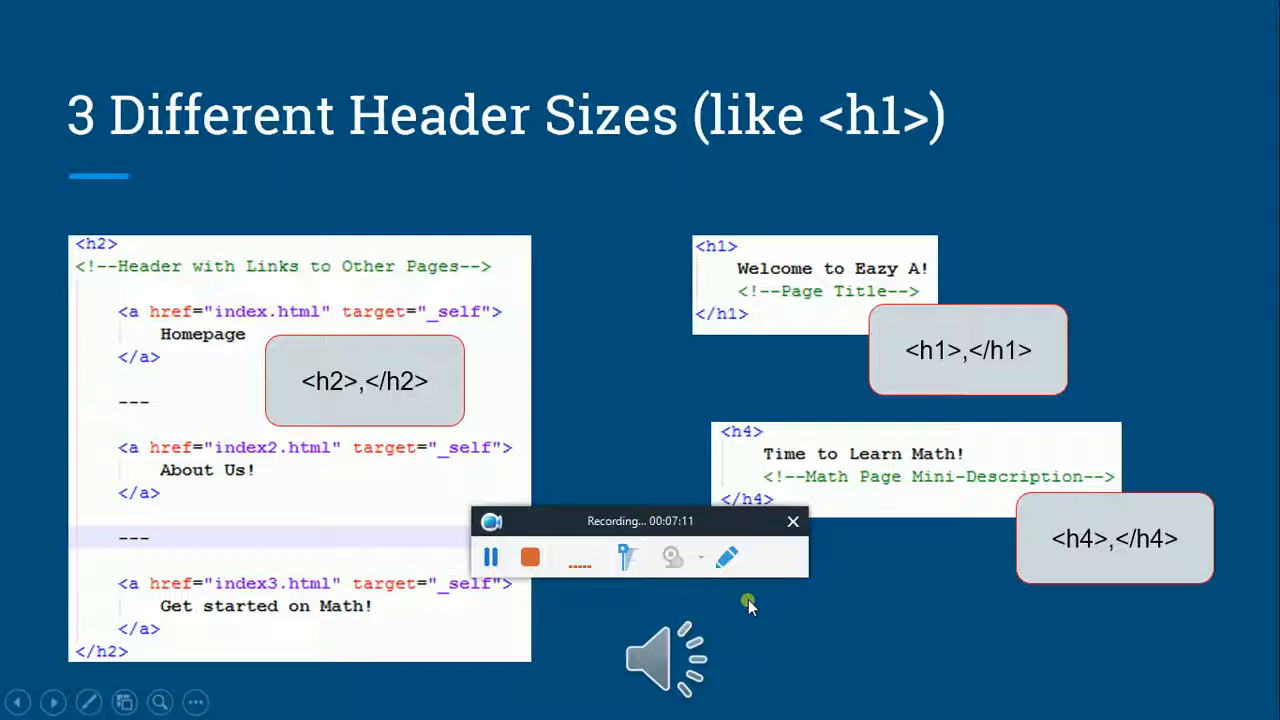
pyautogui.moveTo(597, 617)
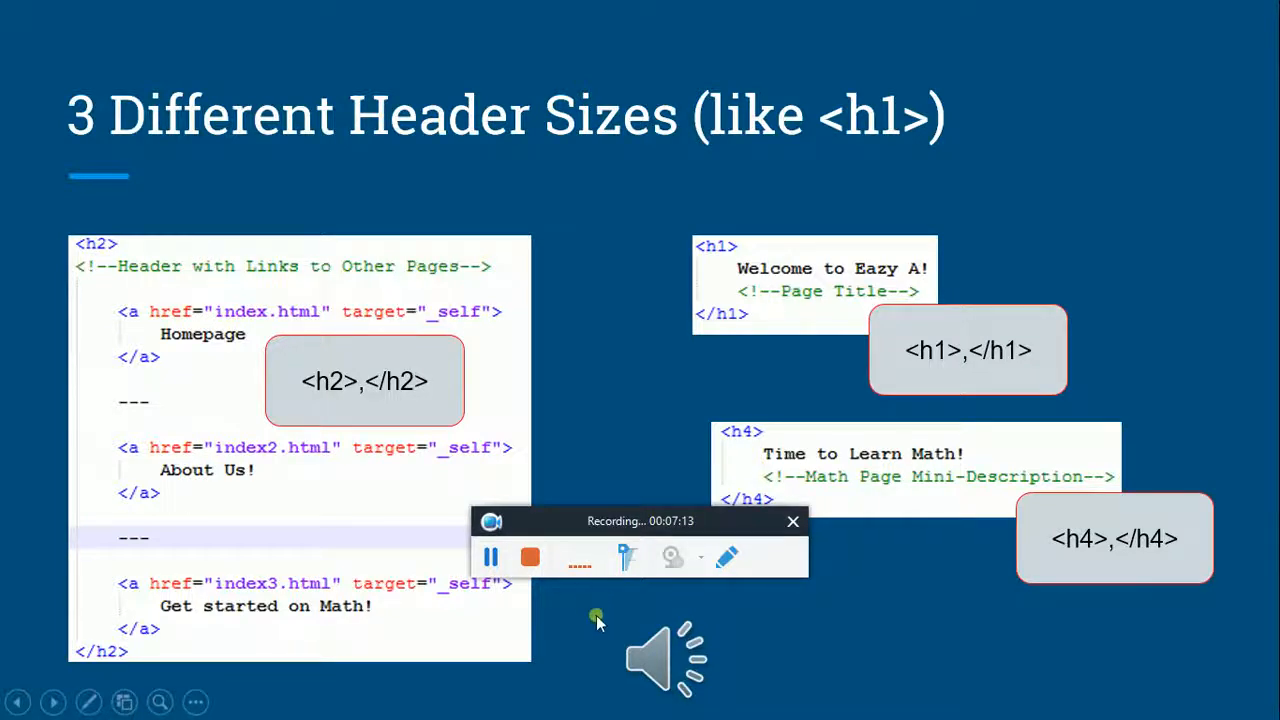
pyautogui.moveTo(735, 590)
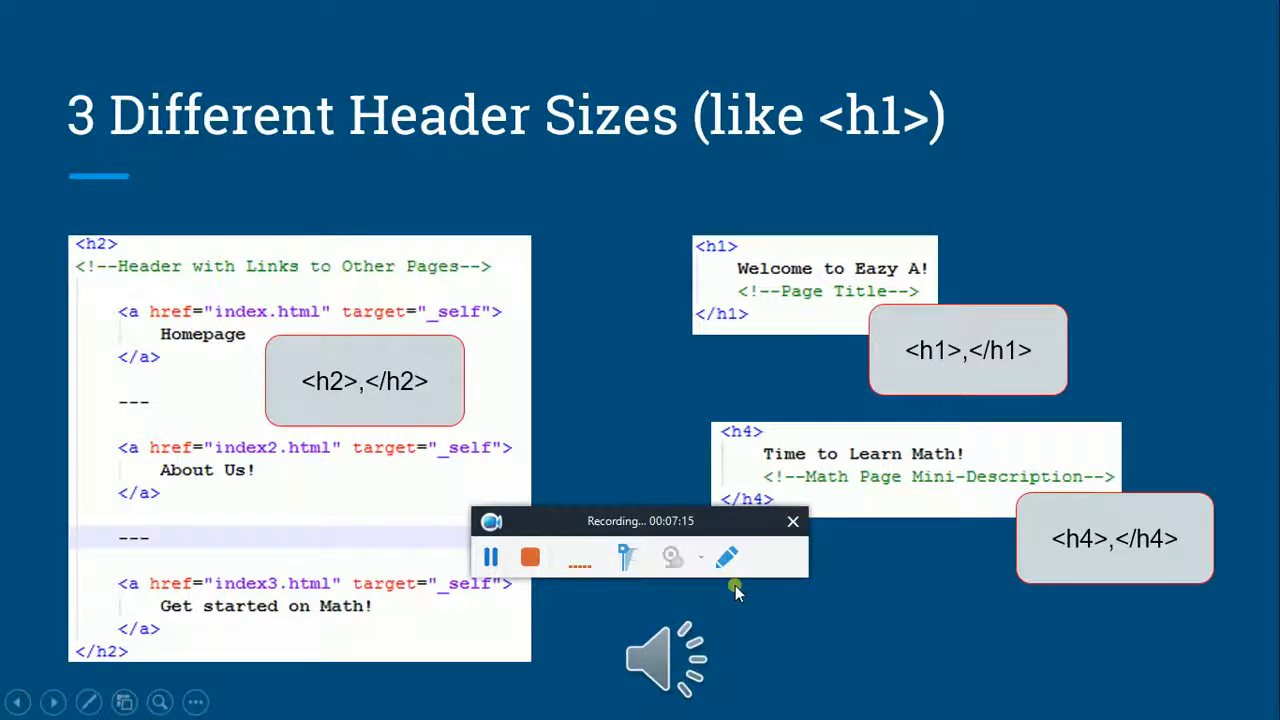
pyautogui.moveTo(705, 608)
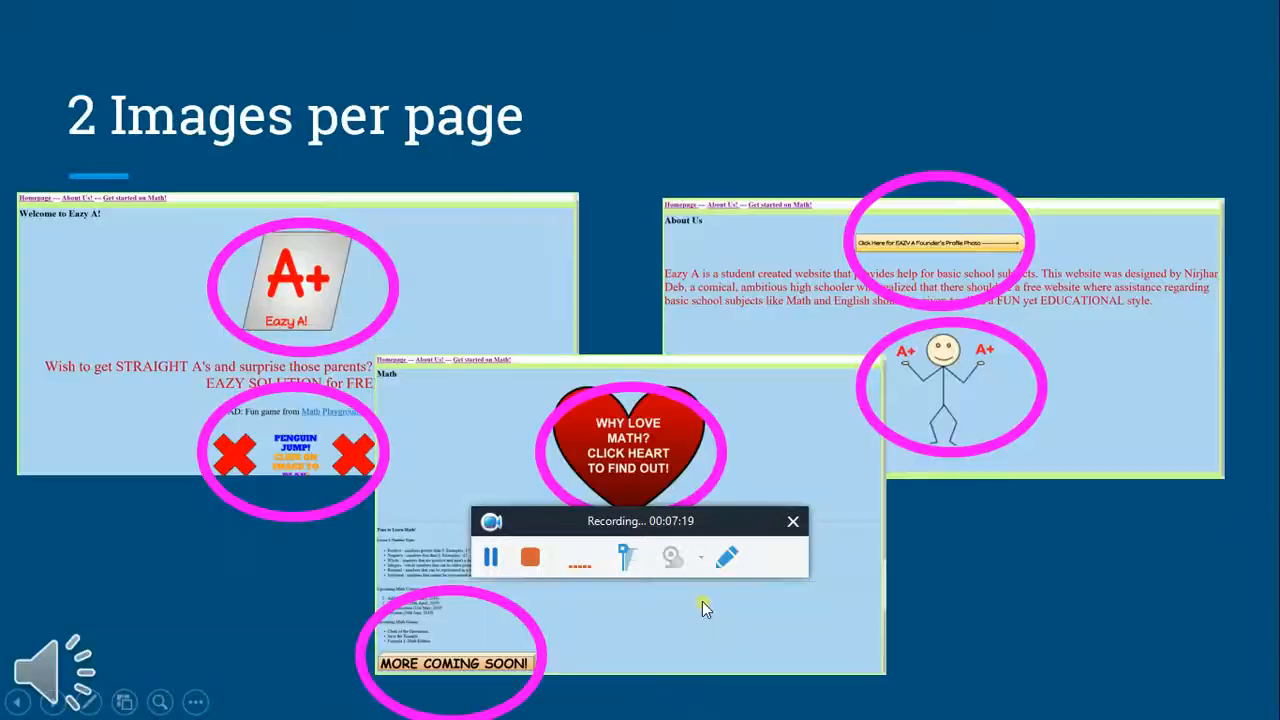
pyautogui.moveTo(175, 585)
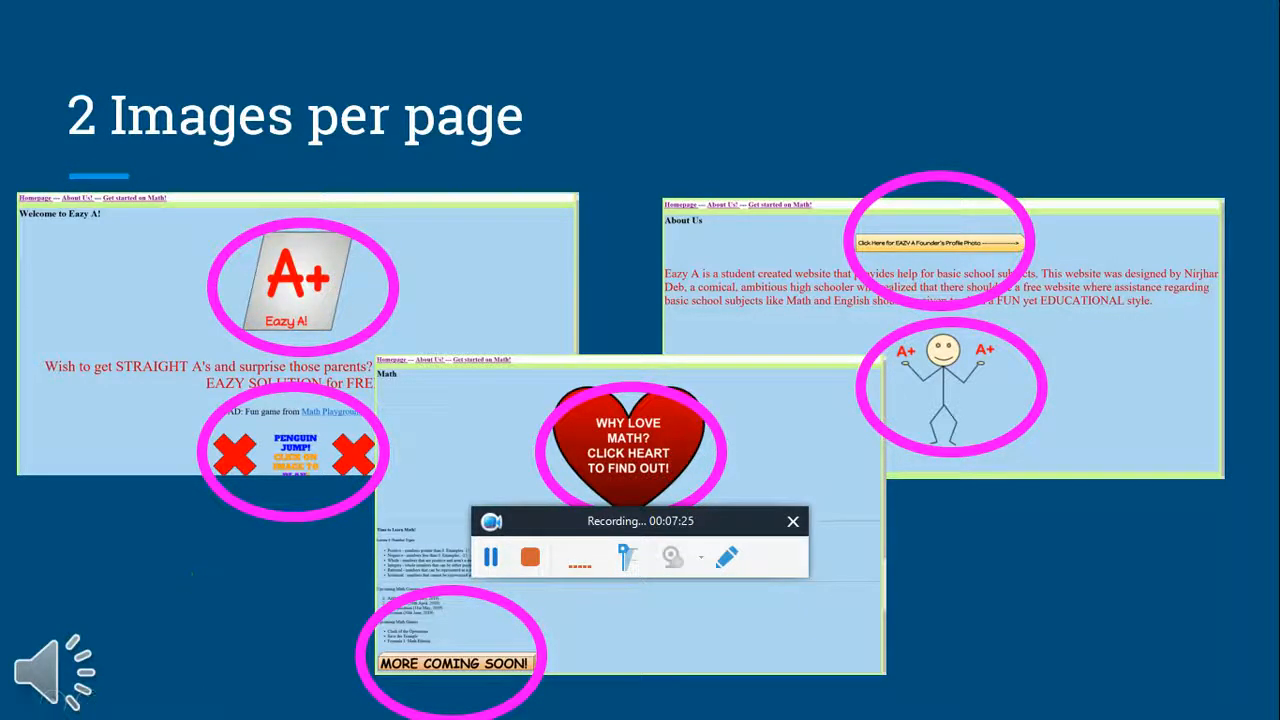
pyautogui.moveTo(258, 570)
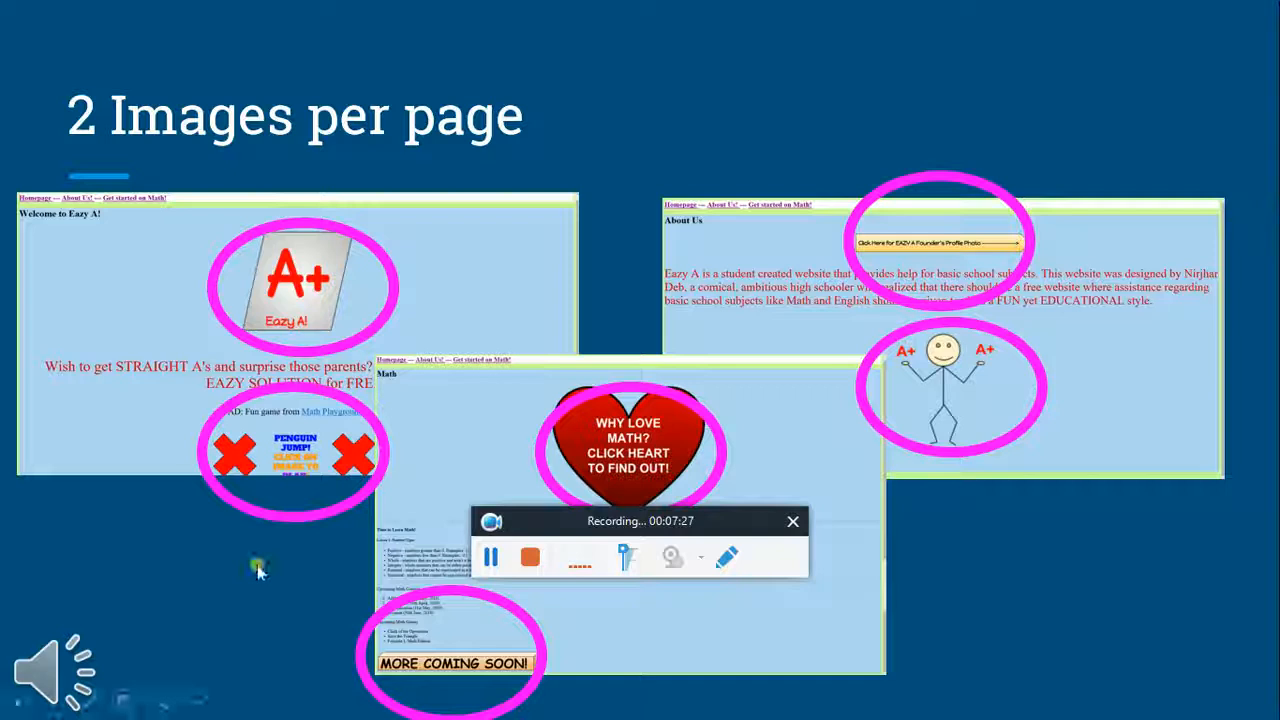
pyautogui.moveTo(278, 606)
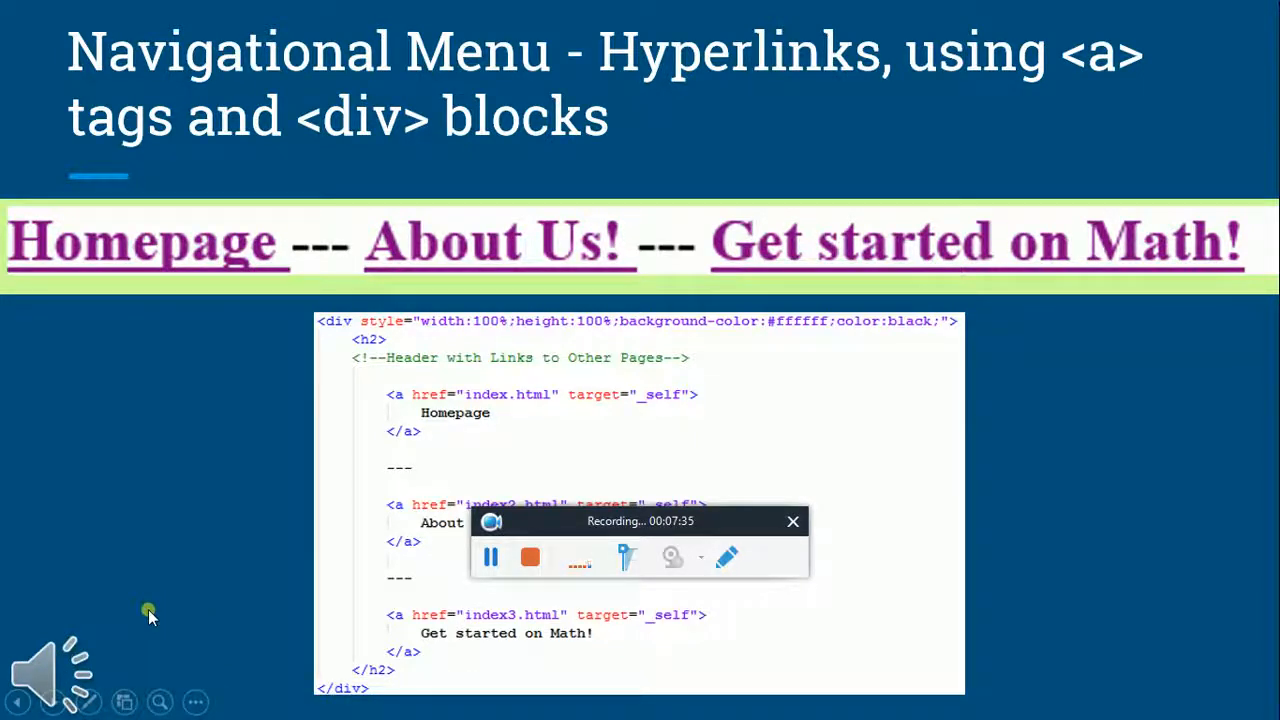
pyautogui.moveTo(248, 605)
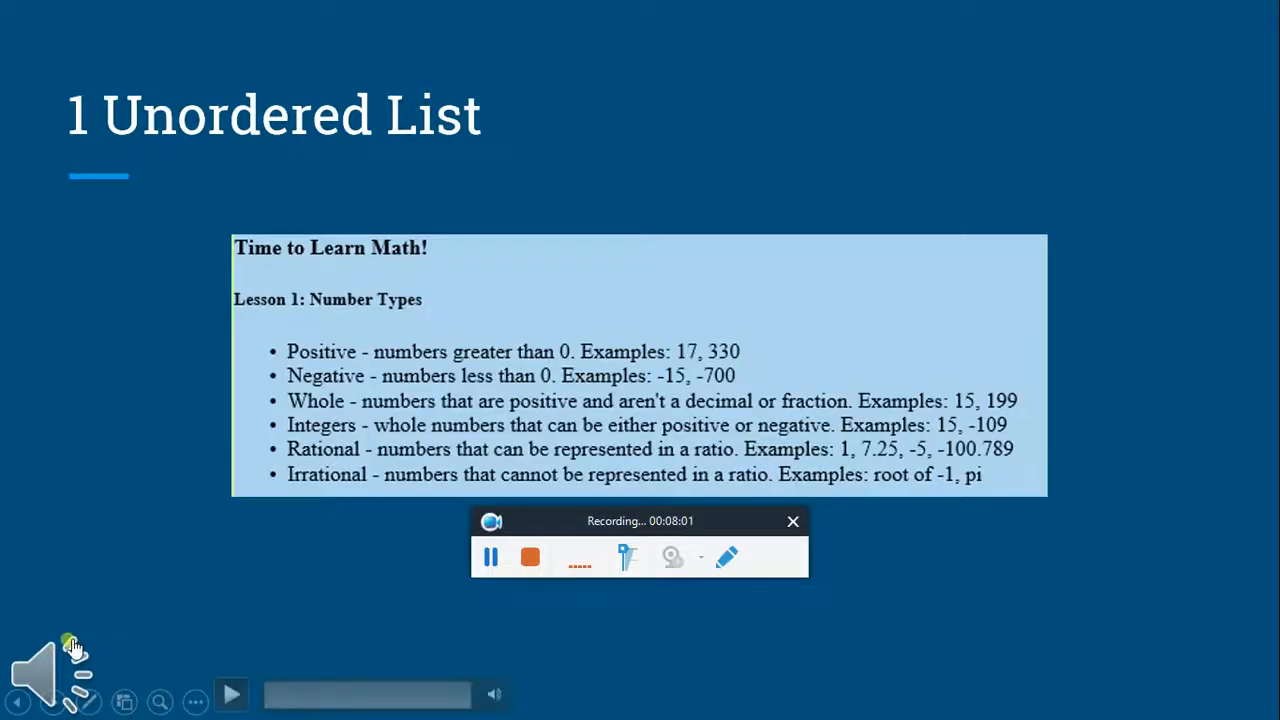
pyautogui.moveTo(193, 588)
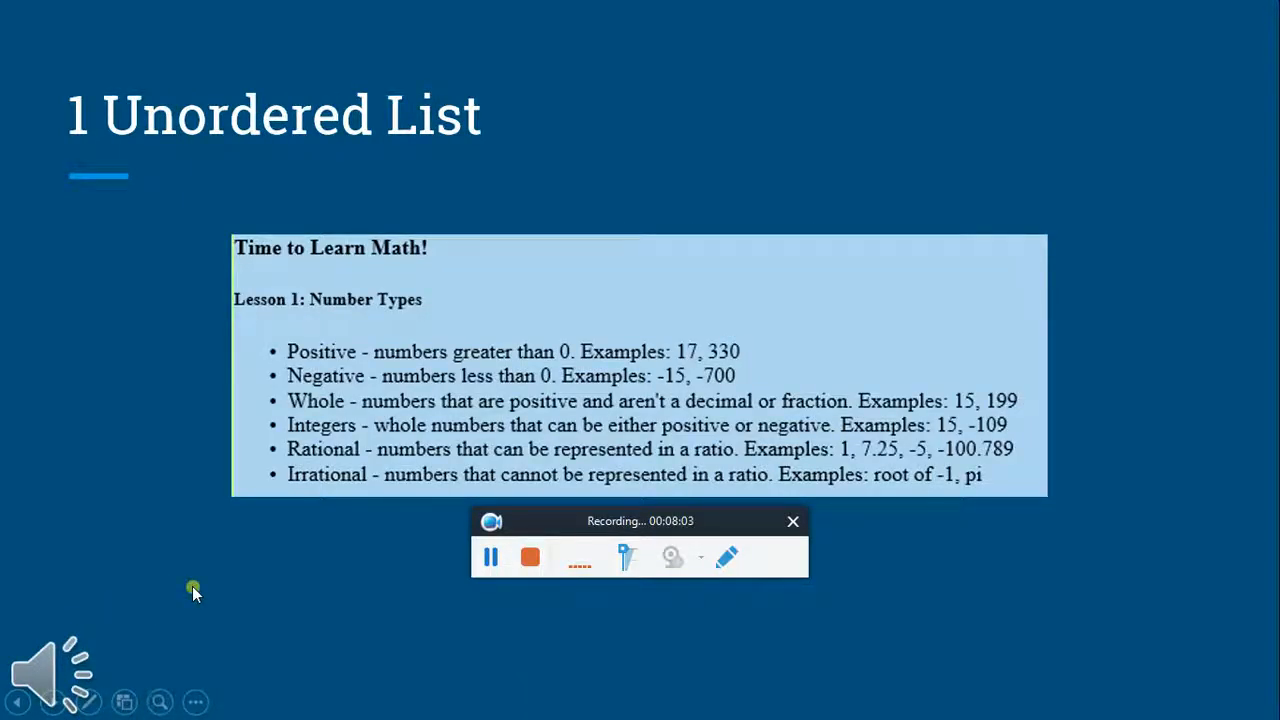
pyautogui.moveTo(93, 582)
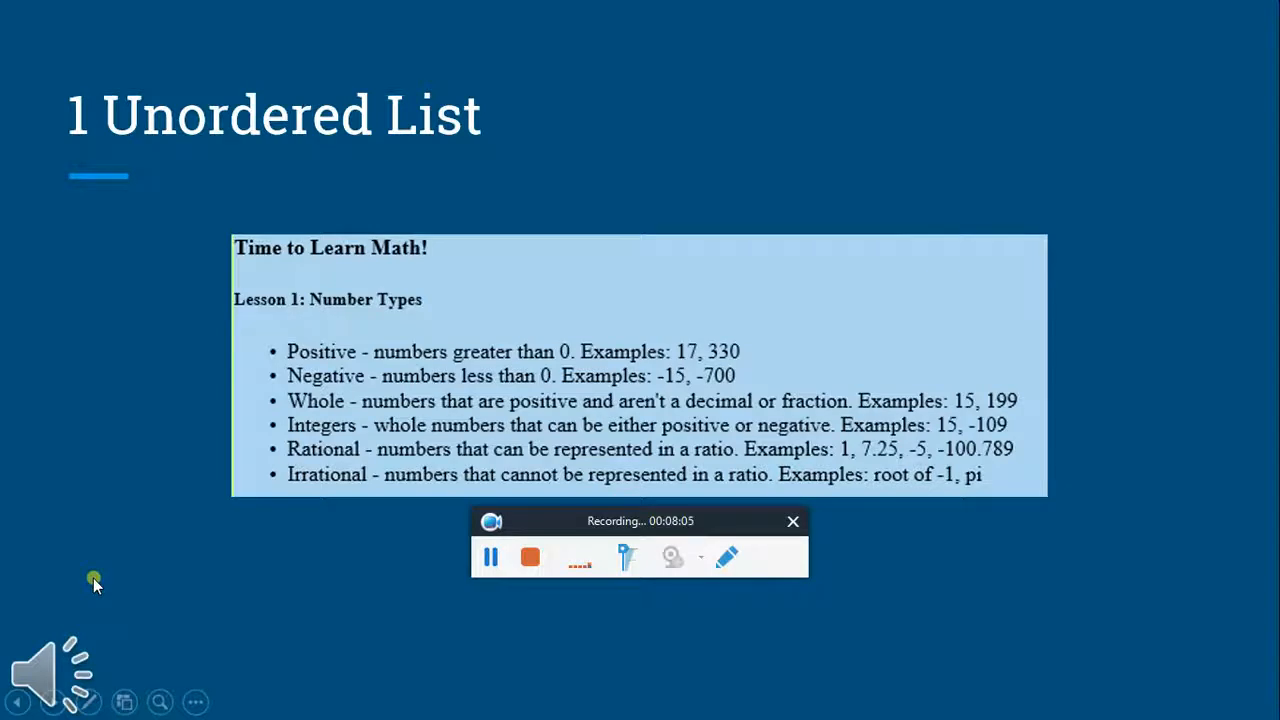
pyautogui.moveTo(337, 610)
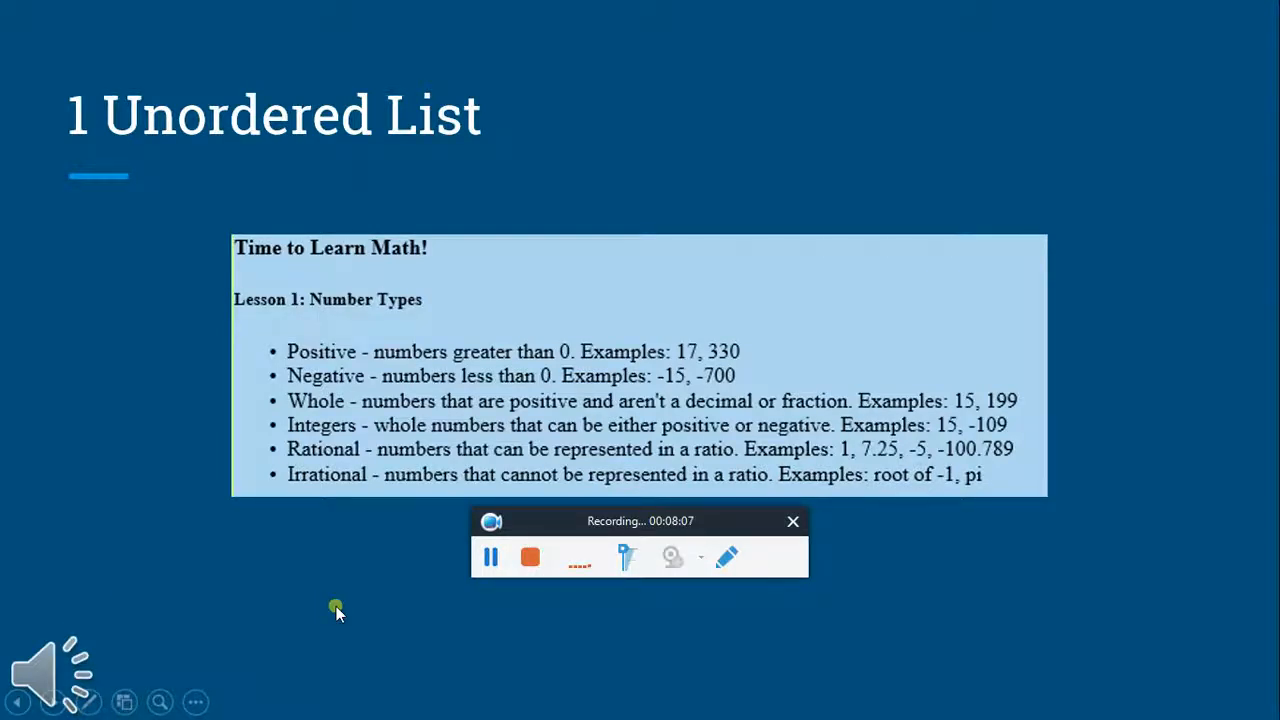
pyautogui.moveTo(60, 595)
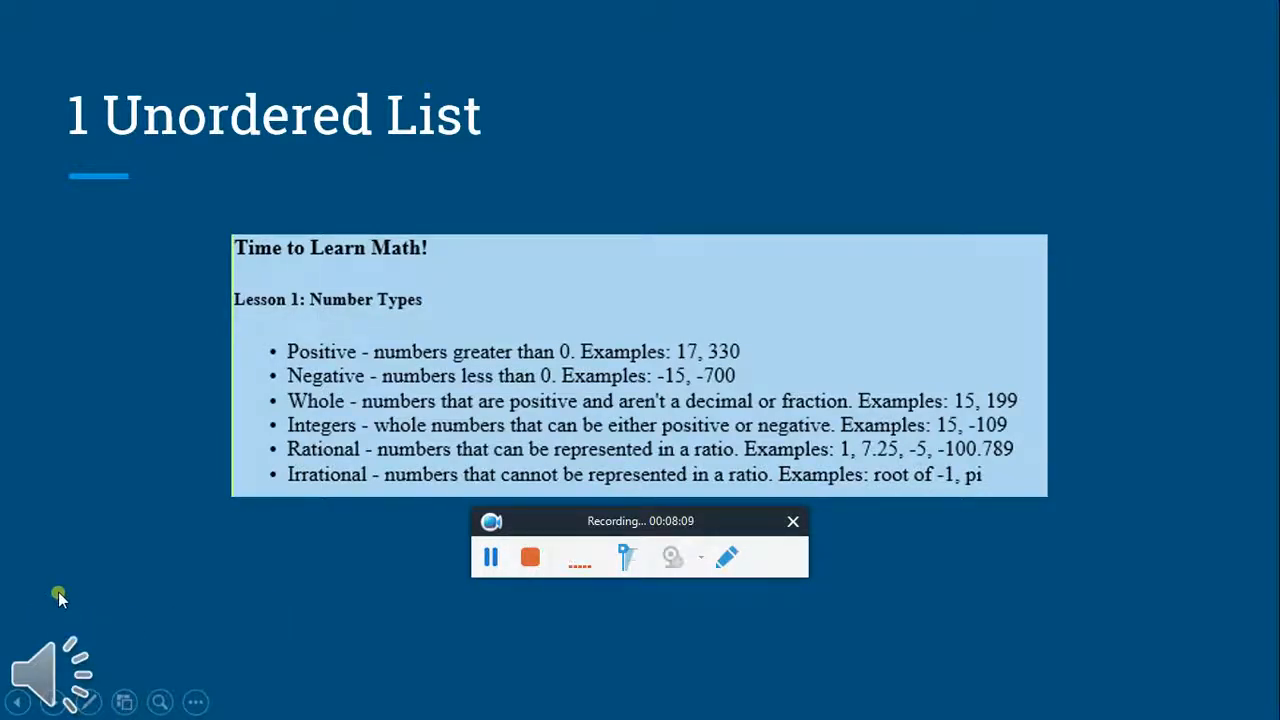
pyautogui.moveTo(207, 588)
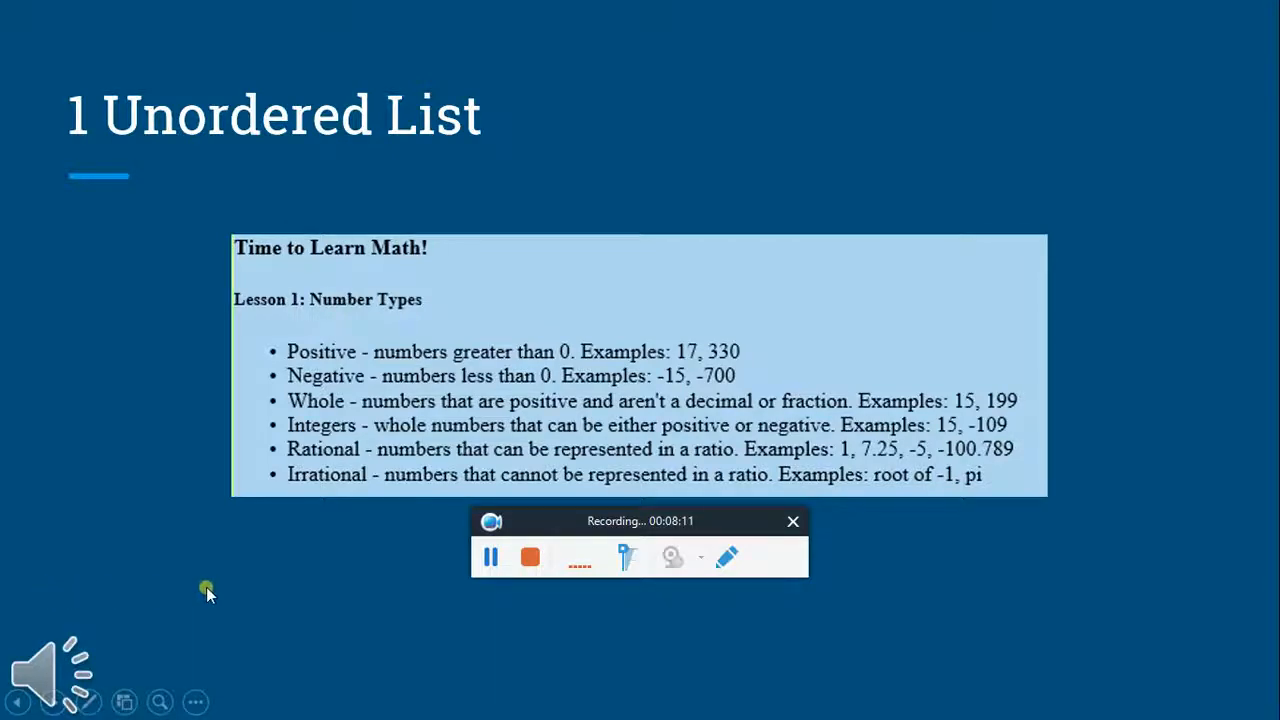
pyautogui.moveTo(172, 586)
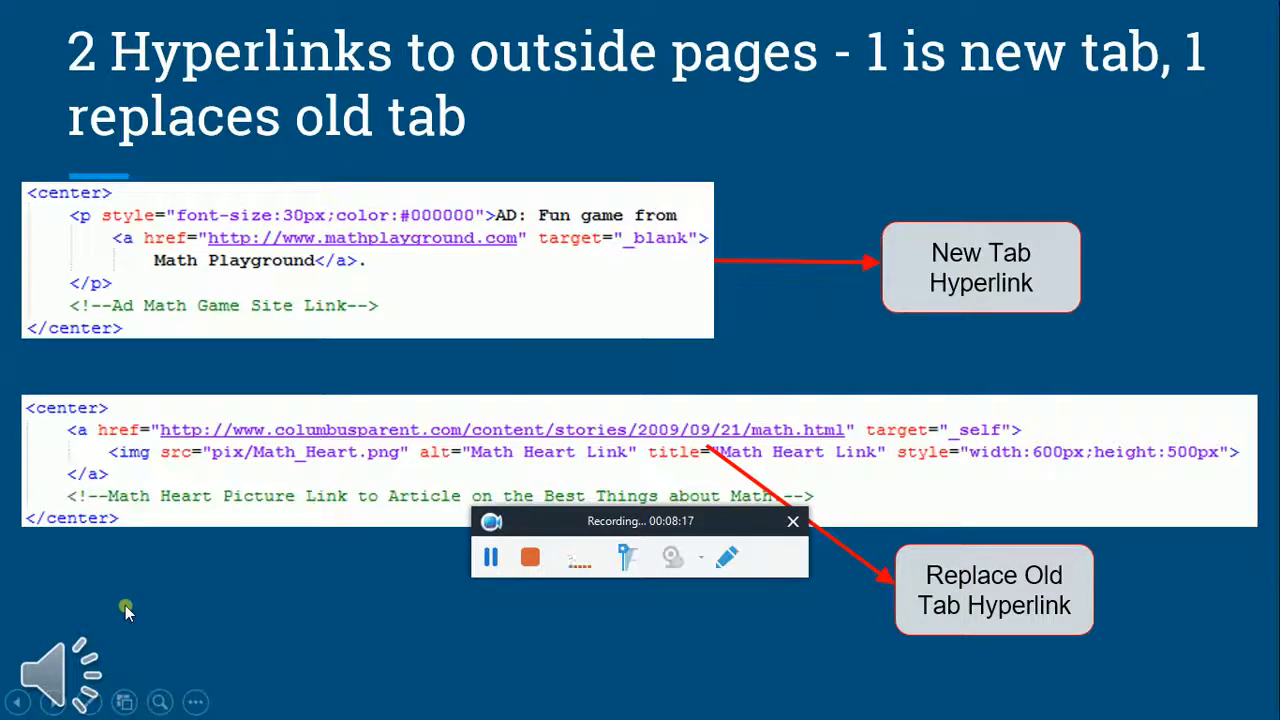
pyautogui.moveTo(257, 602)
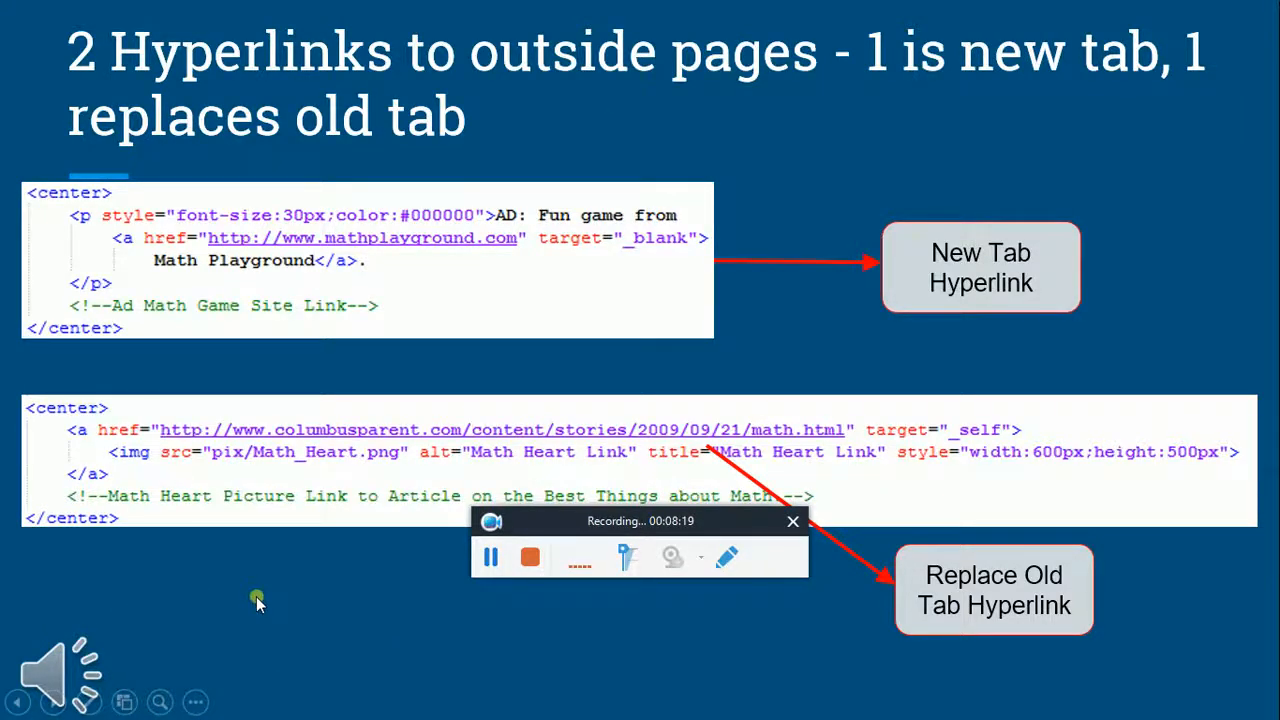
pyautogui.moveTo(158, 600)
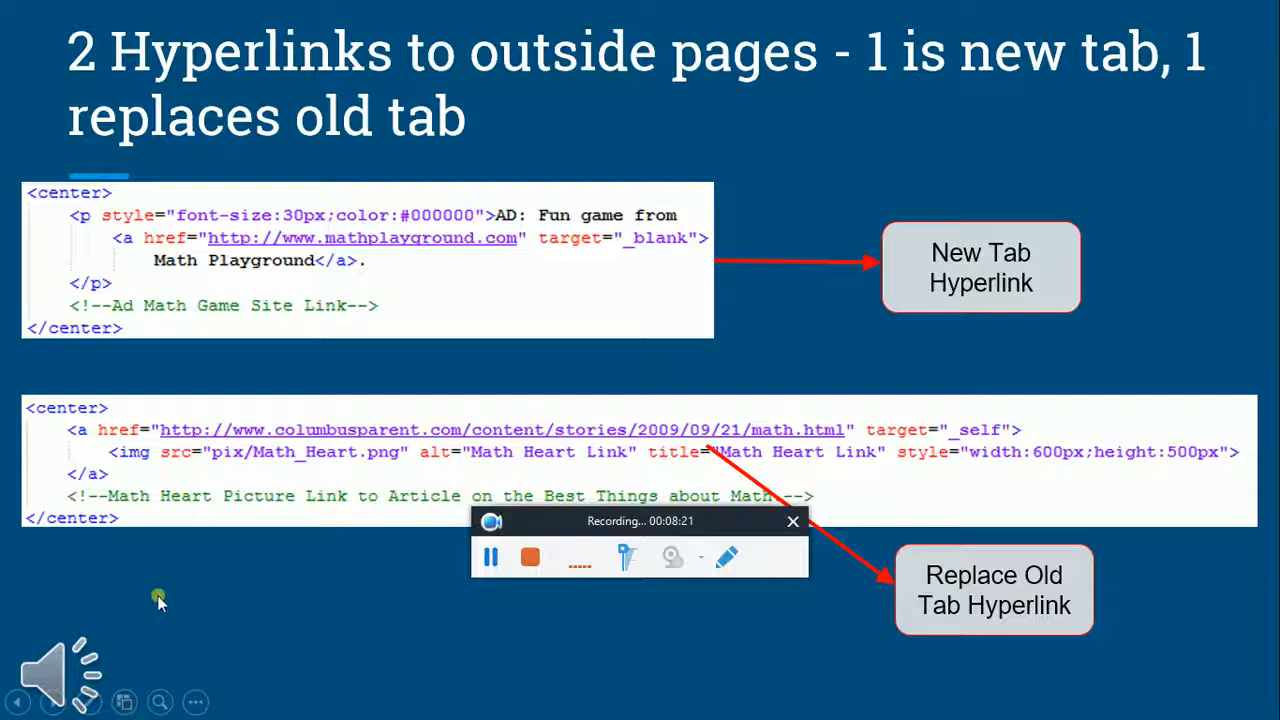
pyautogui.moveTo(210, 593)
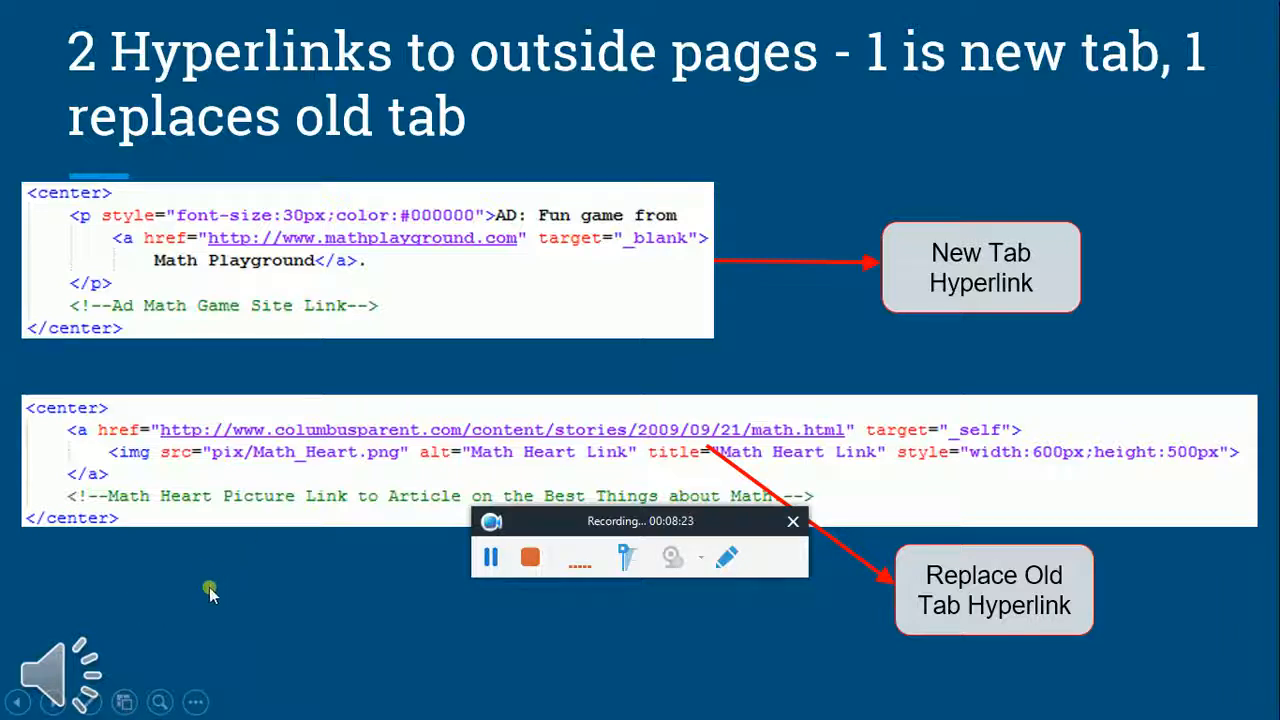
pyautogui.moveTo(85, 605)
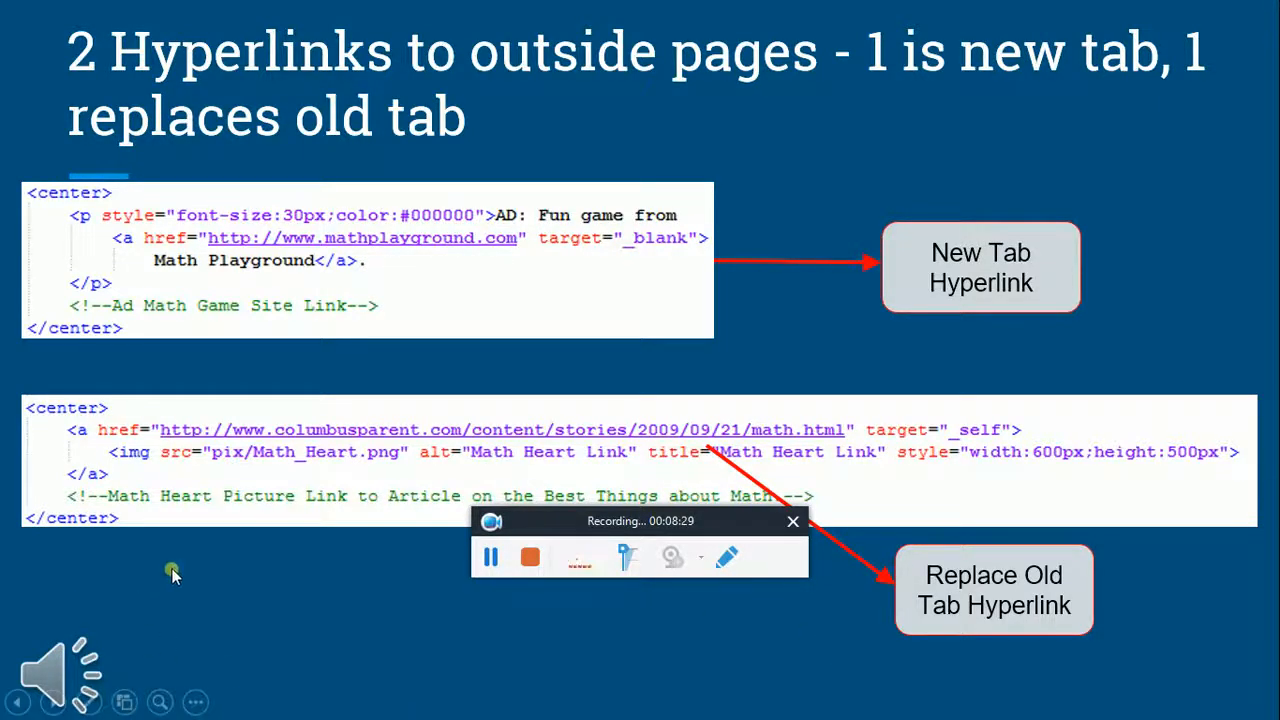
pyautogui.moveTo(152, 620)
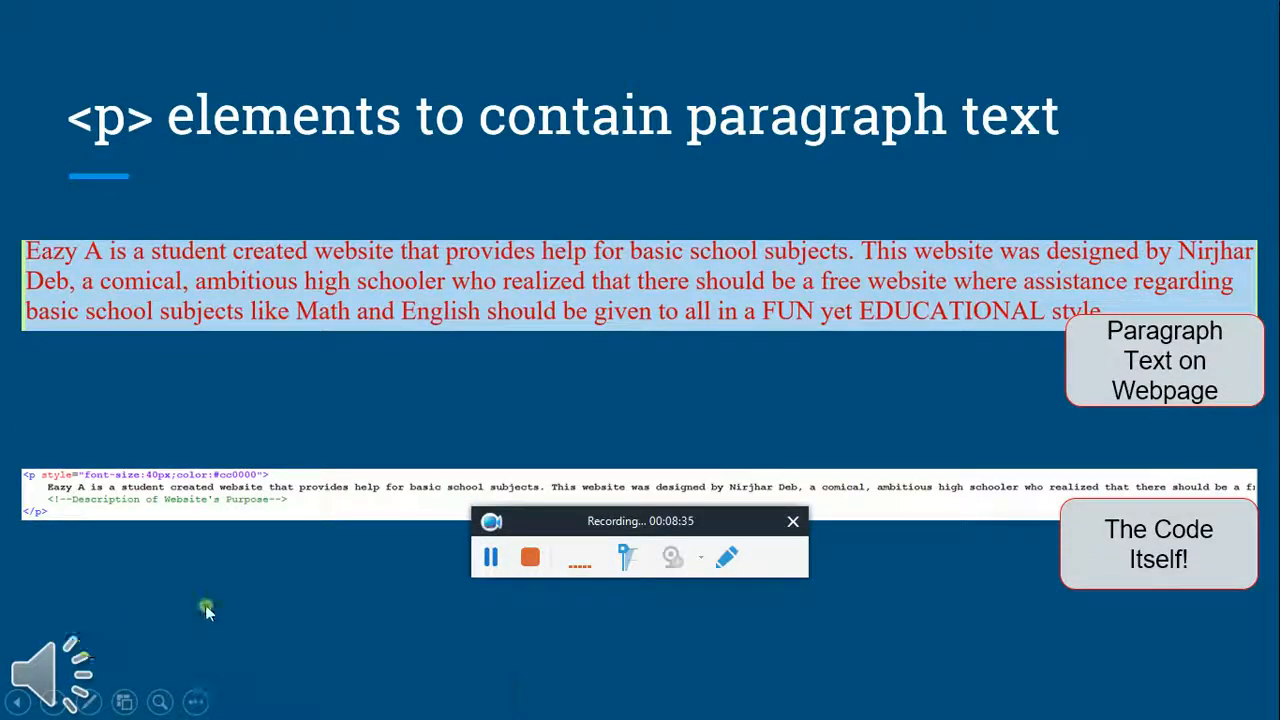
pyautogui.moveTo(138, 613)
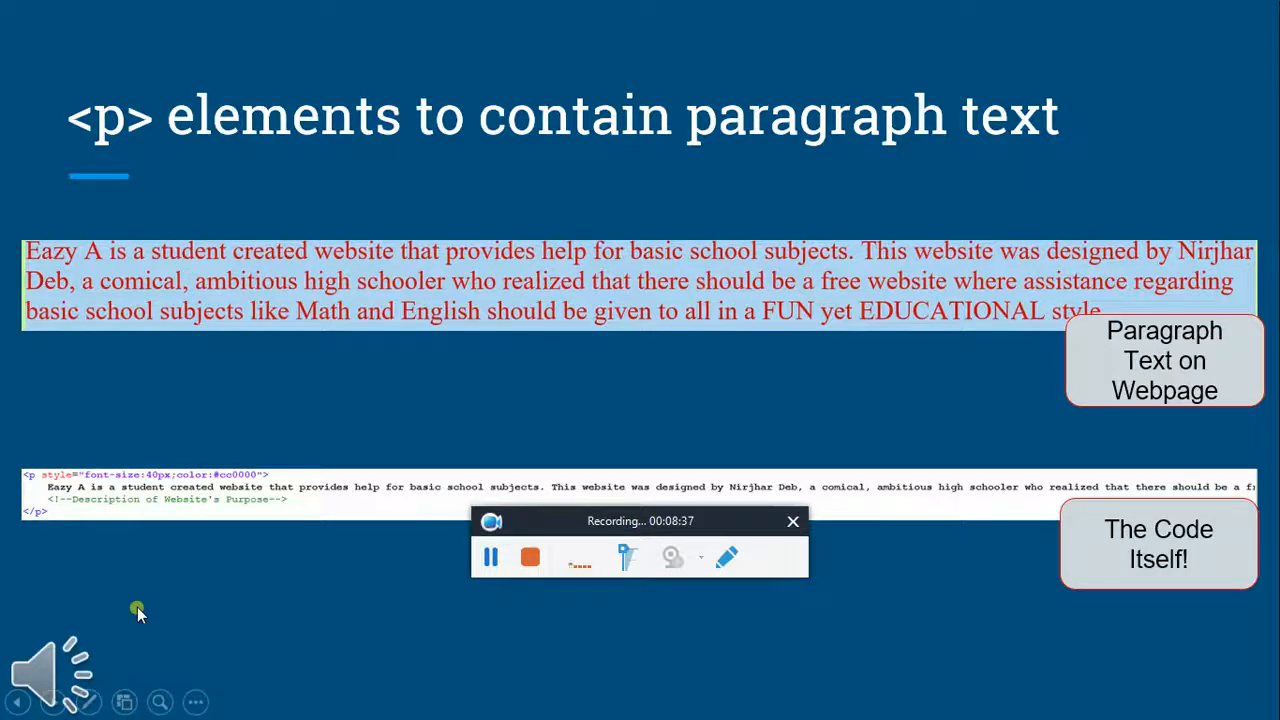
pyautogui.moveTo(193, 603)
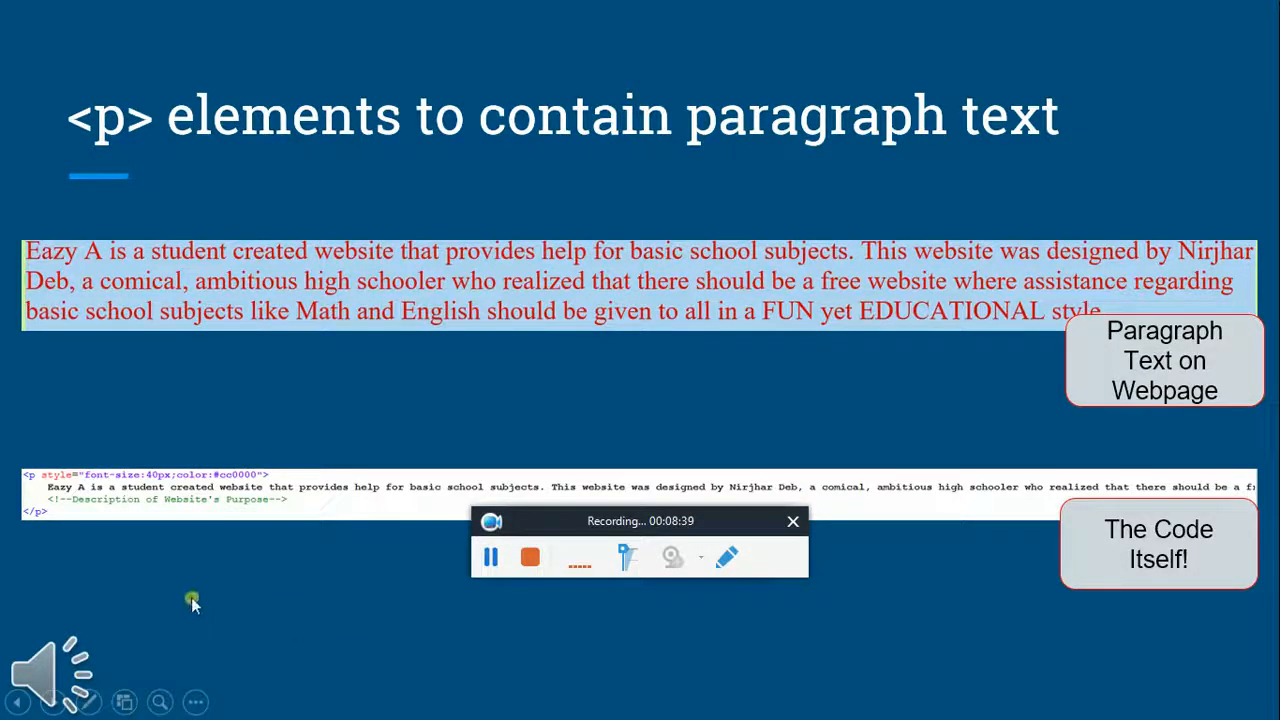
pyautogui.moveTo(84, 610)
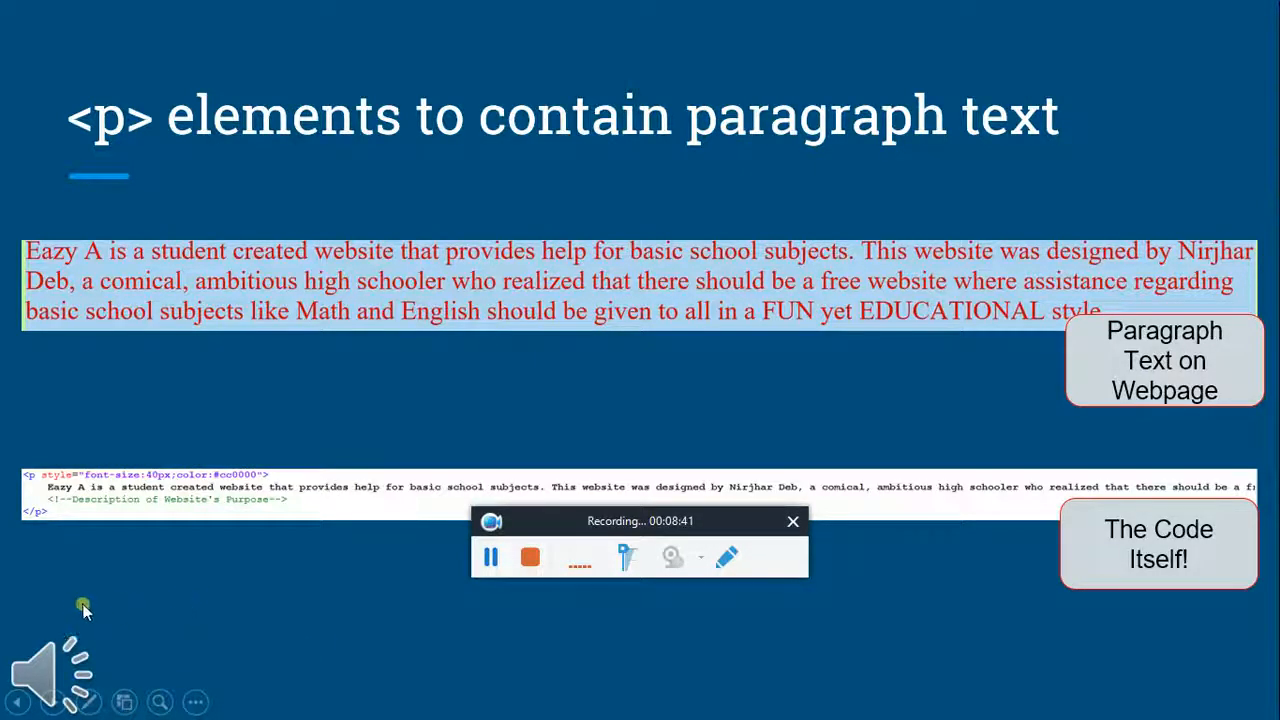
pyautogui.moveTo(152, 602)
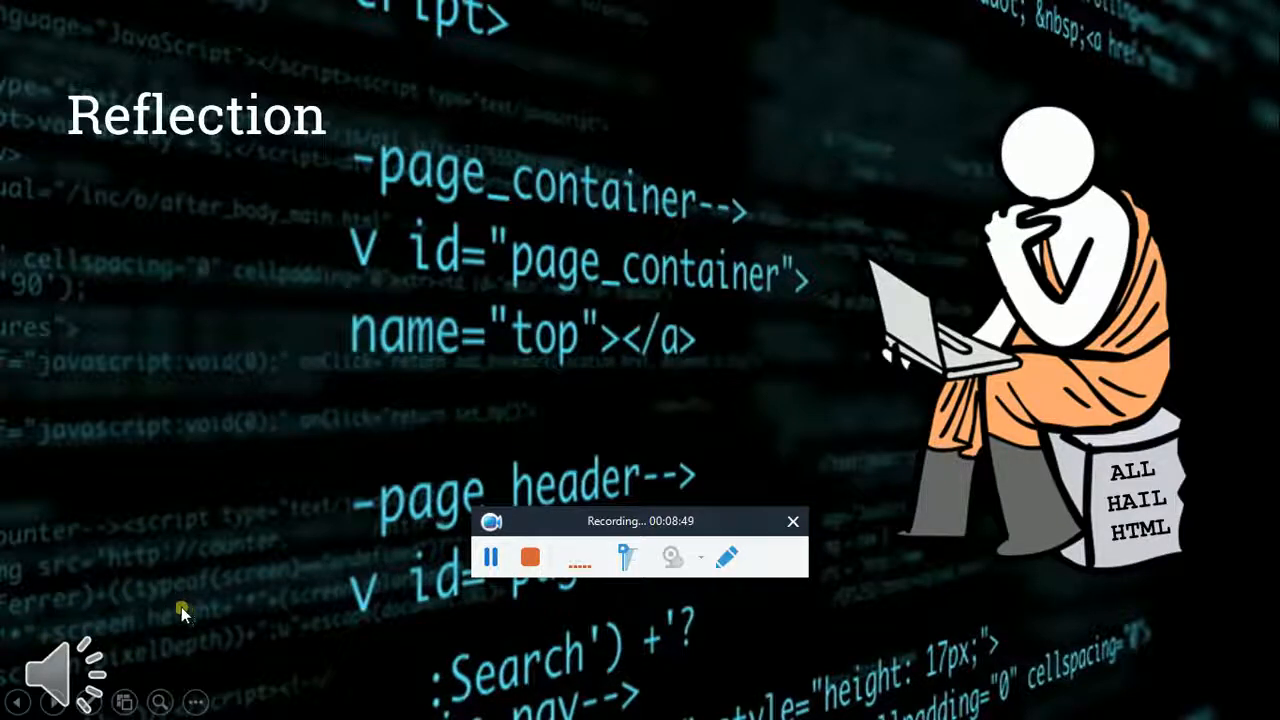
pyautogui.moveTo(198, 613)
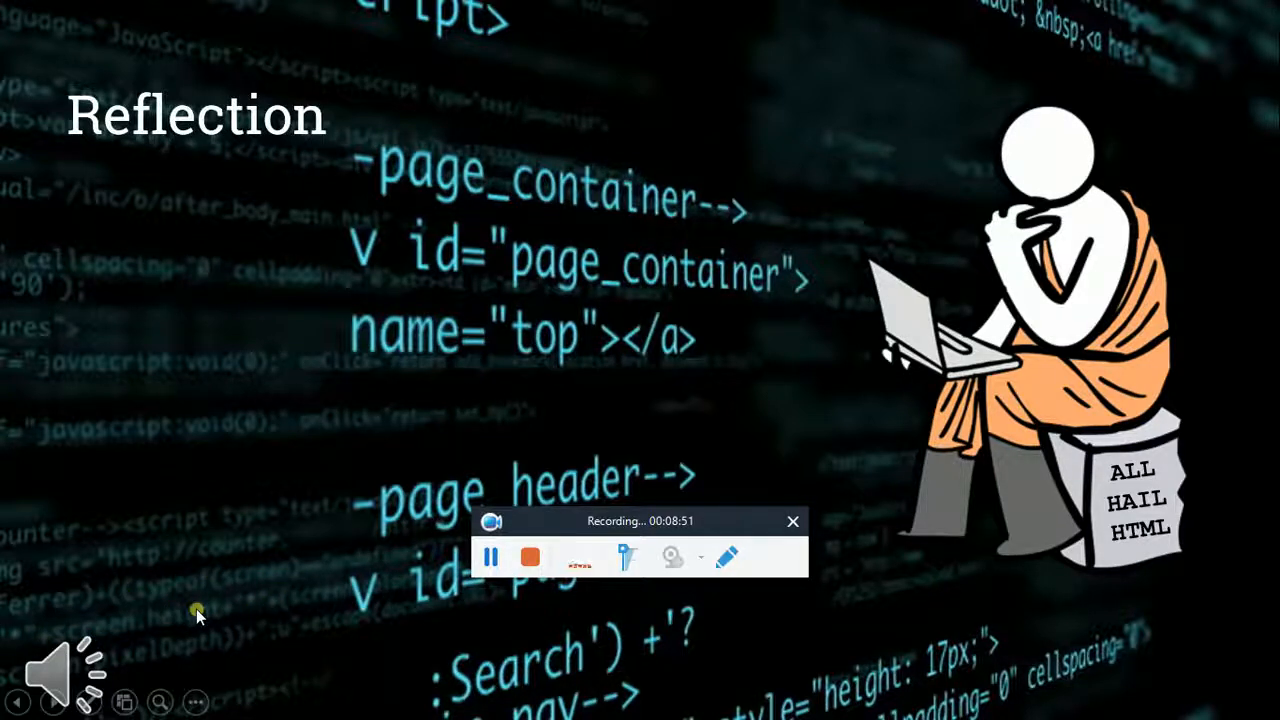
pyautogui.moveTo(88, 597)
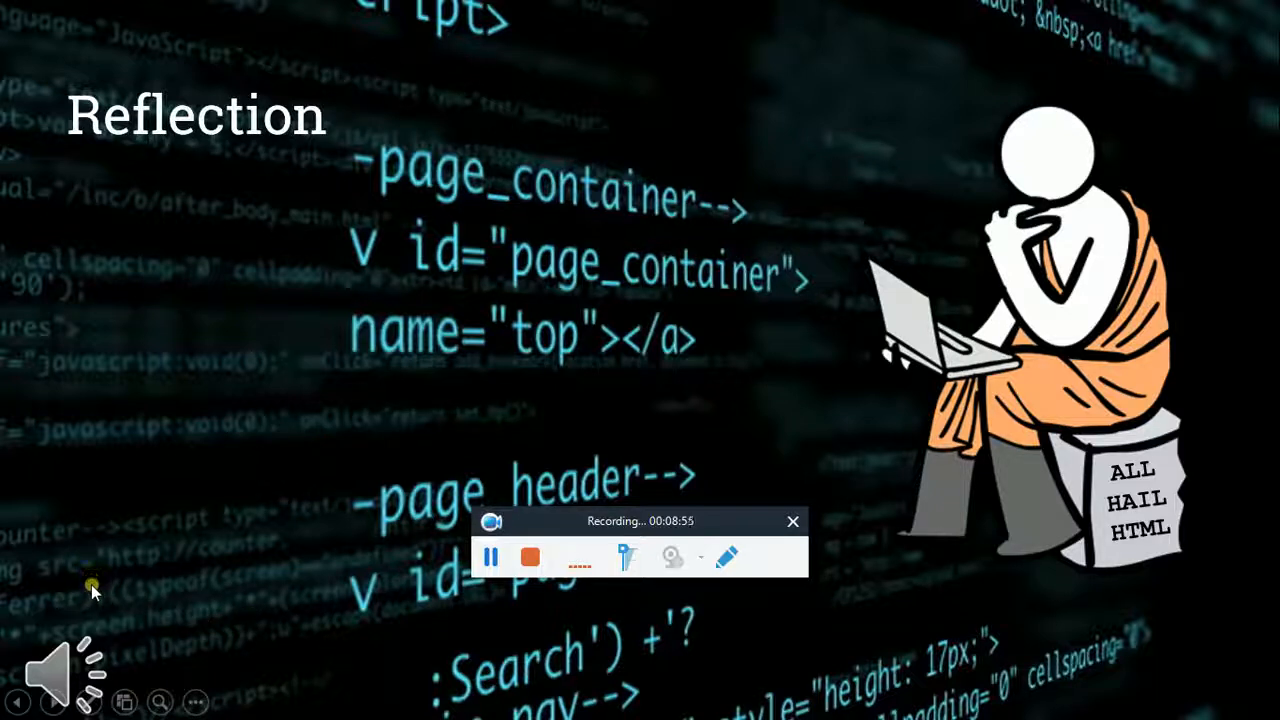
pyautogui.moveTo(163, 550)
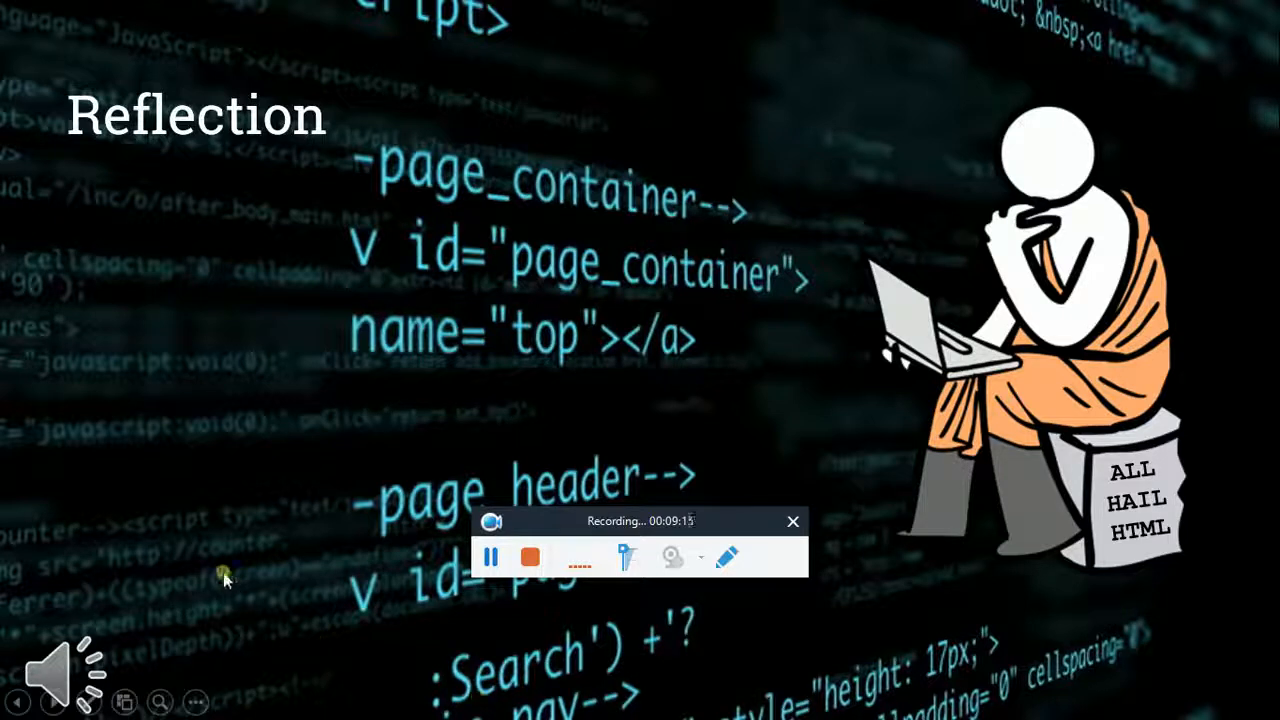
pyautogui.moveTo(140, 570)
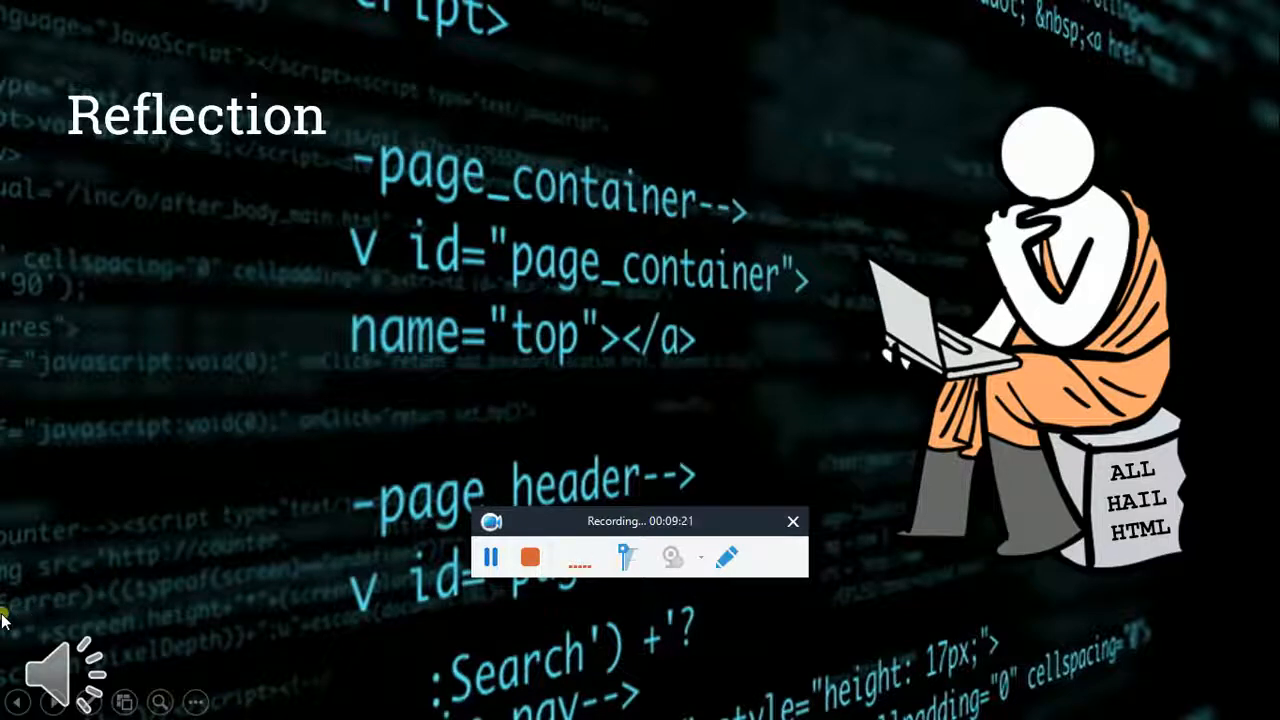
pyautogui.moveTo(205, 590)
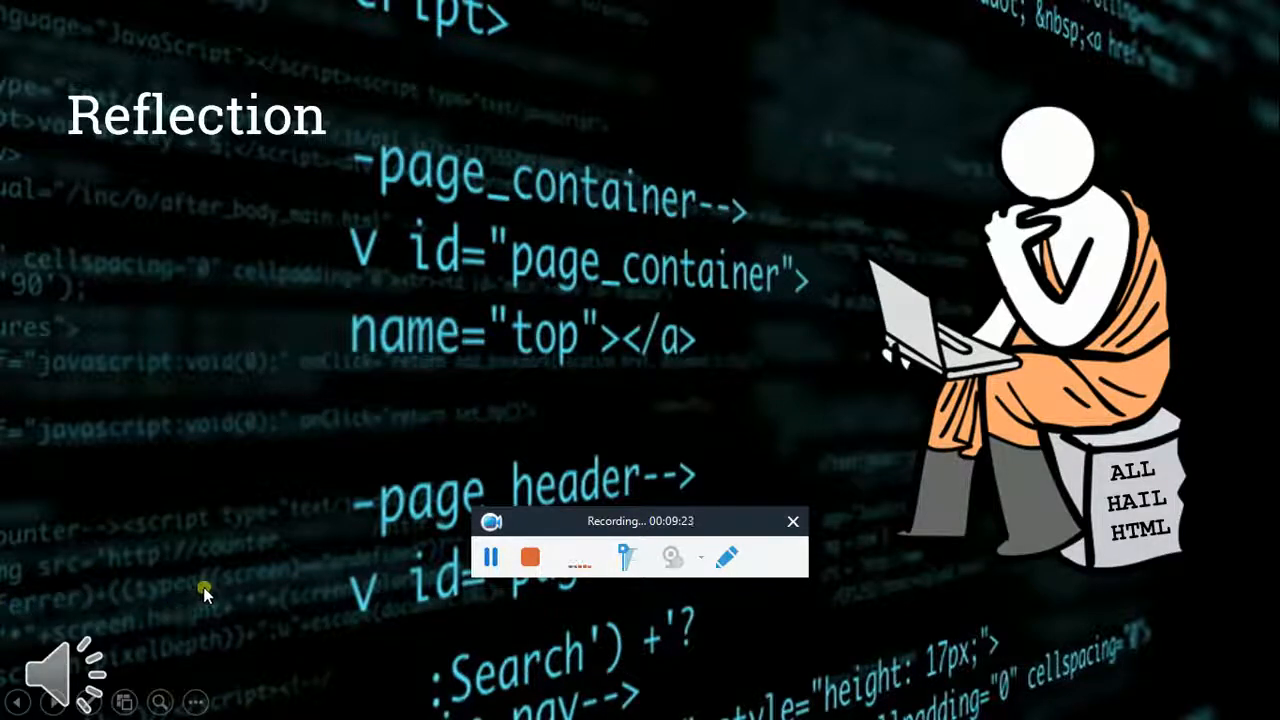
pyautogui.moveTo(8, 590)
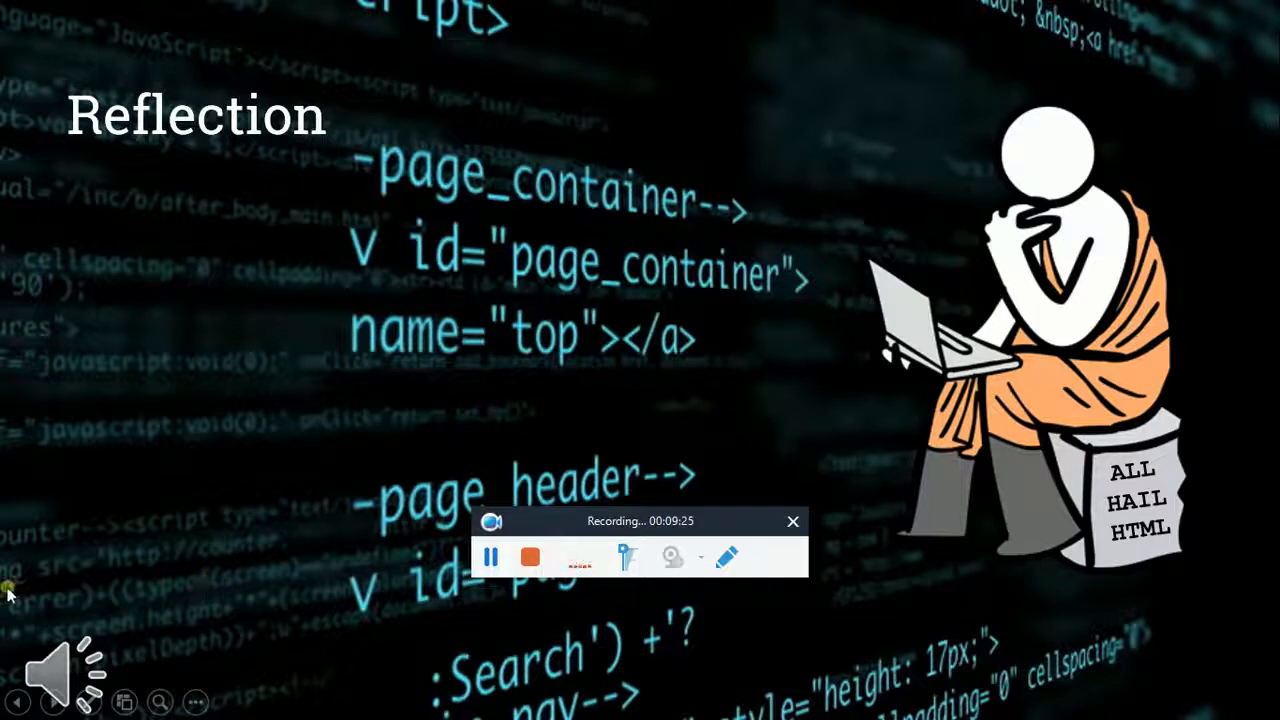
pyautogui.moveTo(127, 555)
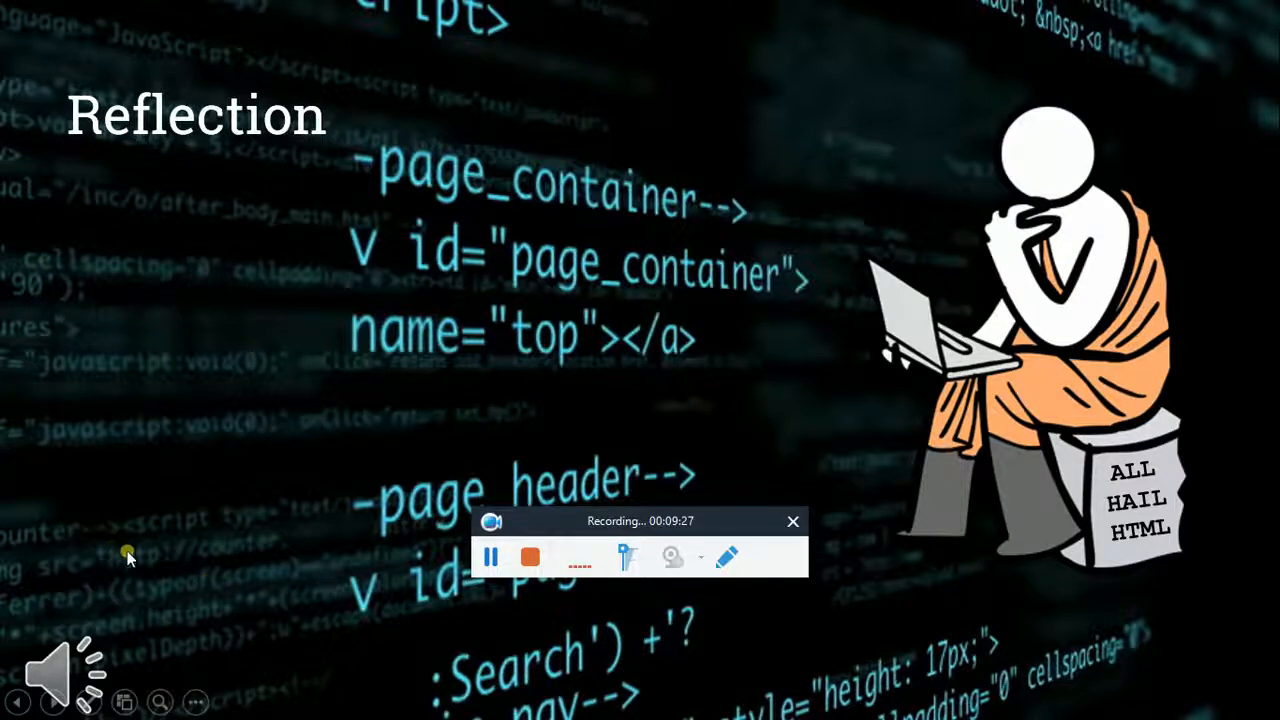
pyautogui.moveTo(40, 575)
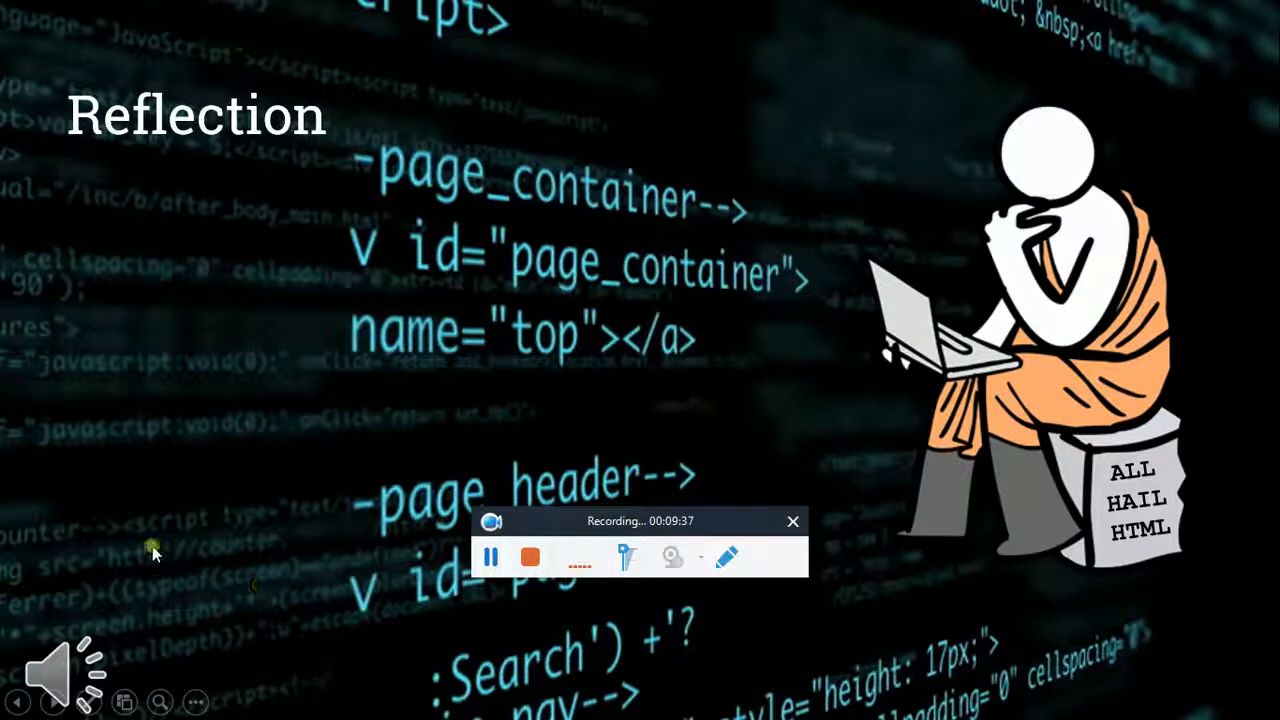
pyautogui.moveTo(10, 565)
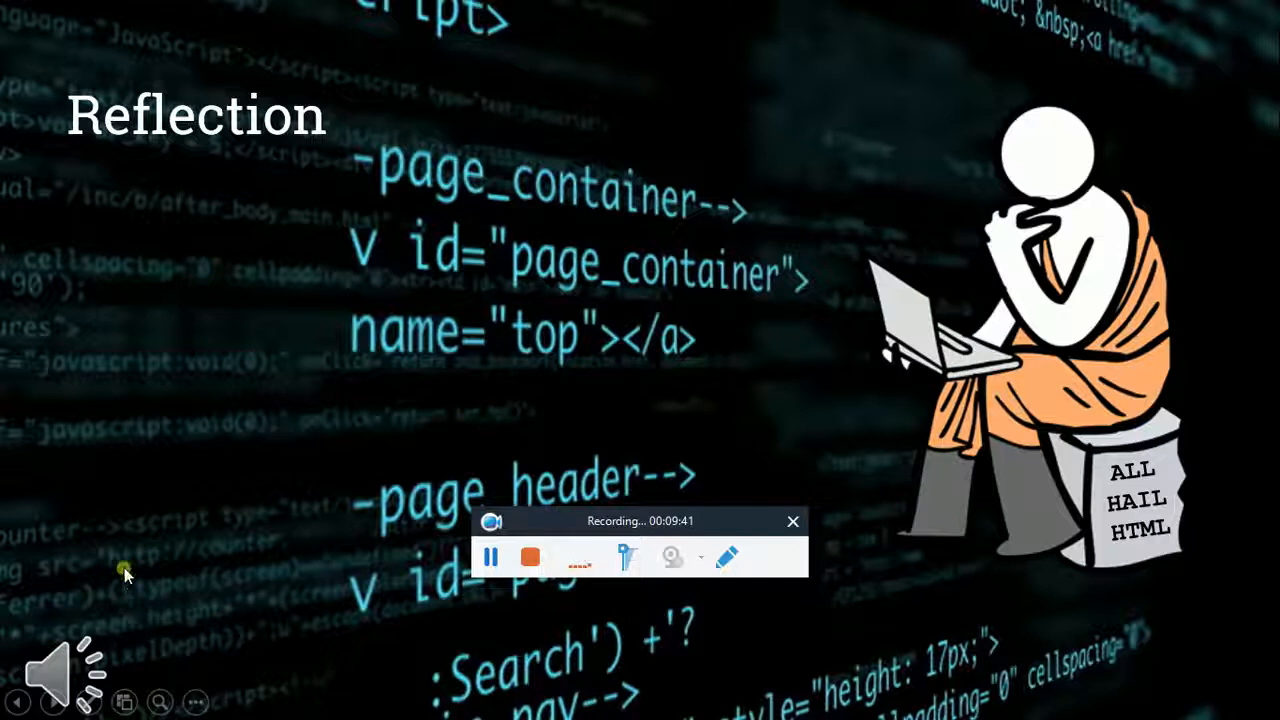
pyautogui.moveTo(224, 558)
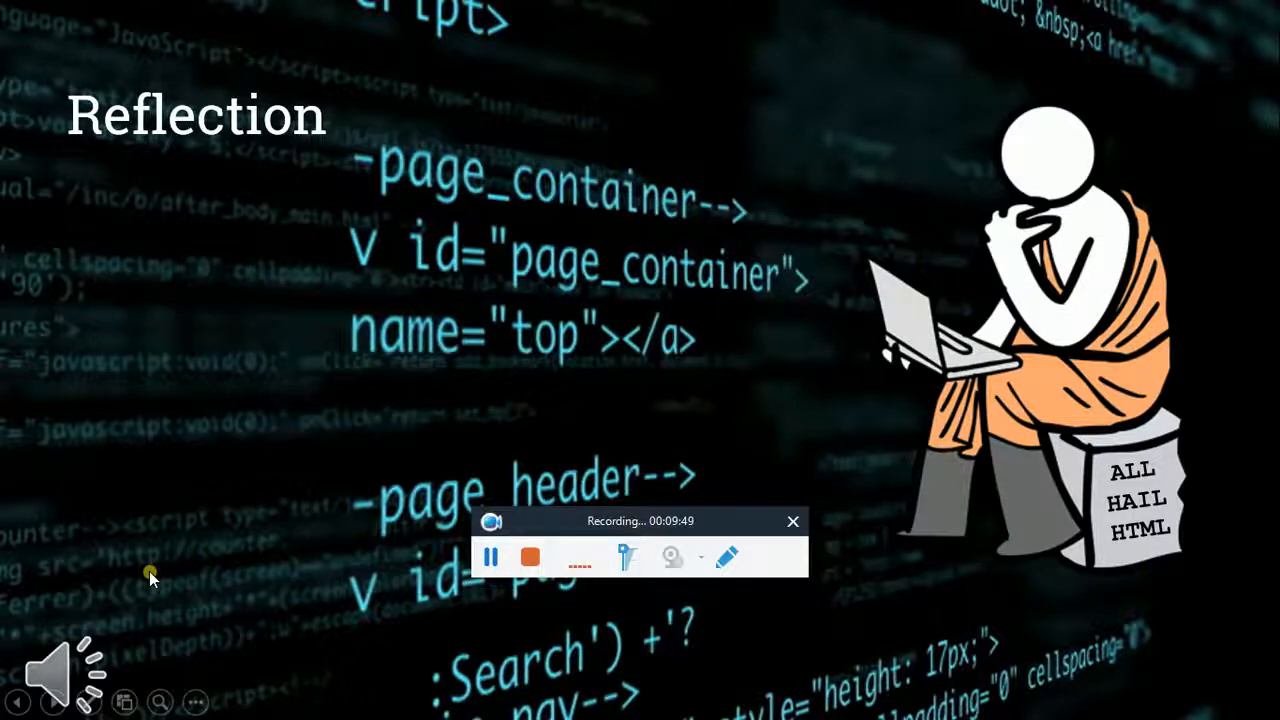
pyautogui.moveTo(190, 570)
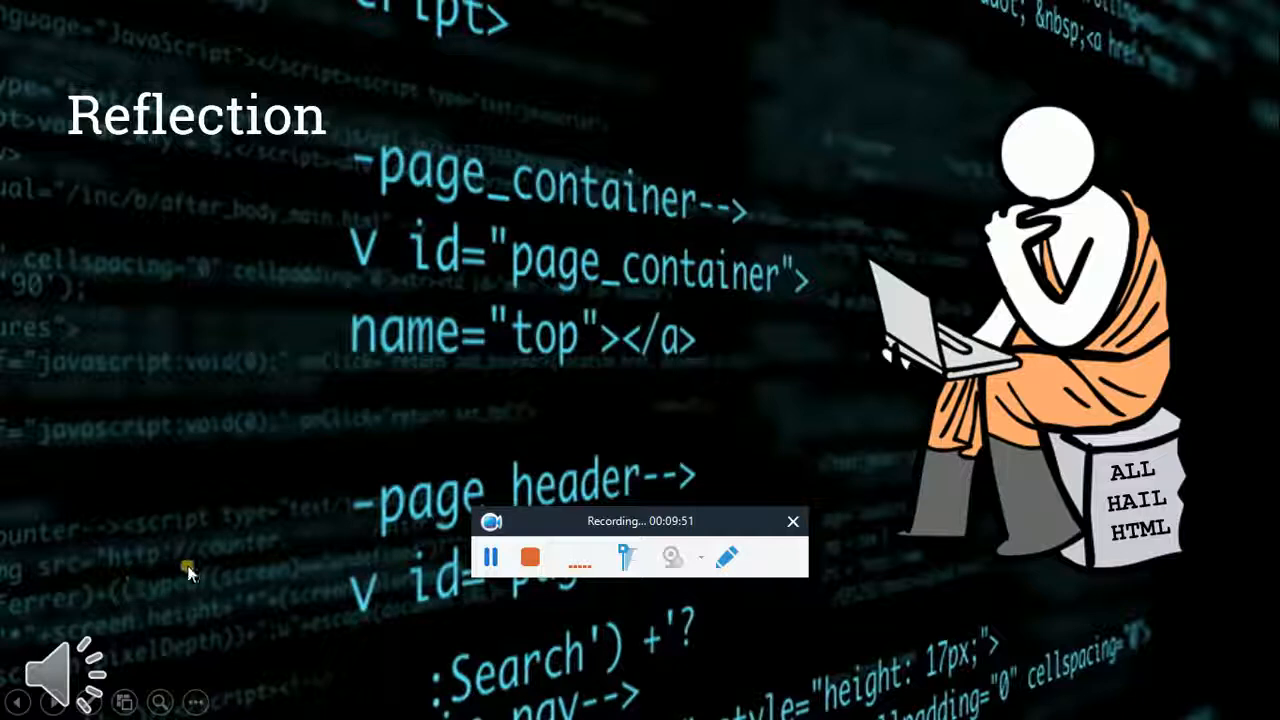